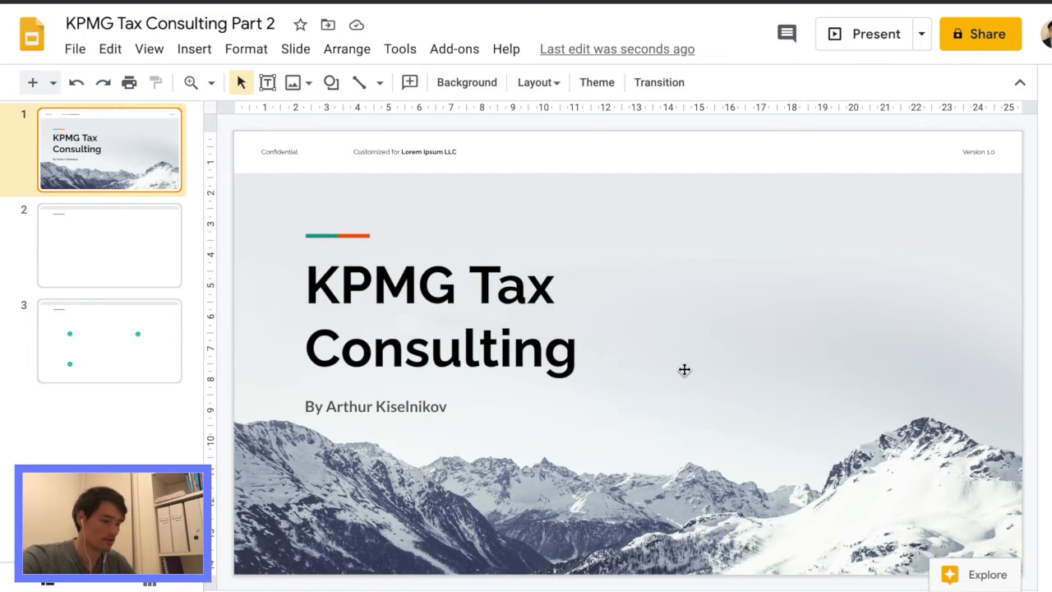
{"action": "mouse_move", "coordinate": [668, 188]}
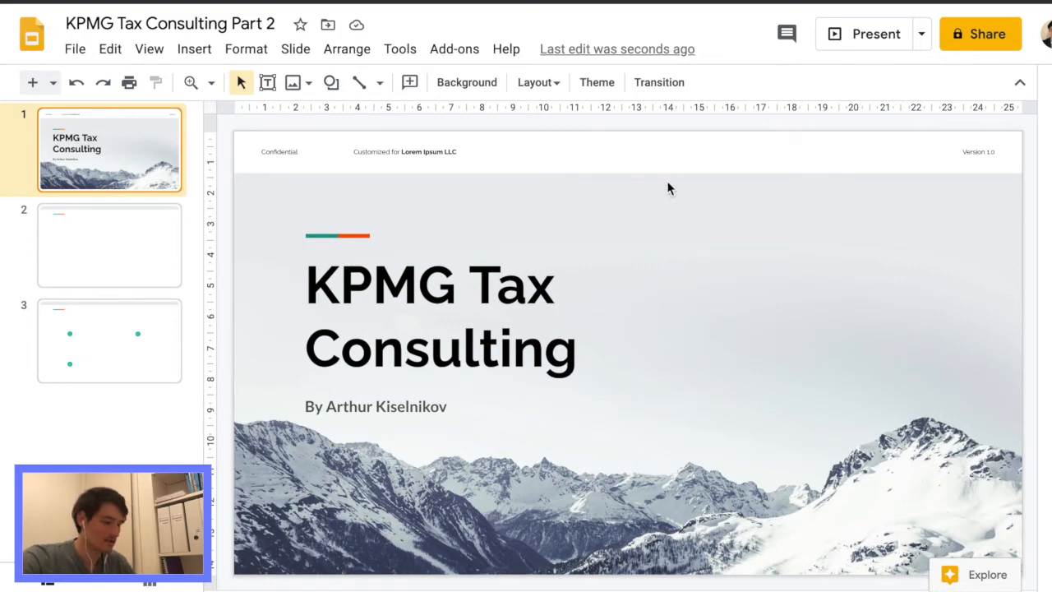
Glance at slide 2, return to the title slide, and bring up the Slide menu
{"action": "left_click", "coordinate": [109, 245]}
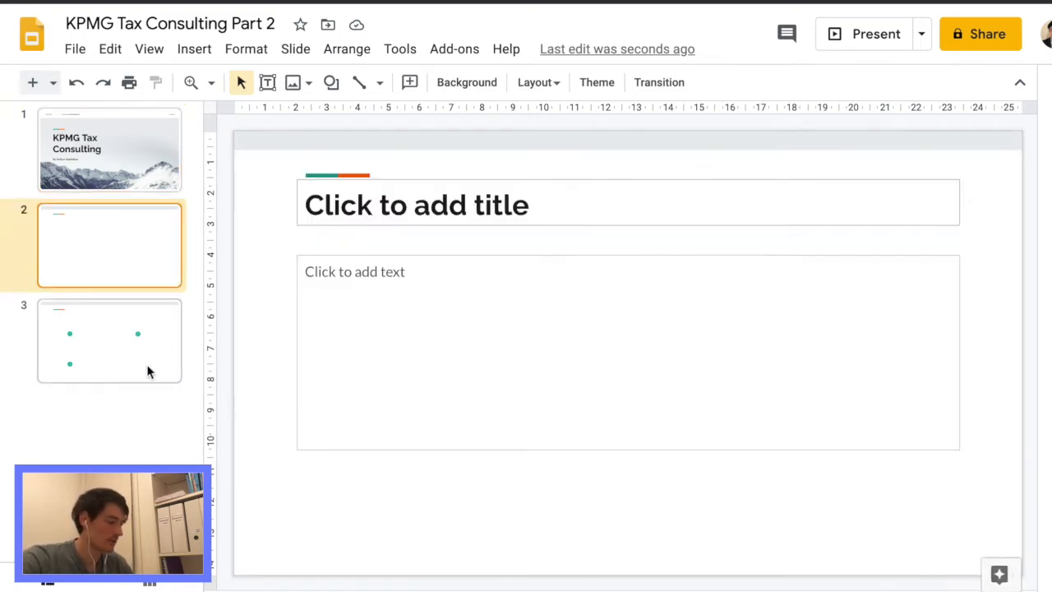
{"action": "left_click", "coordinate": [109, 149]}
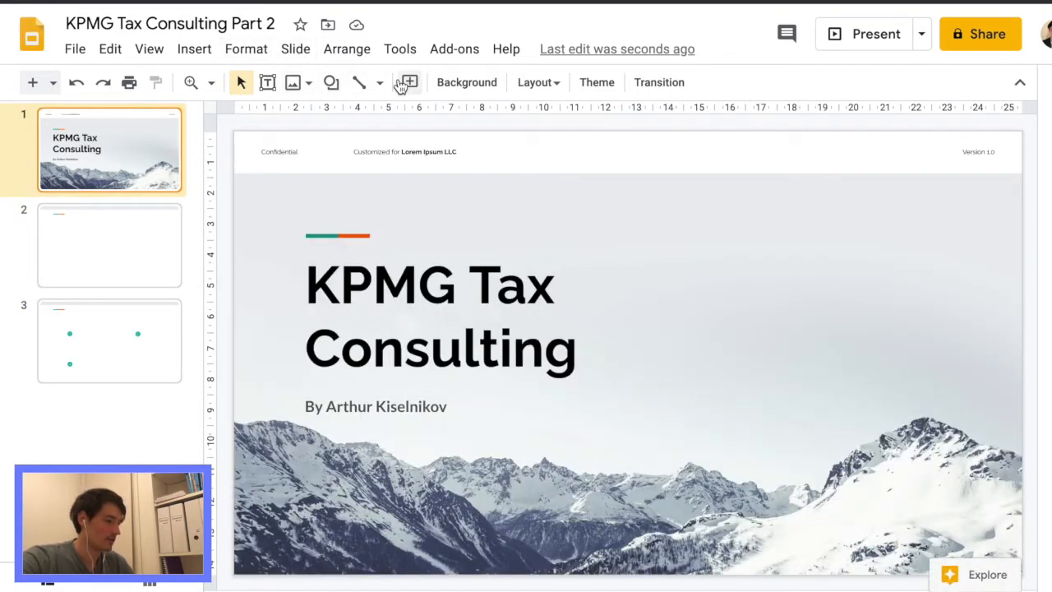
{"action": "left_click", "coordinate": [295, 49]}
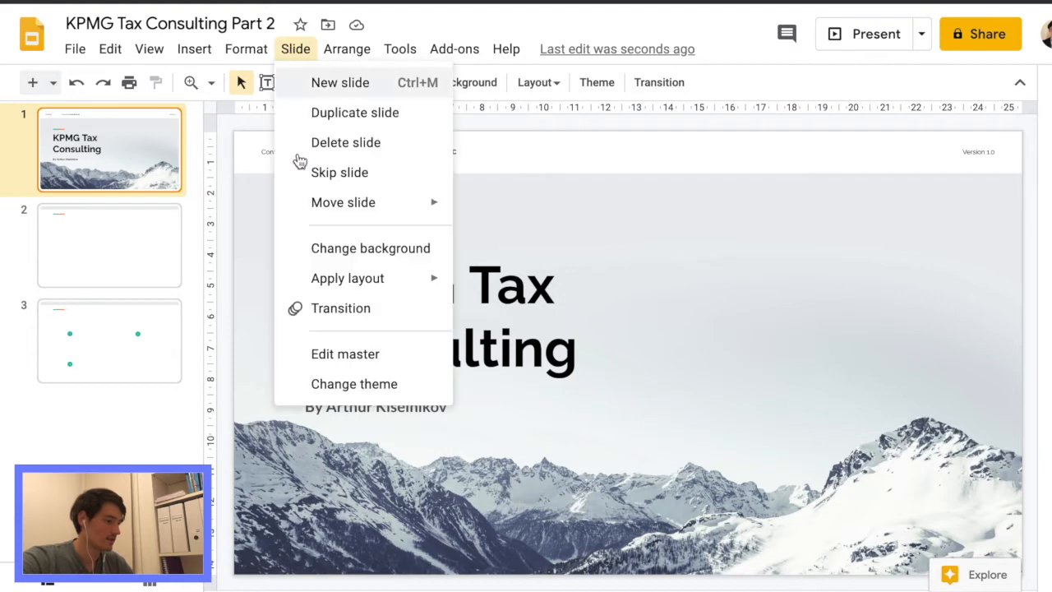
Enter Edit master and select the Title slide layout's mountain background image
{"action": "left_click", "coordinate": [345, 353]}
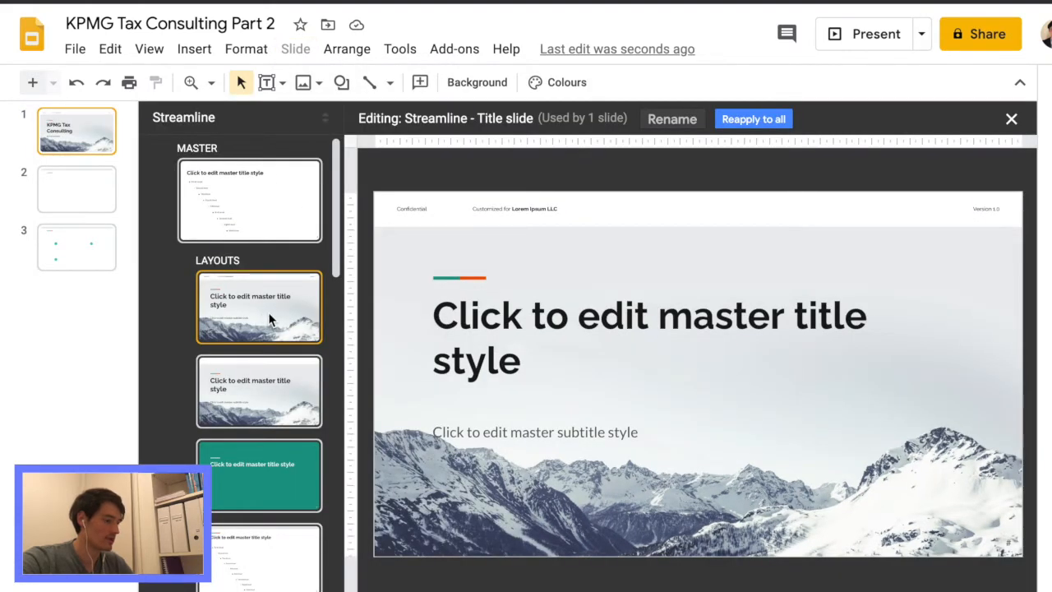
{"action": "mouse_move", "coordinate": [271, 306]}
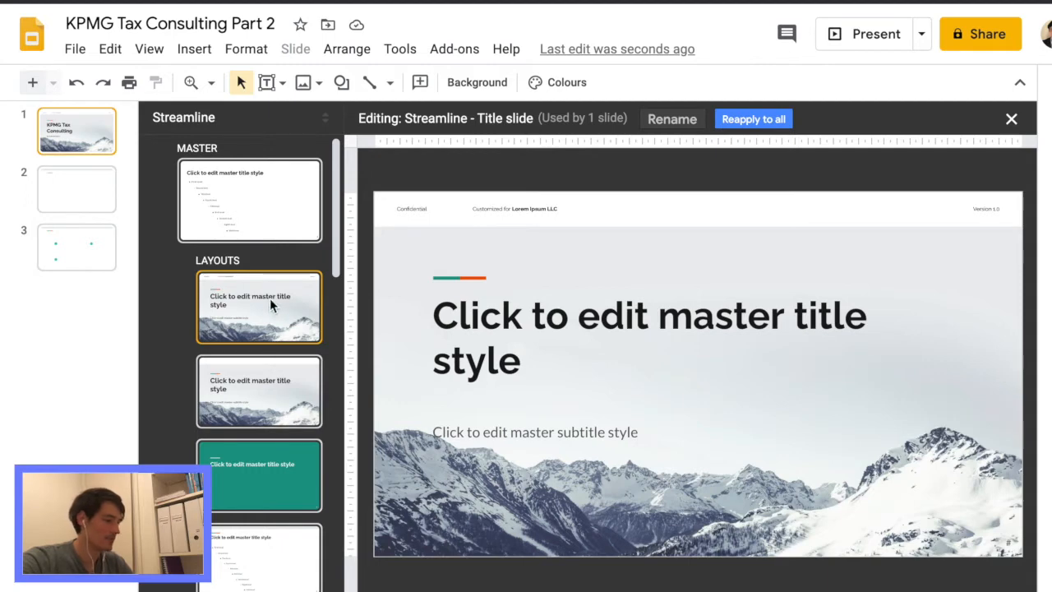
{"action": "mouse_move", "coordinate": [271, 312]}
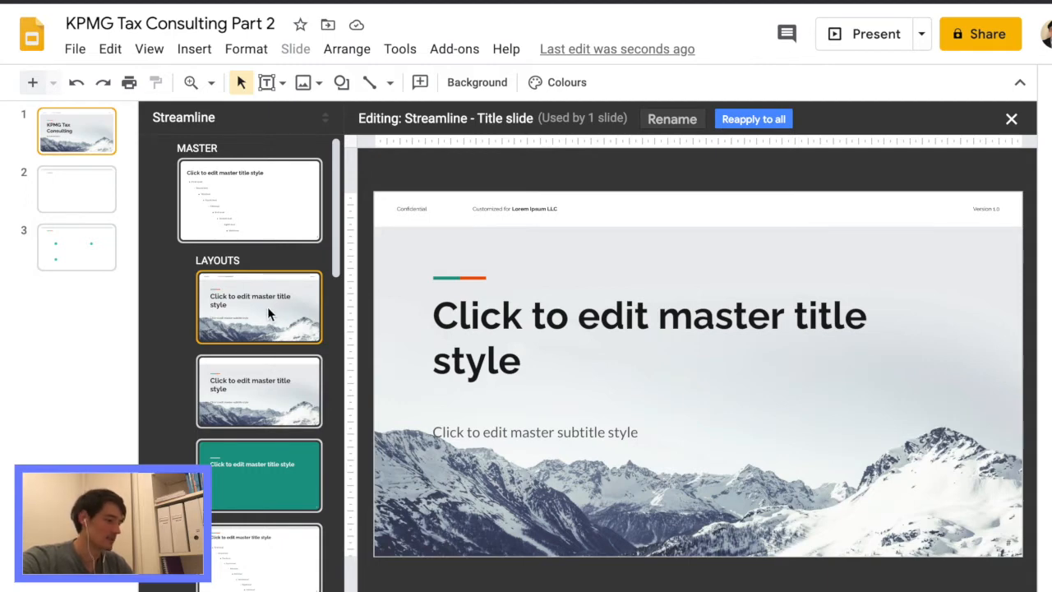
{"action": "scroll", "scroll_direction": "down", "scroll_amount": 3}
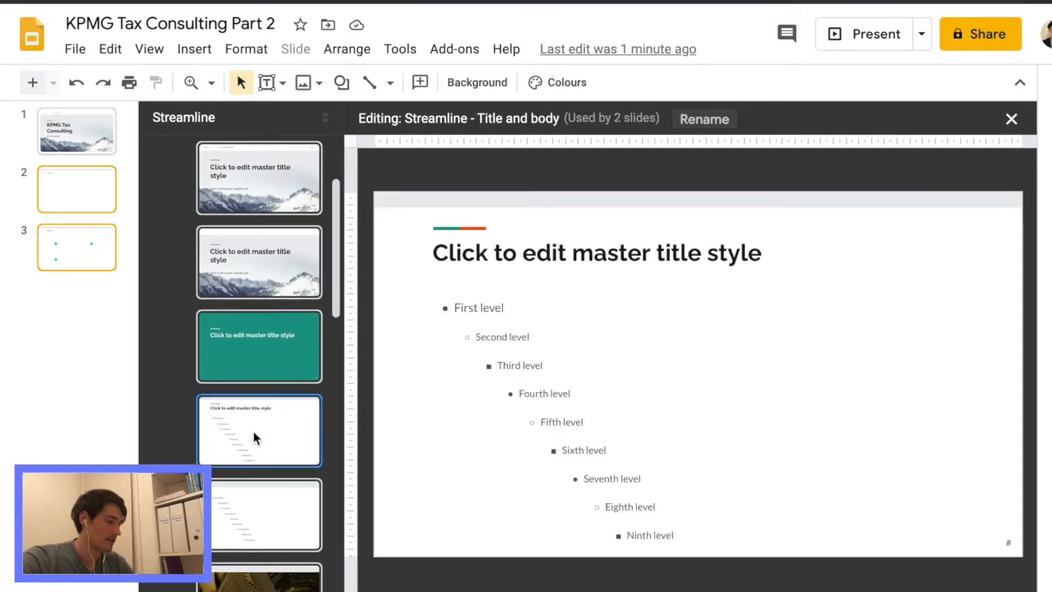
{"action": "scroll", "scroll_direction": "down", "scroll_amount": 3}
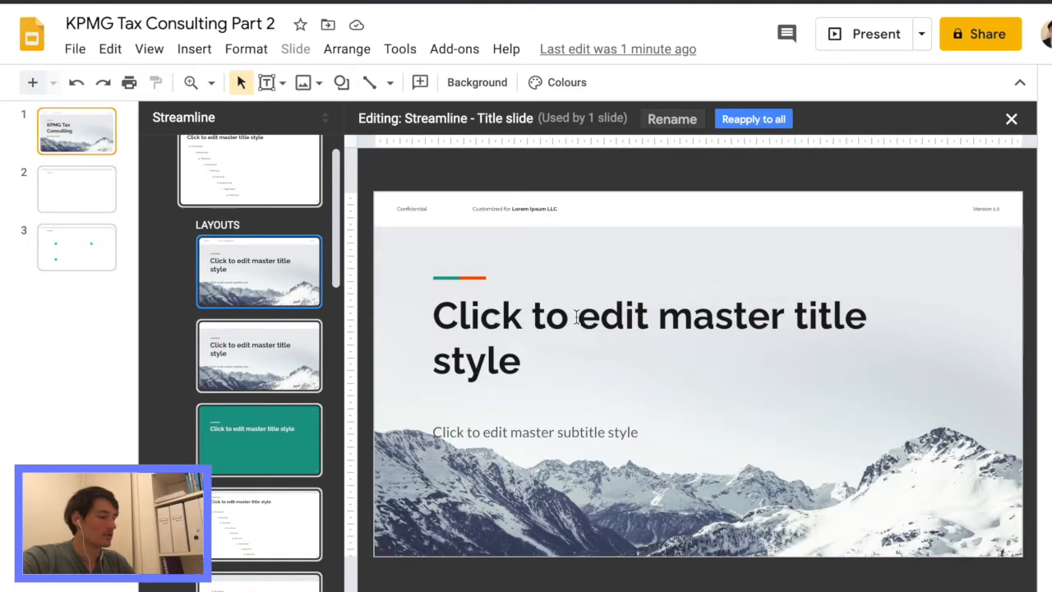
{"action": "left_click", "coordinate": [459, 277]}
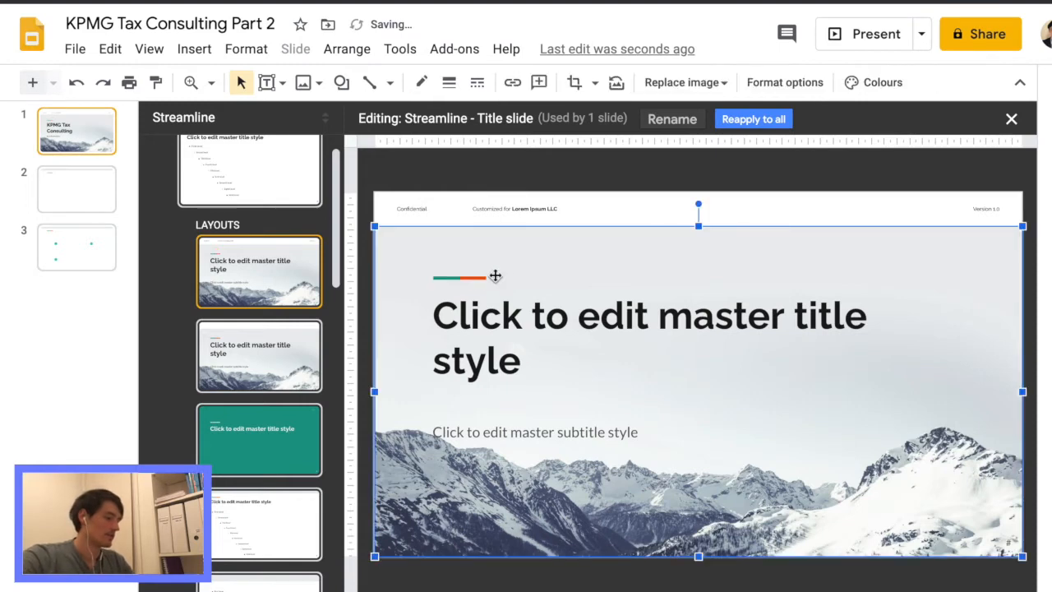
Replace 'Lorem Ipsum LLC' in the title layout header with 'KPMG Tax Consulting Task'
{"action": "left_click", "coordinate": [459, 276]}
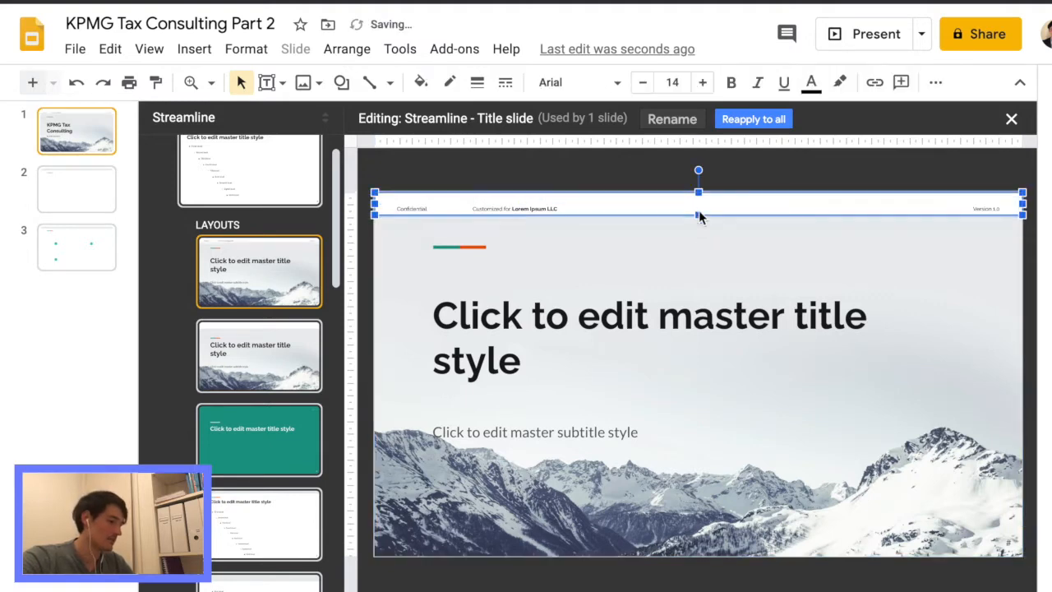
{"action": "left_click", "coordinate": [514, 208]}
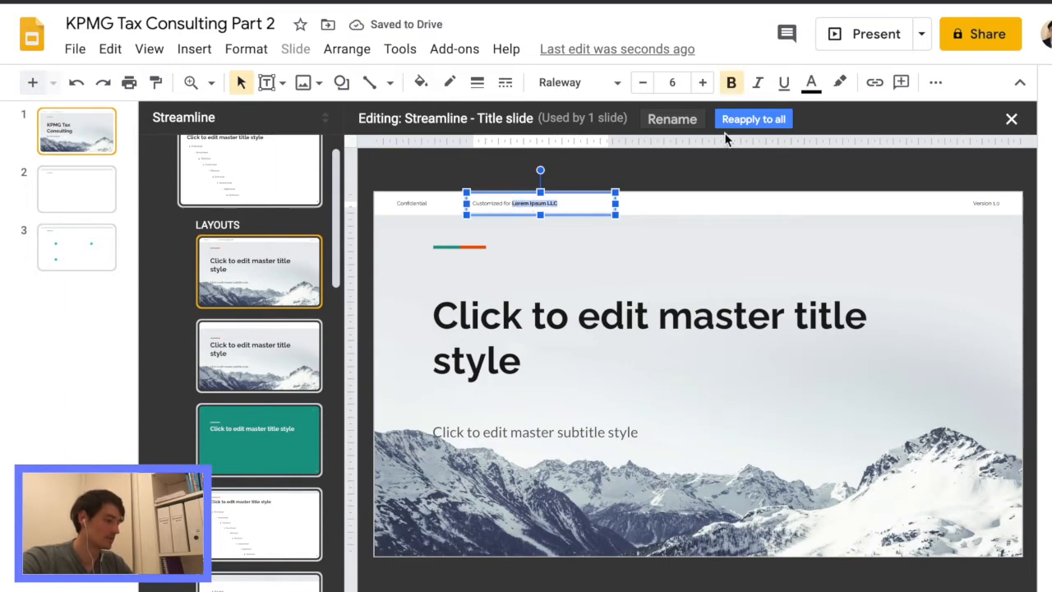
{"action": "type", "text": "KPMG"}
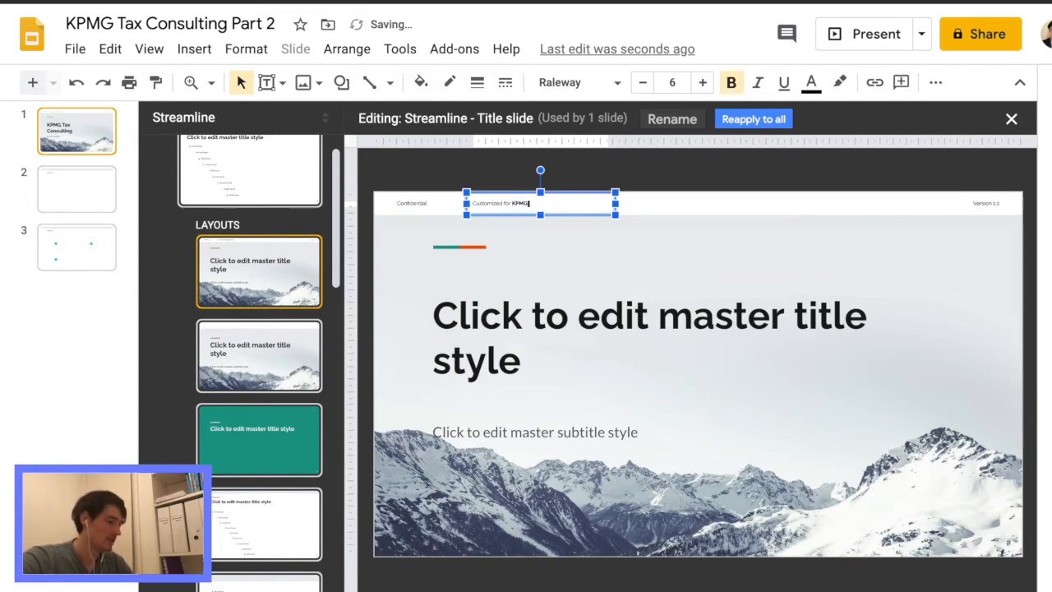
{"action": "type", "text": "Tax Consulting"}
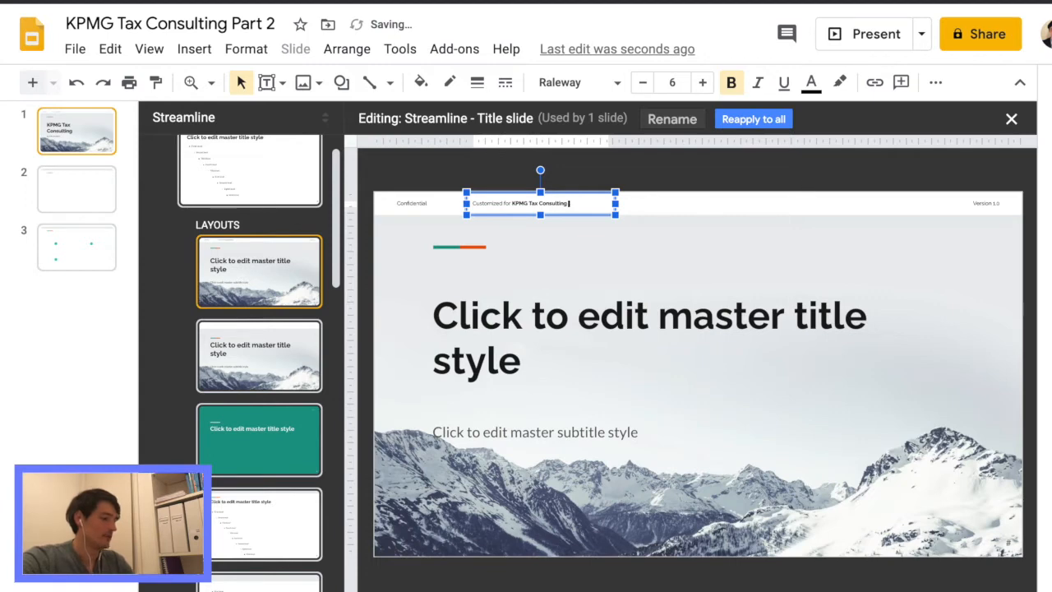
{"action": "type", "text": "Task"}
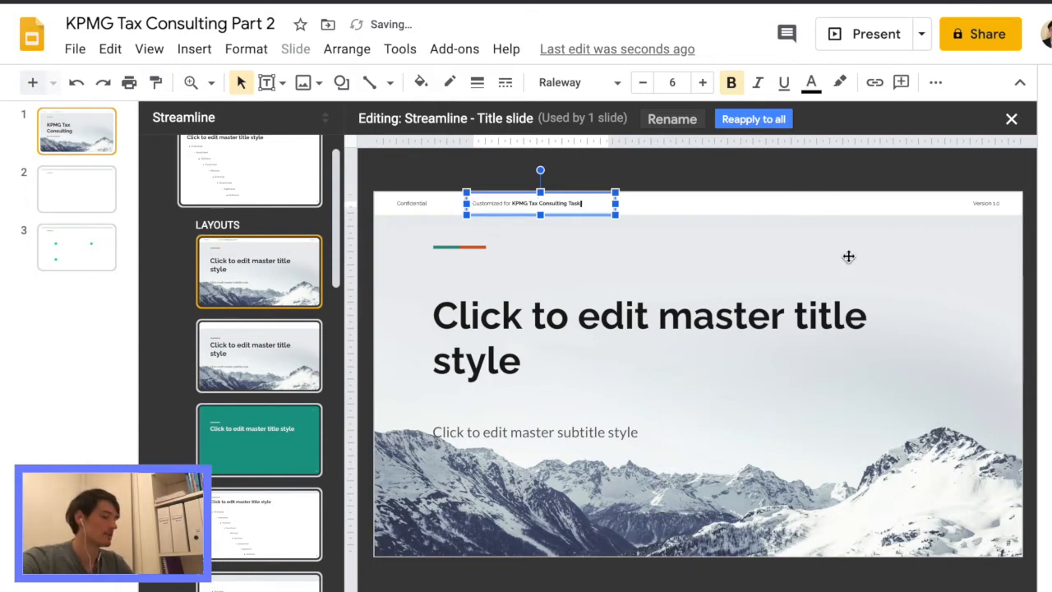
{"action": "left_click", "coordinate": [411, 203]}
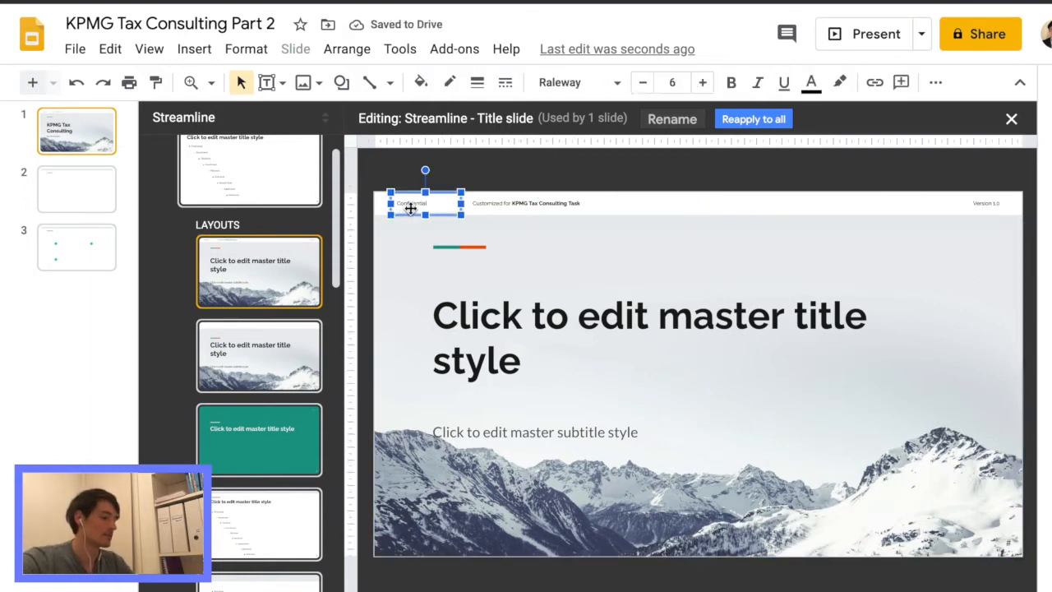
Fill the Title and body layout's header strip light grey, then check the alternate title layout
{"action": "left_click", "coordinate": [539, 203]}
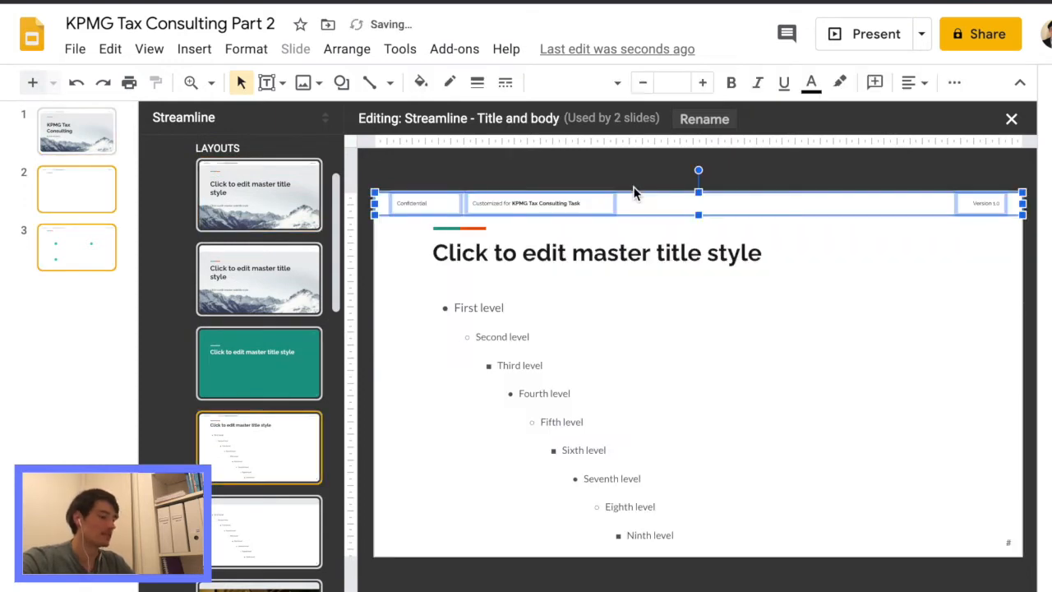
{"action": "mouse_move", "coordinate": [832, 322]}
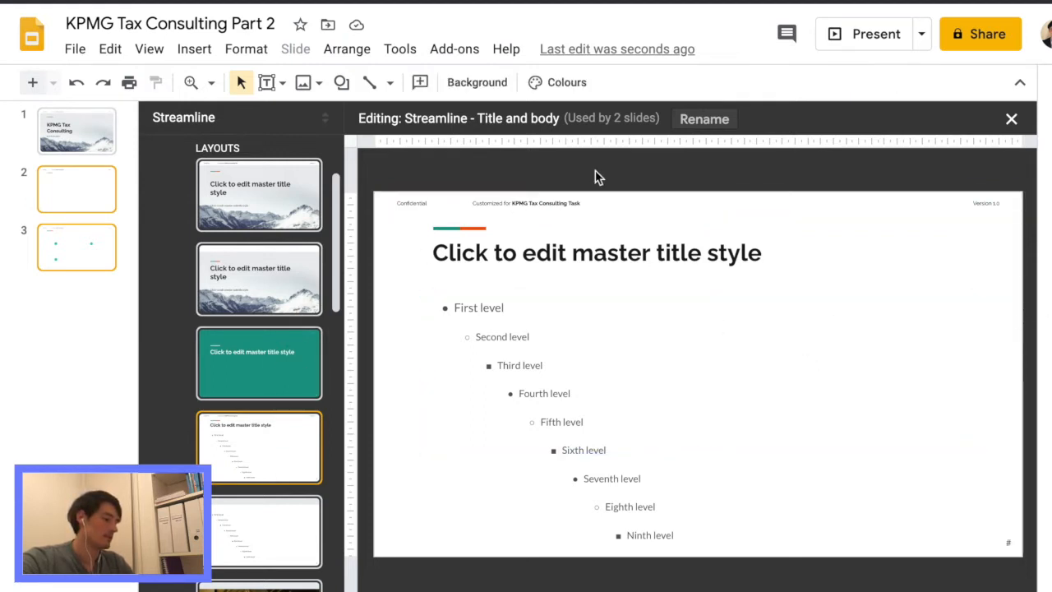
{"action": "mouse_move", "coordinate": [705, 203]}
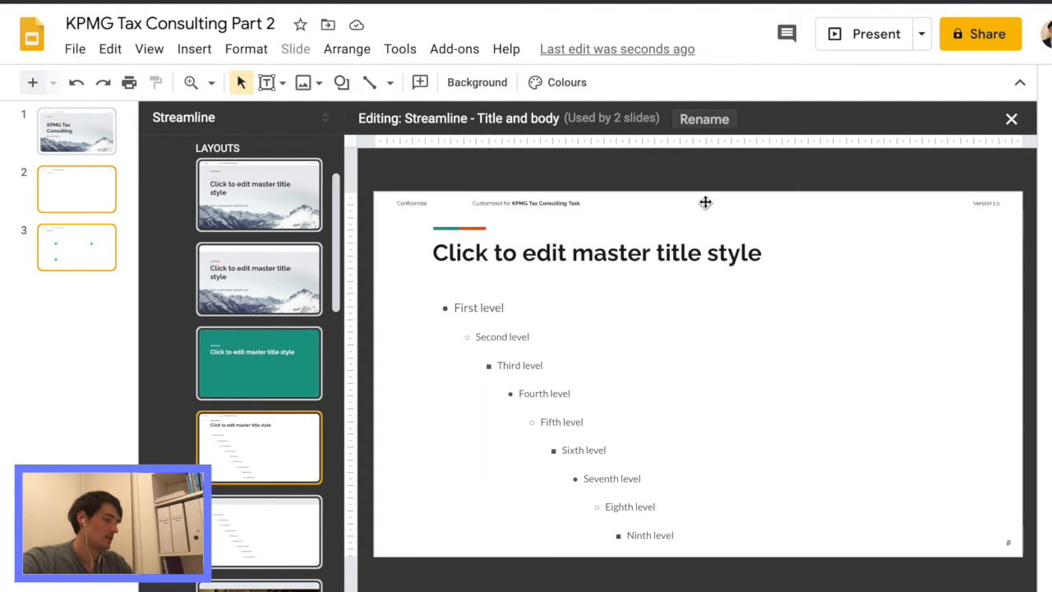
{"action": "left_click", "coordinate": [706, 203]}
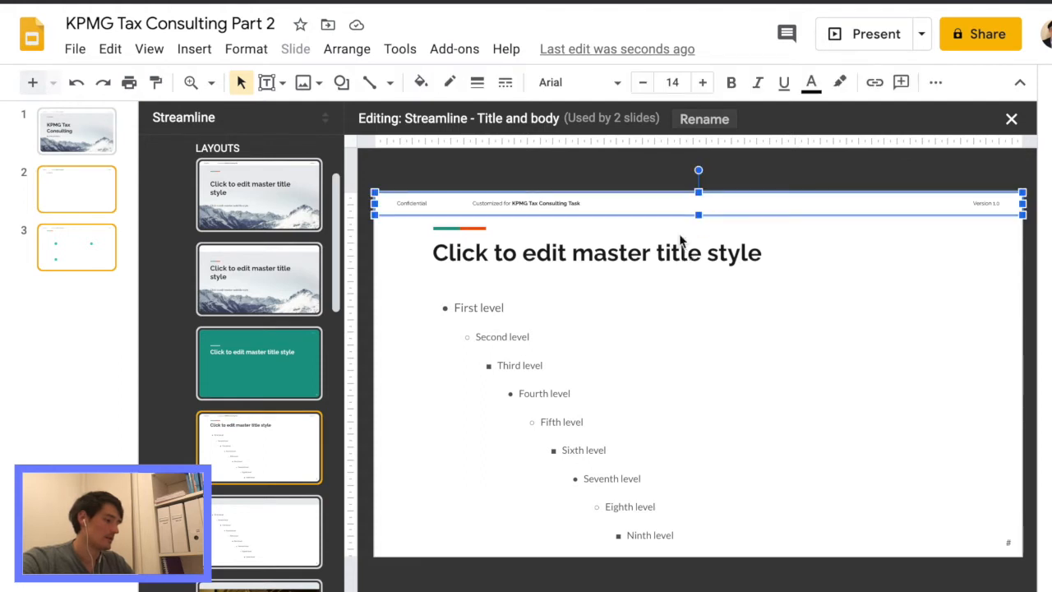
{"action": "left_click", "coordinate": [419, 81]}
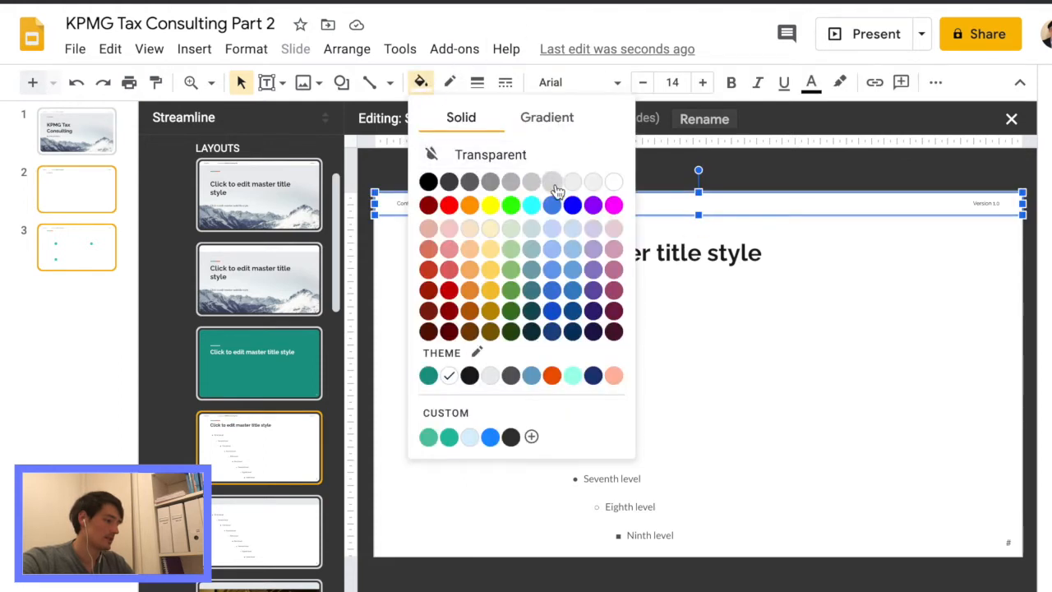
{"action": "left_click", "coordinate": [552, 182]}
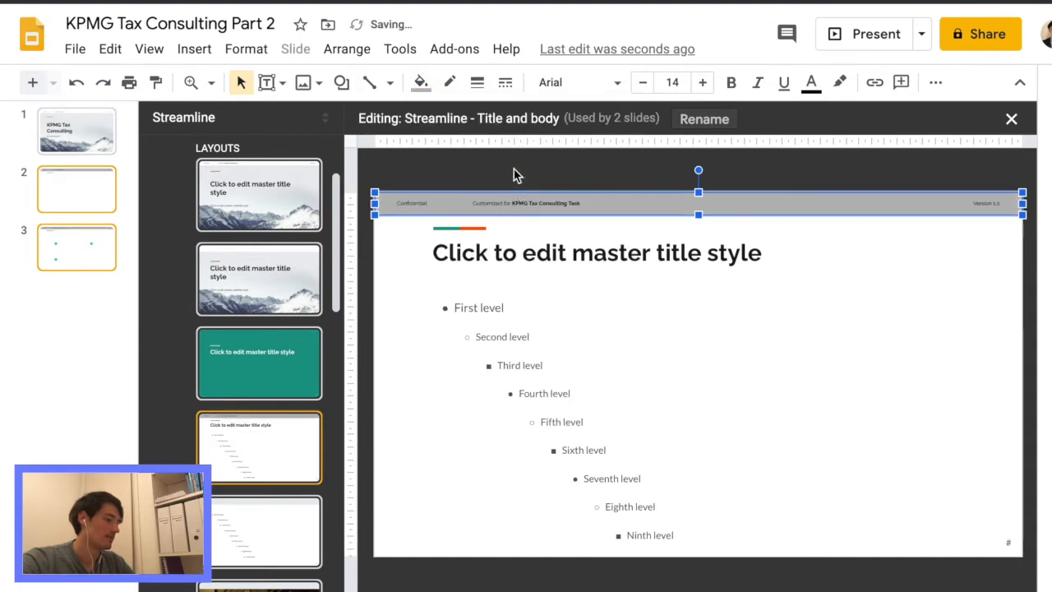
{"action": "mouse_move", "coordinate": [557, 186]}
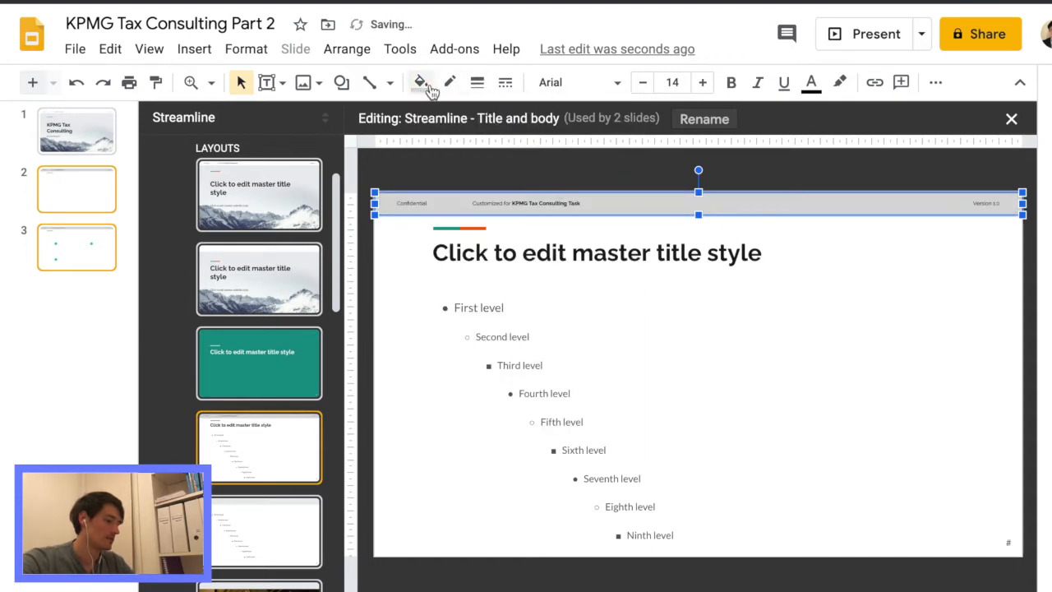
{"action": "mouse_move", "coordinate": [874, 291]}
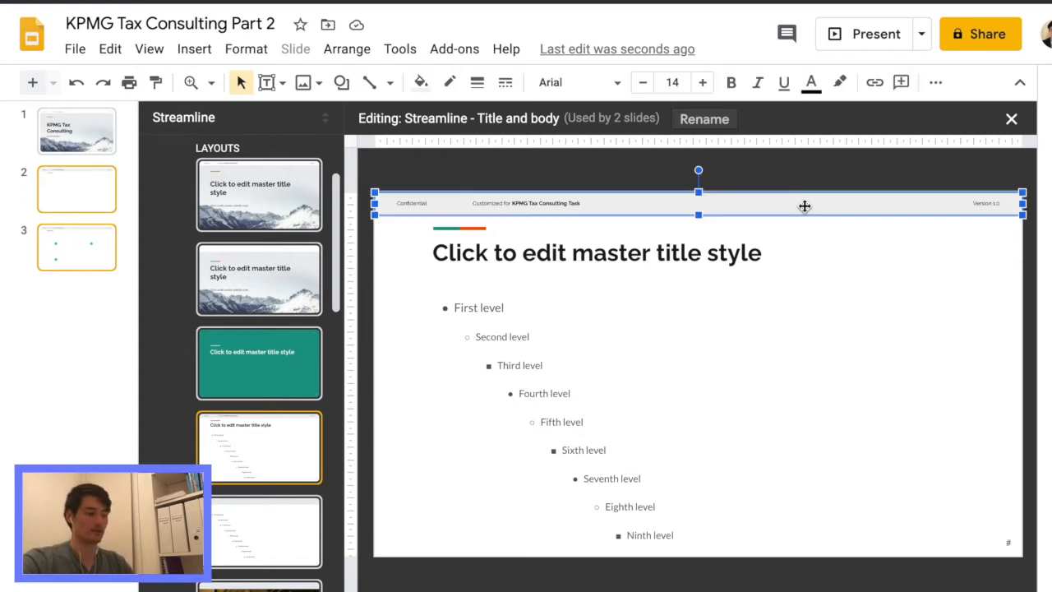
{"action": "mouse_move", "coordinate": [258, 279]}
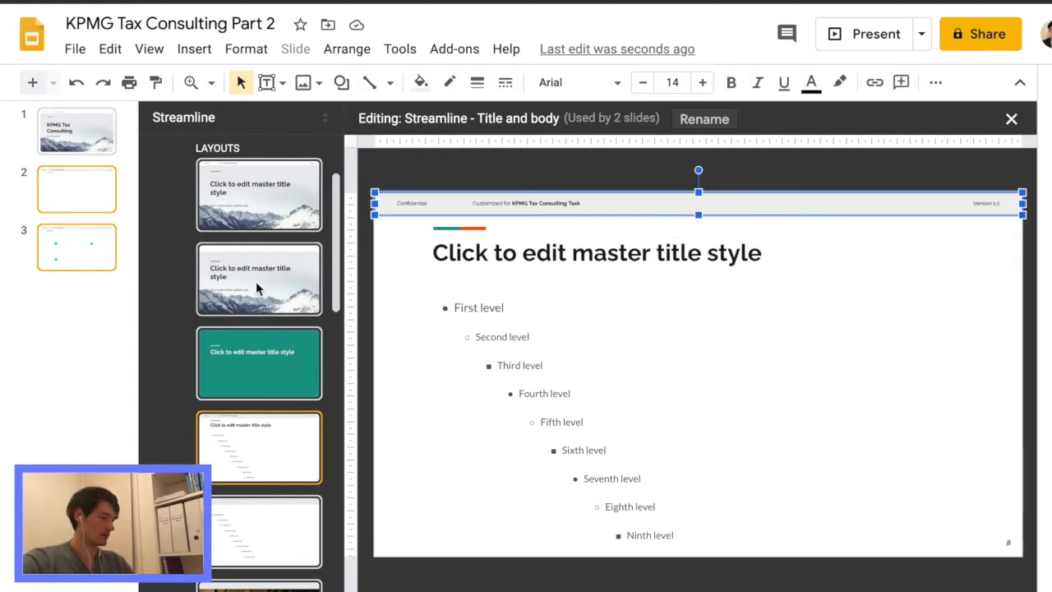
{"action": "left_click", "coordinate": [259, 279]}
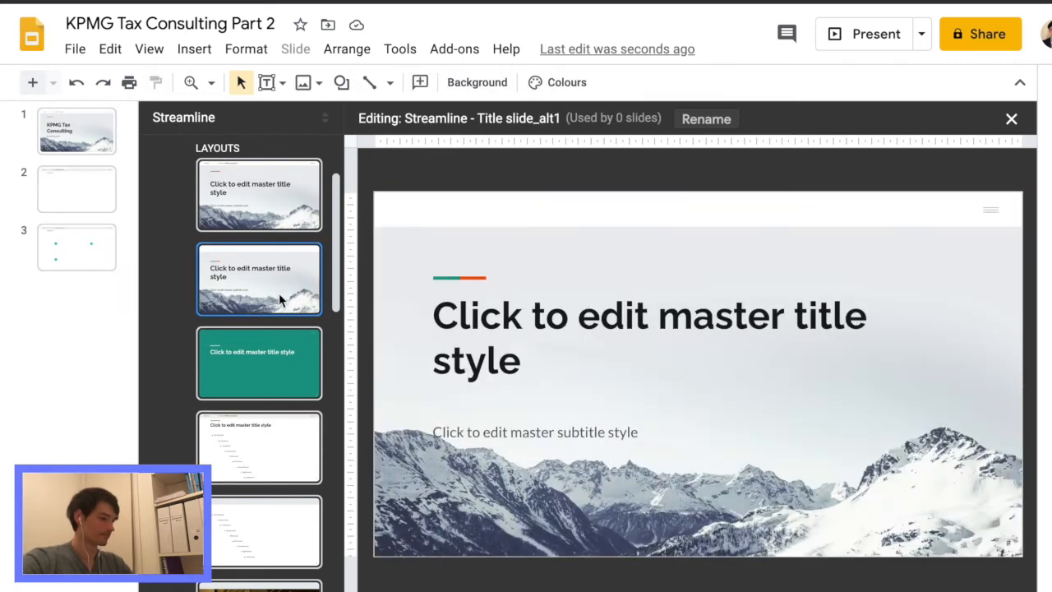
{"action": "left_click", "coordinate": [259, 446]}
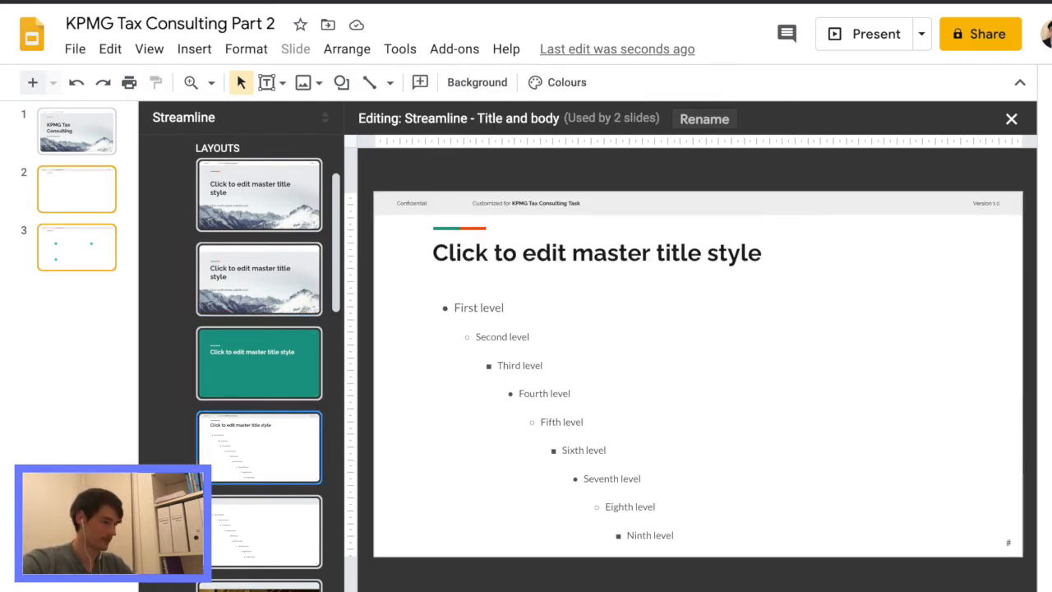
Leave the master editor and title slide 2 'Identifying Tax Risks for ULP Shareholders'
{"action": "left_click", "coordinate": [1011, 118]}
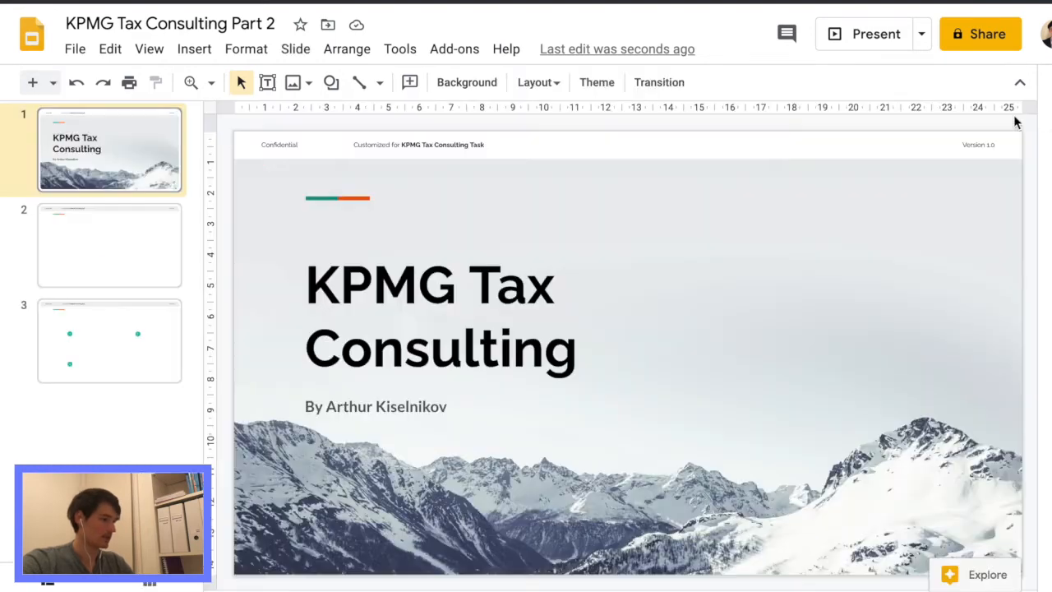
{"action": "mouse_move", "coordinate": [128, 242]}
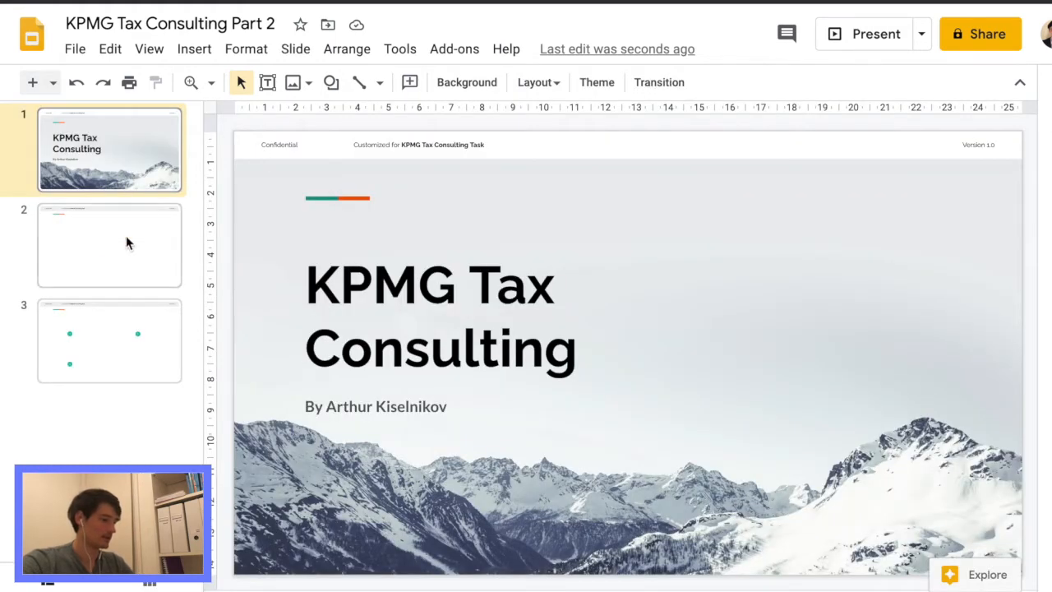
{"action": "left_click", "coordinate": [109, 244]}
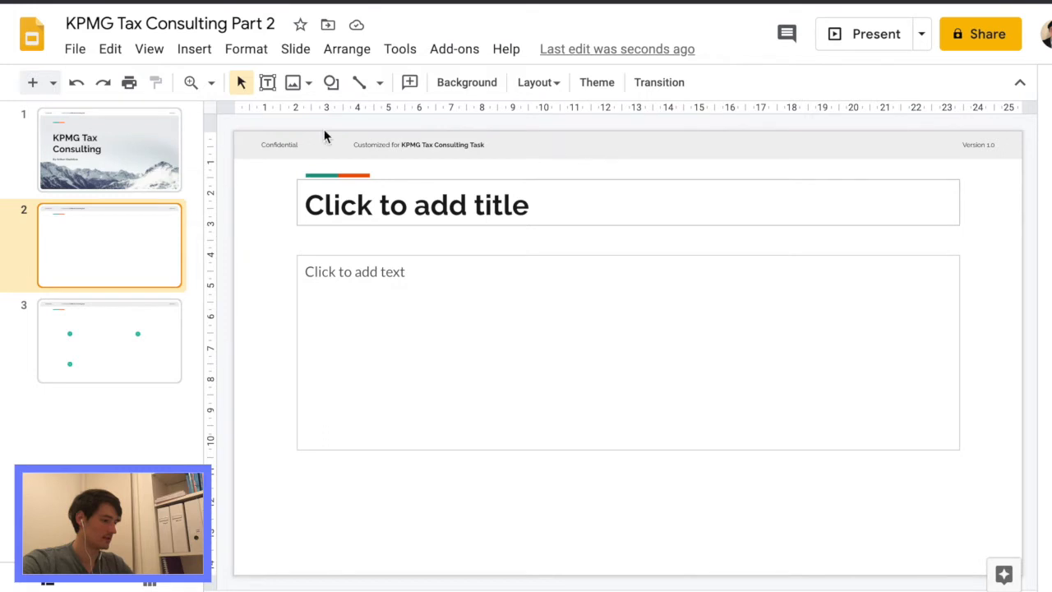
{"action": "mouse_move", "coordinate": [163, 328]}
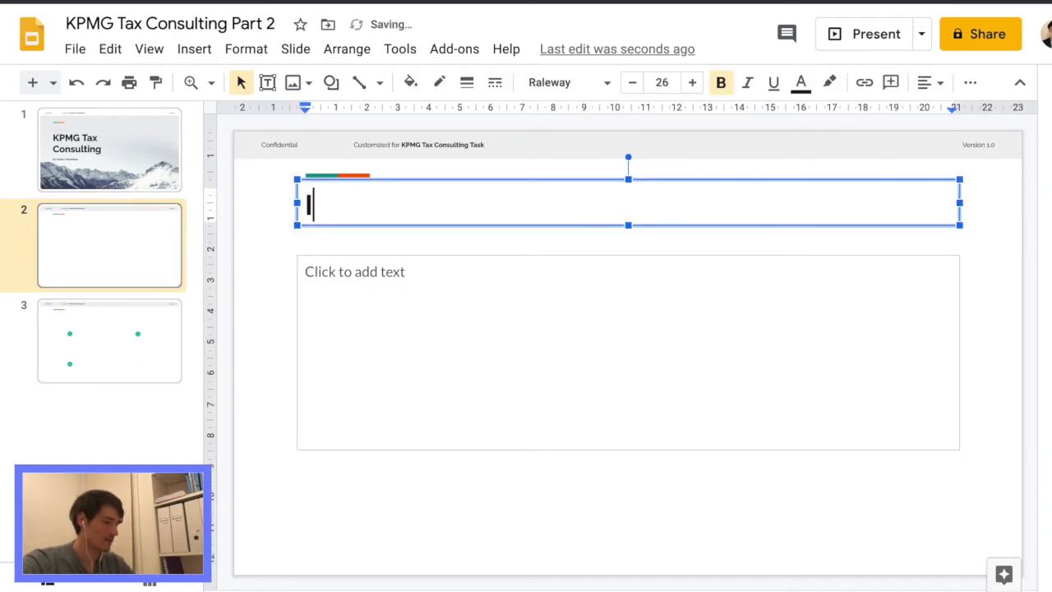
{"action": "type", "text": "Identifying"}
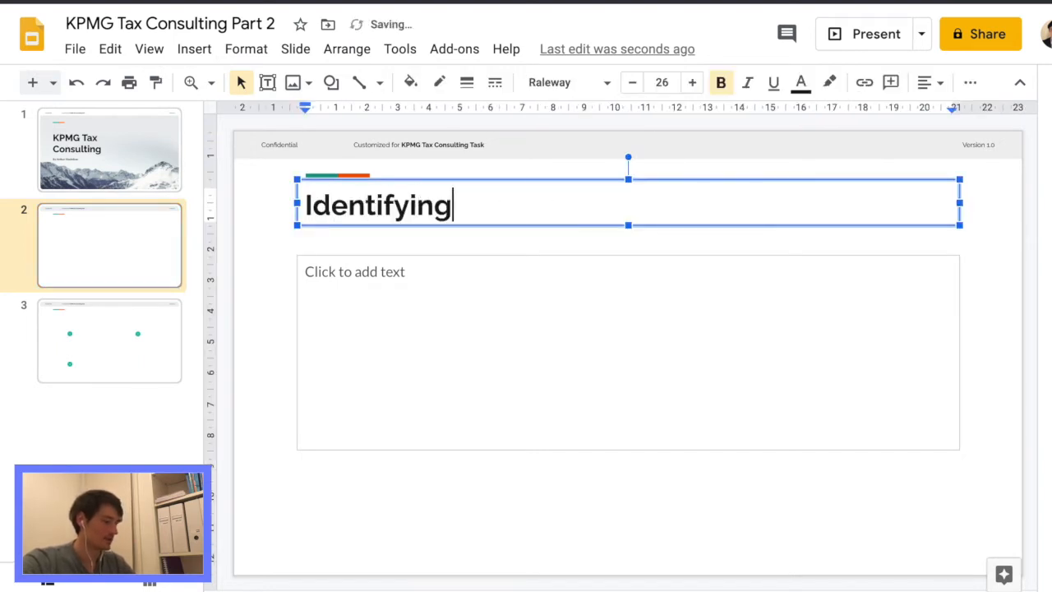
{"action": "type", "text": "Tax"}
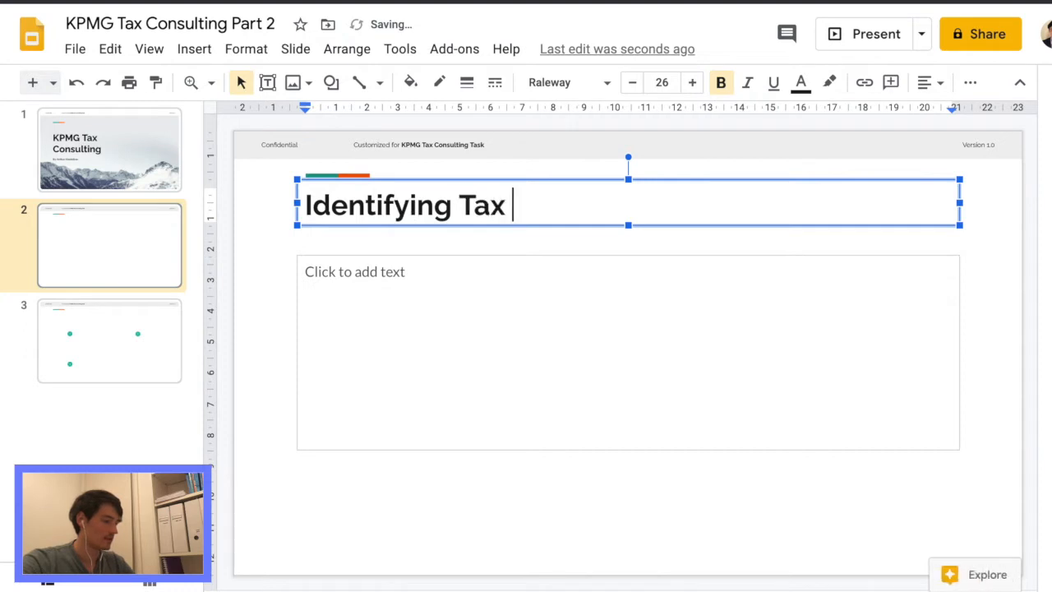
{"action": "type", "text": "Risks for"}
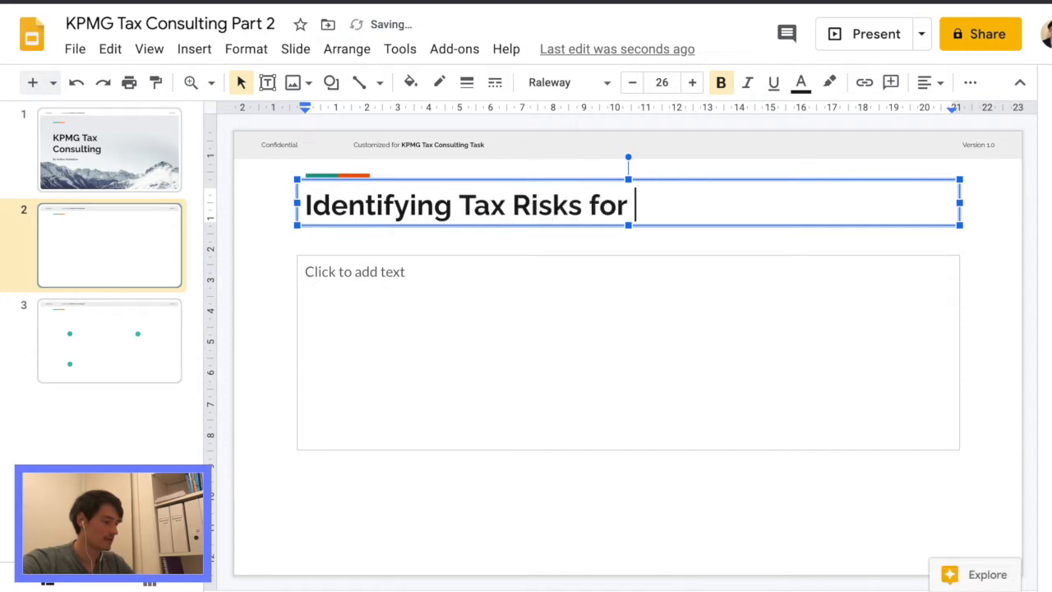
{"action": "type", "text": "ULP"}
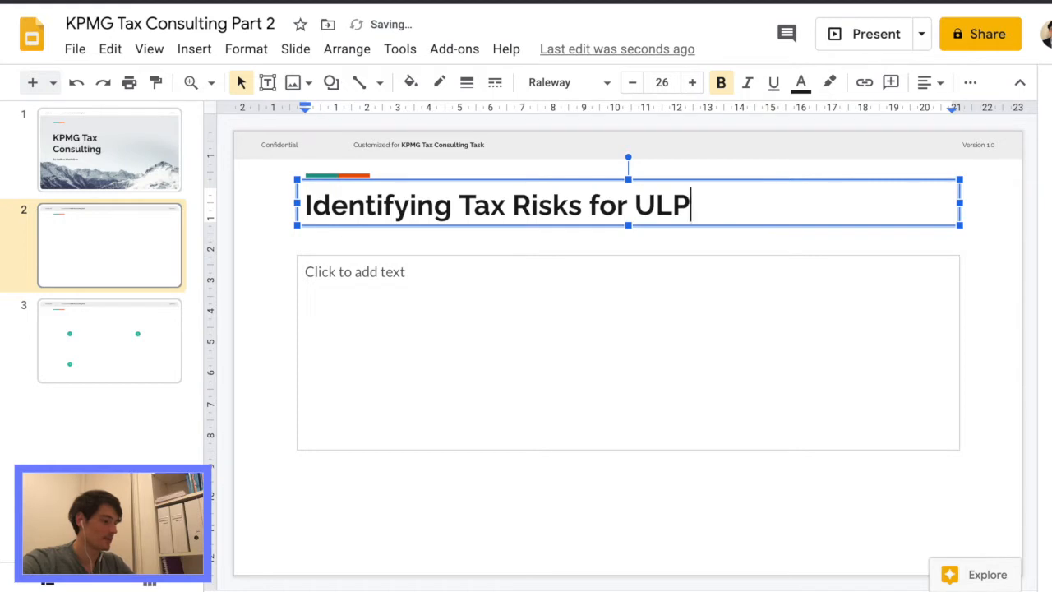
{"action": "type", "text": "Share"}
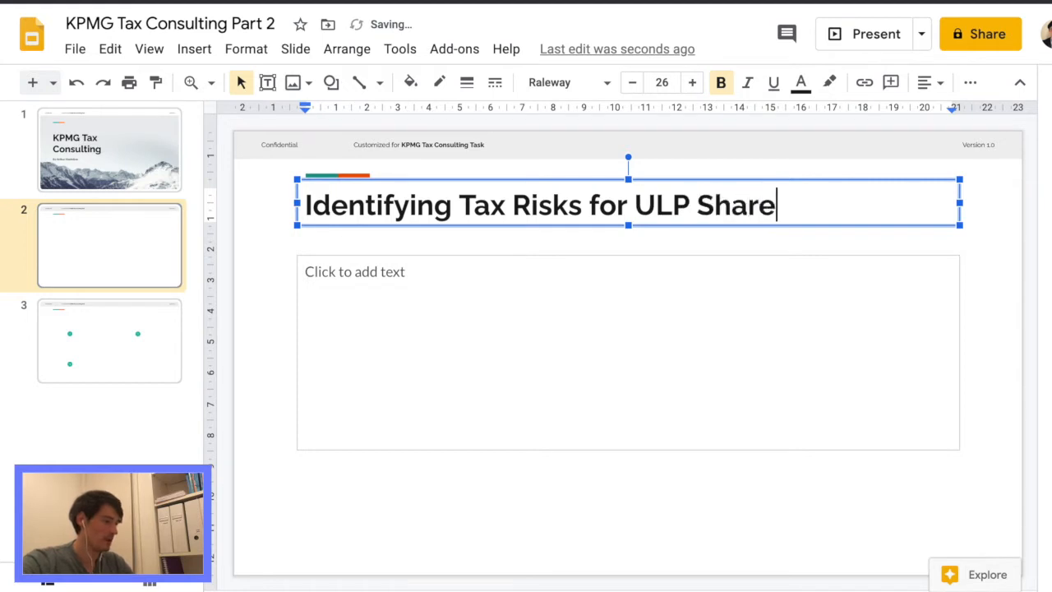
{"action": "type", "text": "holders"}
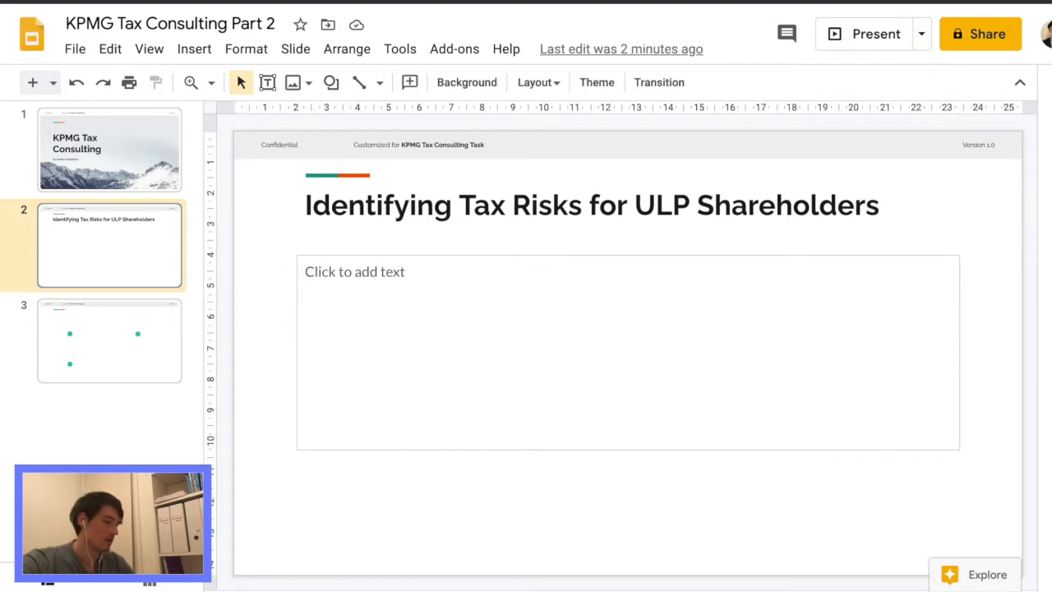
Add a bold 'Eligibility:' heading to slide 2's body text
{"action": "type", "text": "Eligibi"}
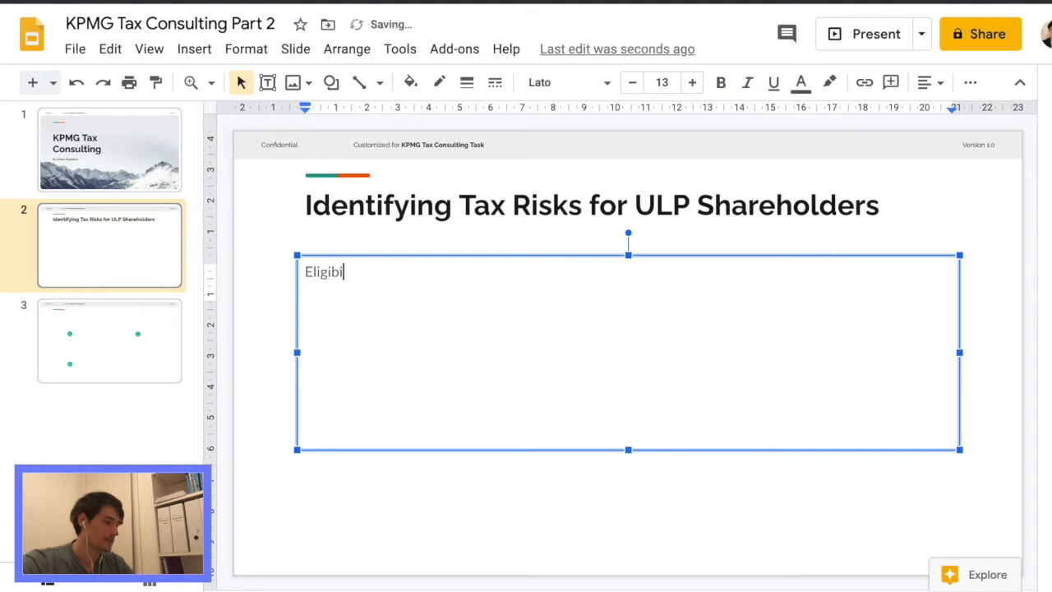
{"action": "type", "text": "lity:"}
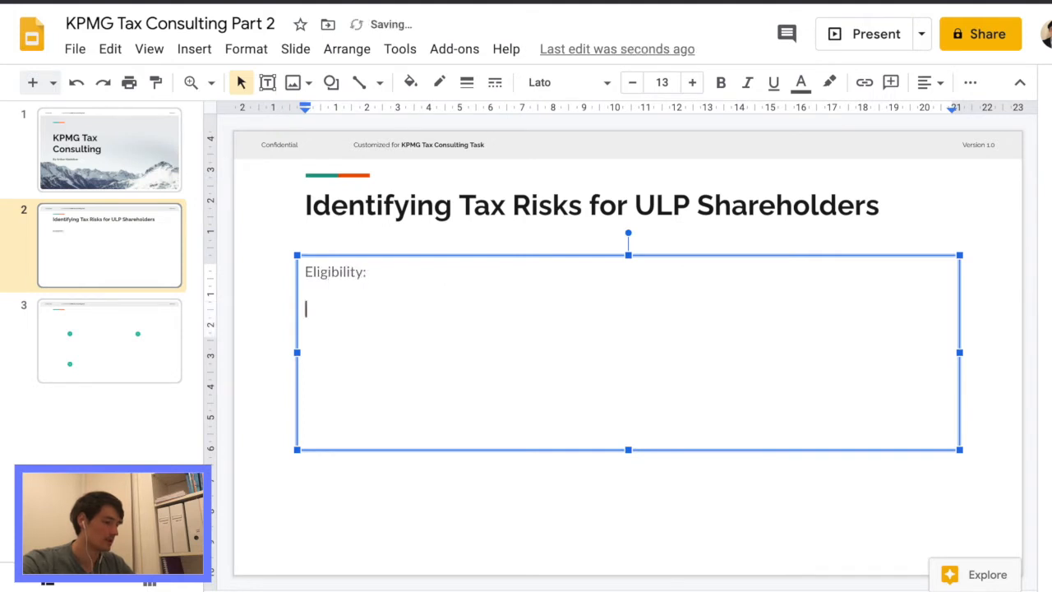
{"action": "left_click", "coordinate": [563, 81]}
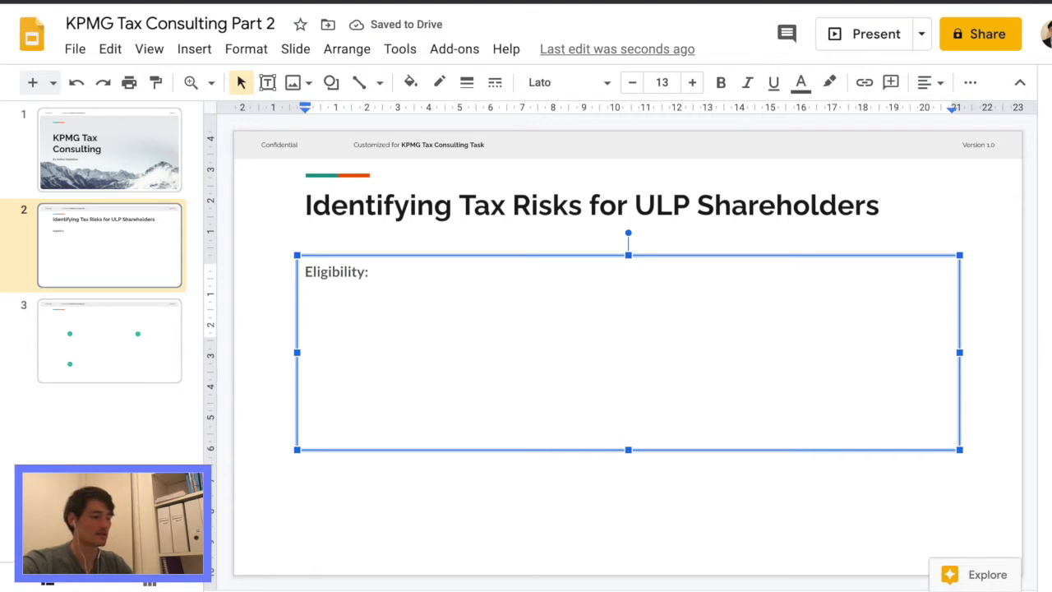
Write that non-resident shareholders are excluded from the share buy-back
{"action": "type", "text": "N"}
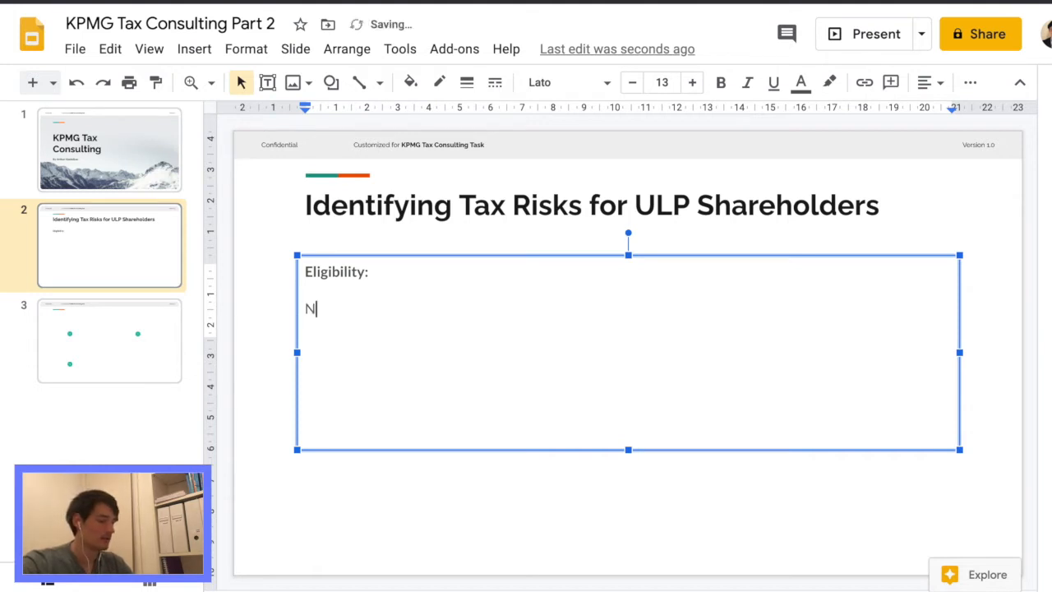
{"action": "type", "text": "on-redi"}
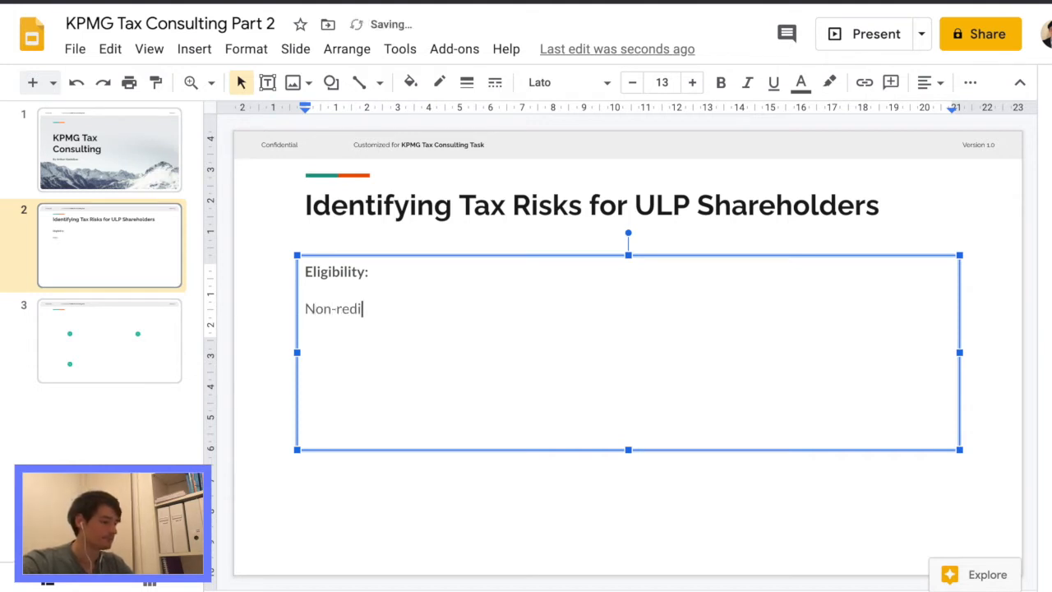
{"action": "type", "text": "sident share"}
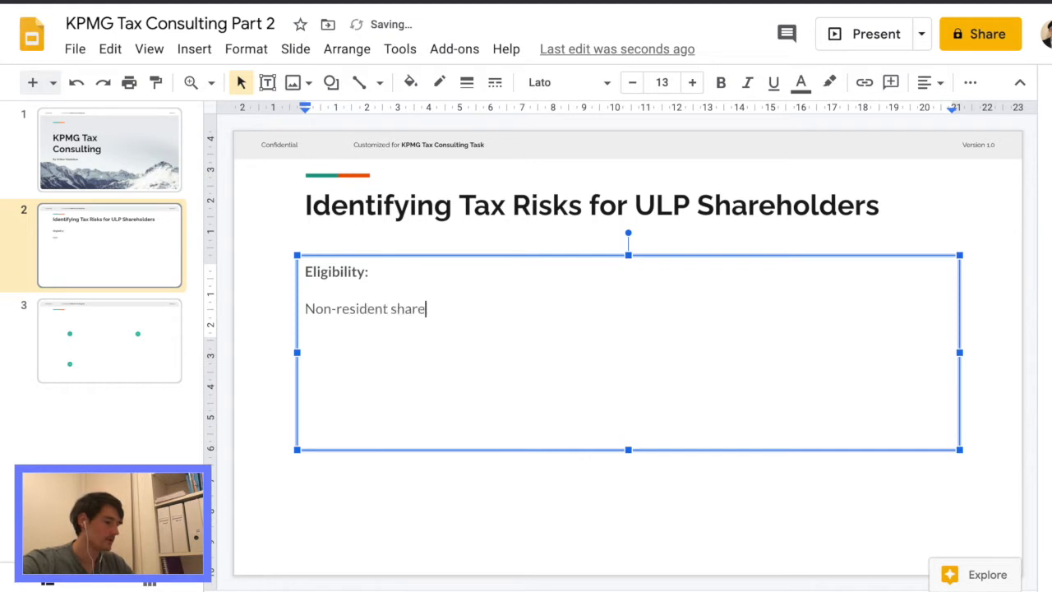
{"action": "type", "text": "holders are exclud"}
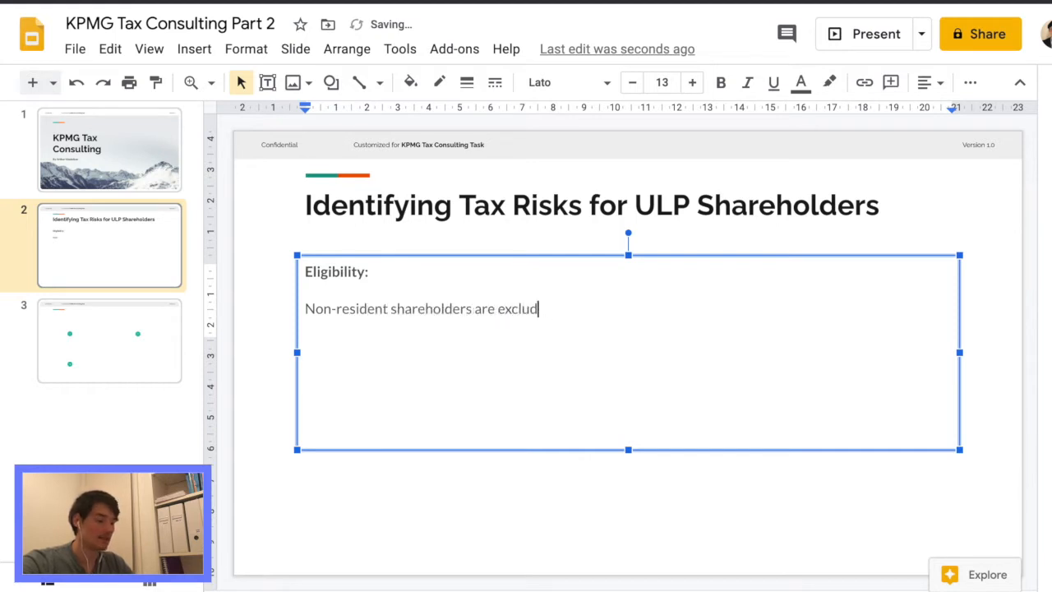
{"action": "type", "text": "ed of the share-buyb"}
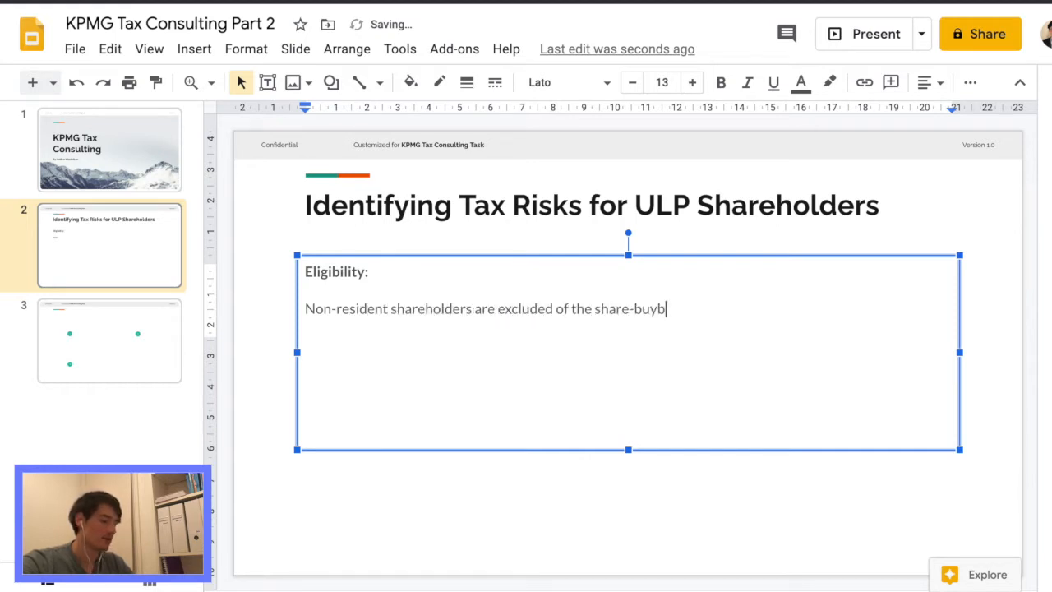
{"action": "key", "text": "Backspace"}
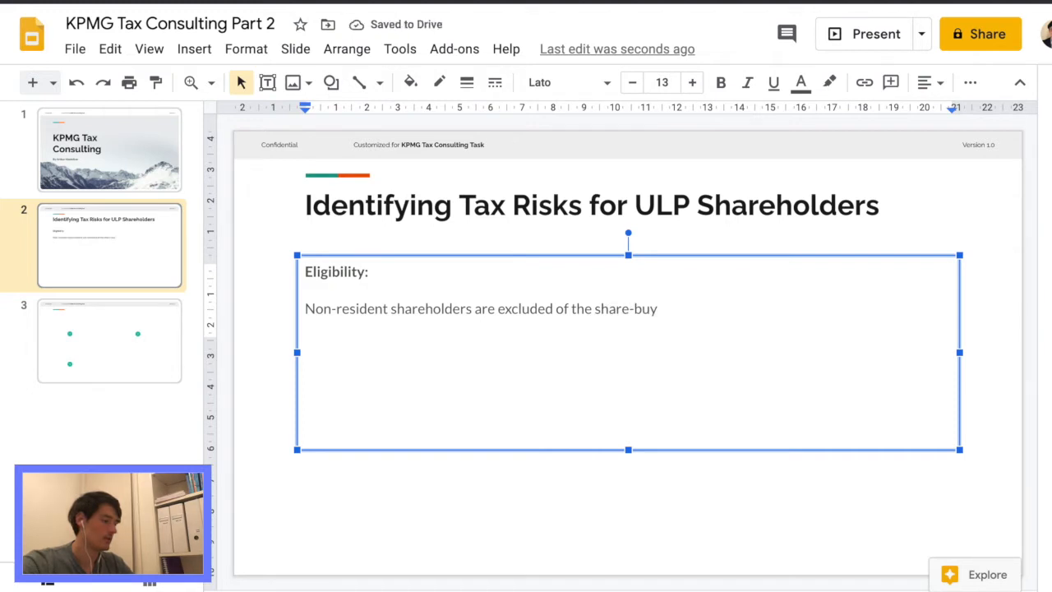
{"action": "type", "text": "-"}
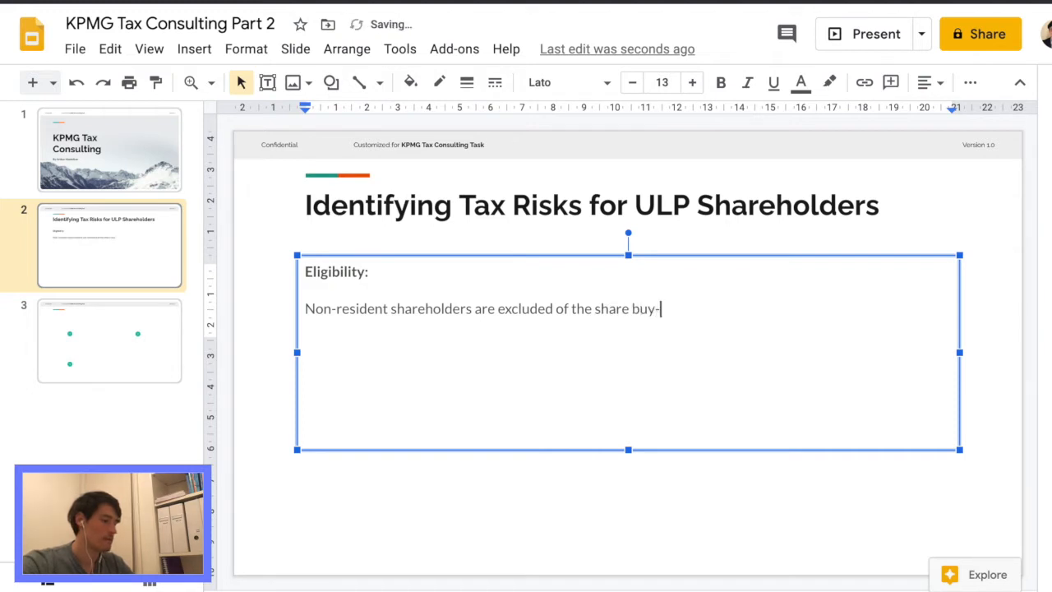
{"action": "type", "text": "back."}
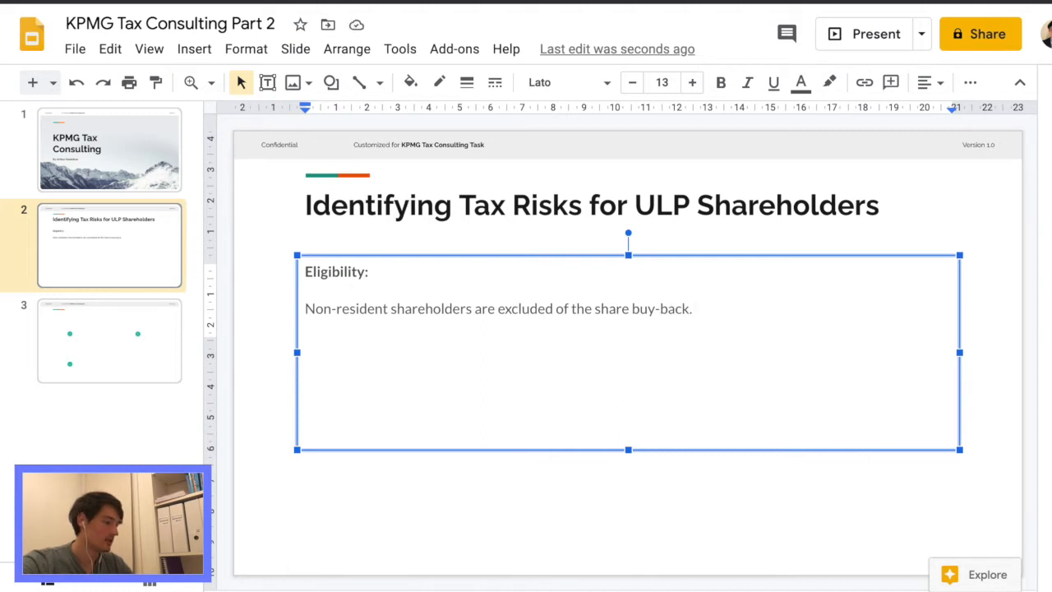
Add that only Australian and New Zealand residents are able to participate
{"action": "type", "text": "Only Australian an New Zel"}
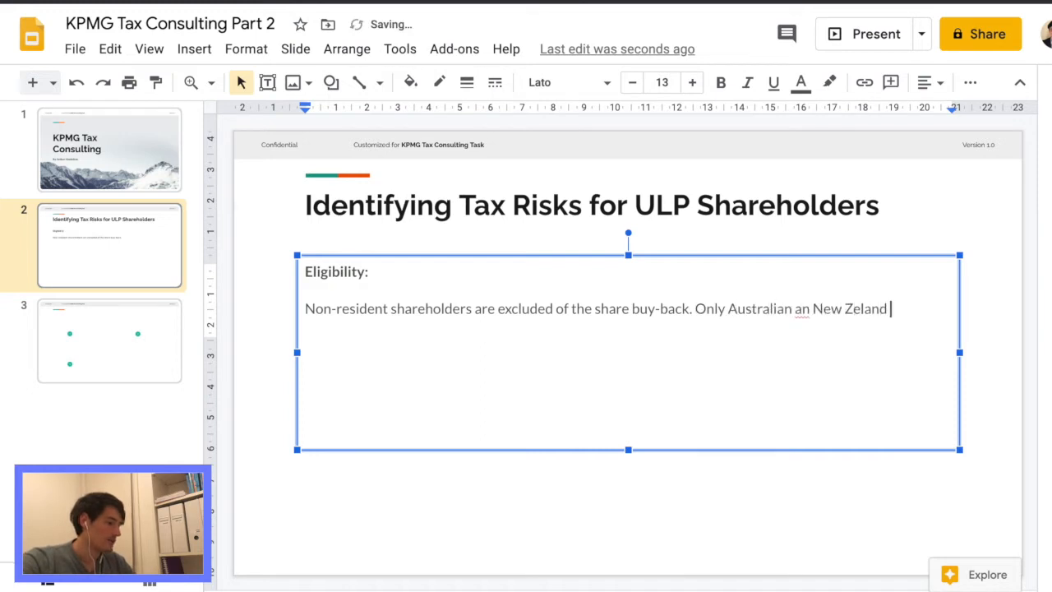
{"action": "type", "text": "and New Ze"}
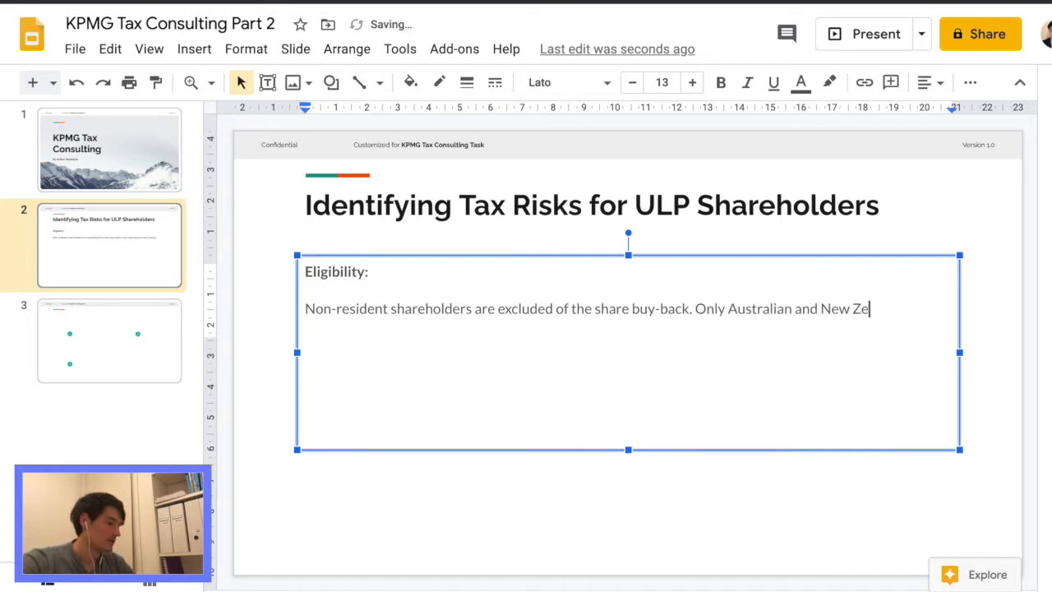
{"action": "type", "text": "aland resid"}
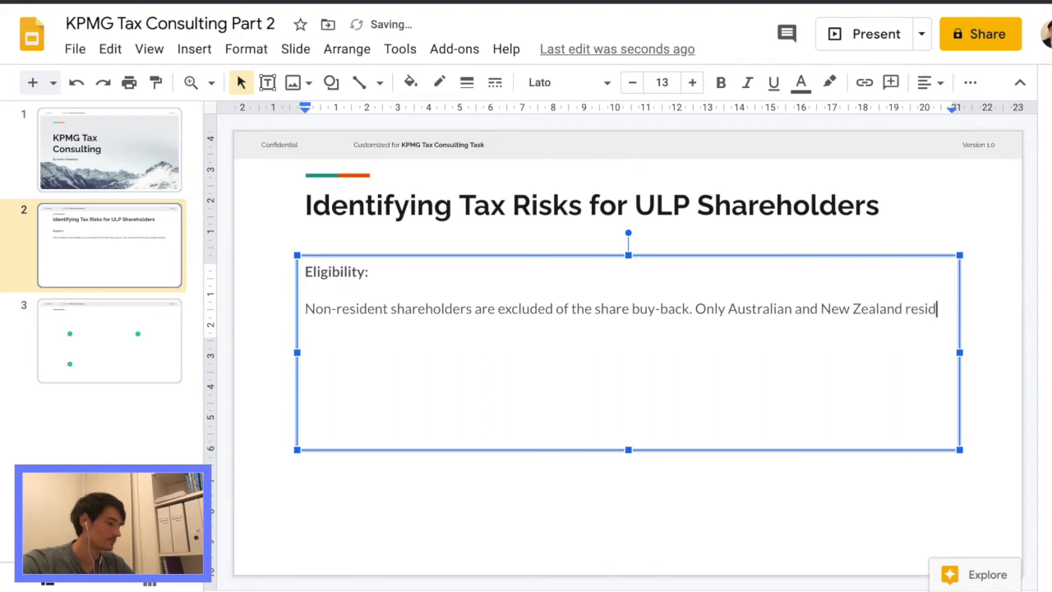
{"action": "type", "text": "ents are able to part"}
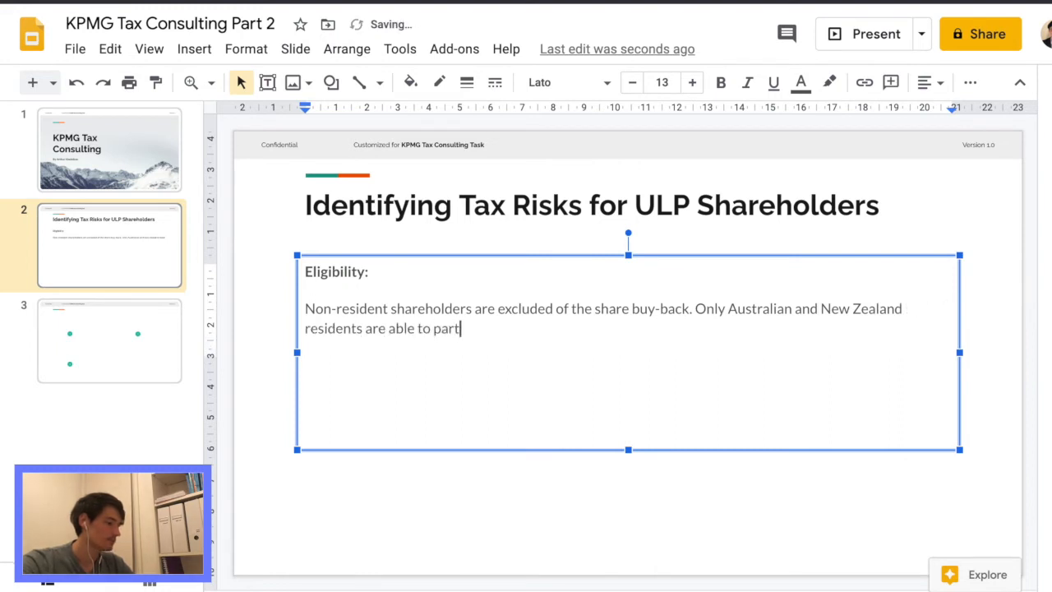
{"action": "type", "text": "icipate."}
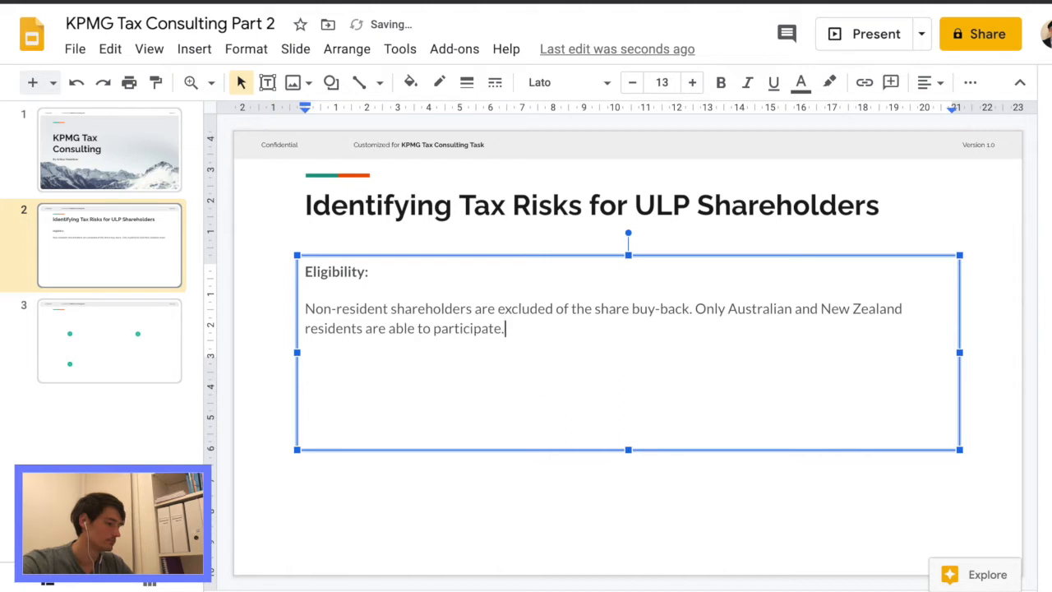
Shrink the eligibility text box and position its copy beneath the paragraph
{"action": "left_click_drag", "start_coordinate": [628, 449], "coordinate": [628, 345]}
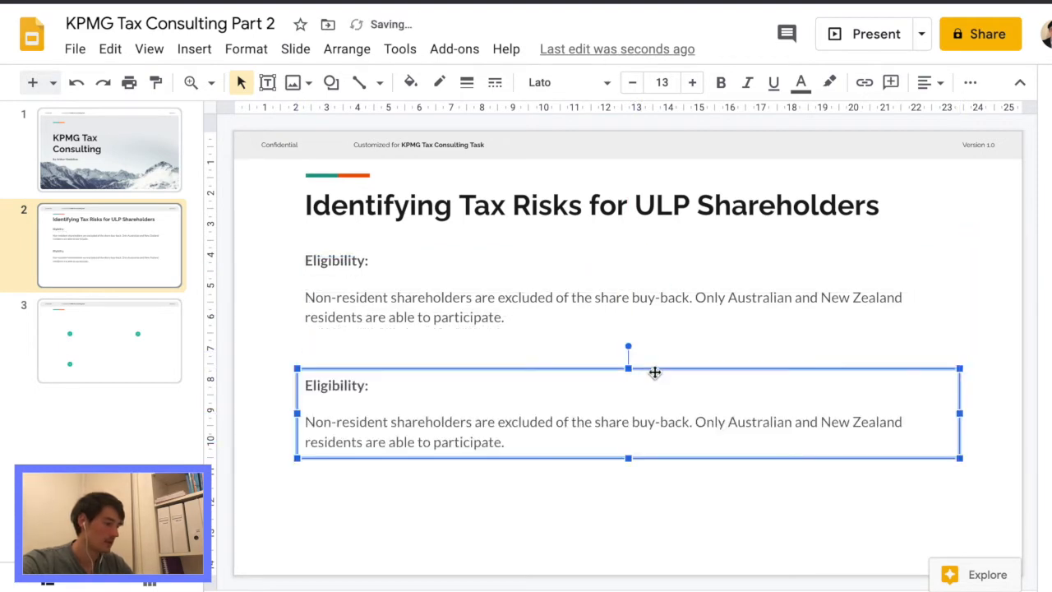
{"action": "left_click_drag", "start_coordinate": [654, 371], "coordinate": [654, 335]}
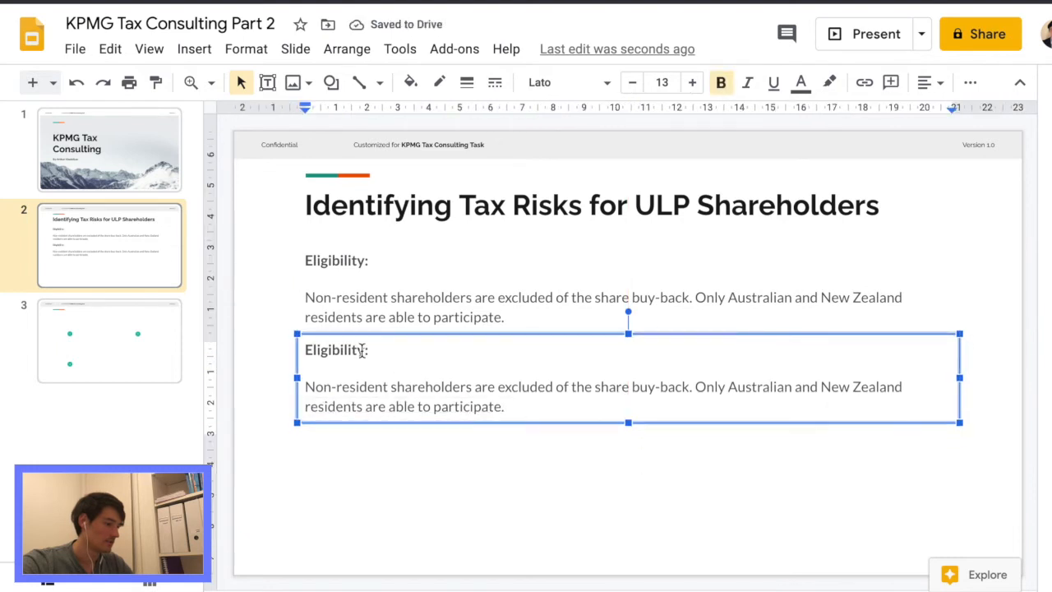
{"action": "double_click", "coordinate": [336, 349]}
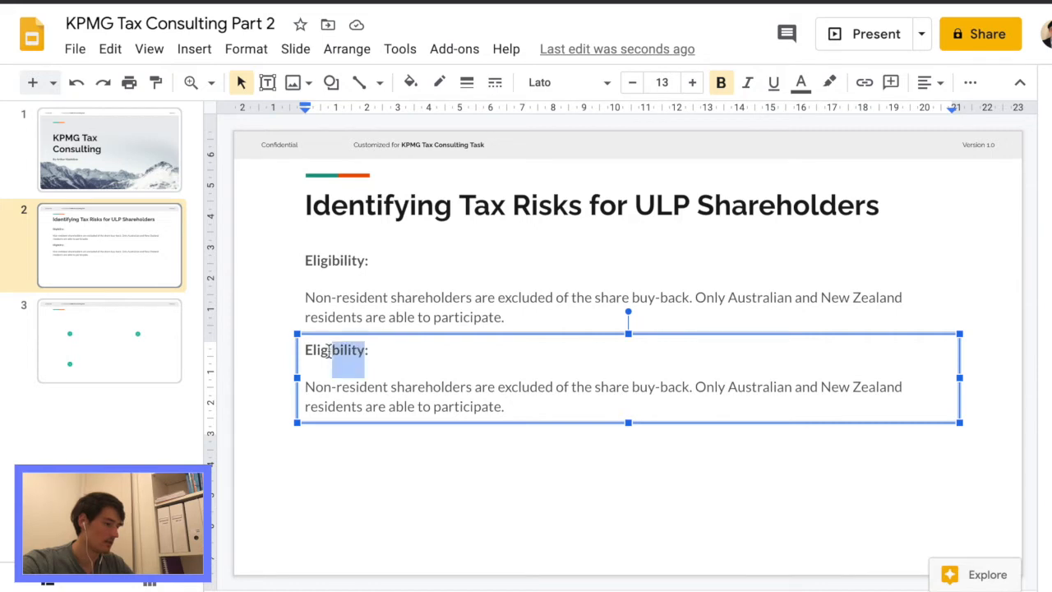
Write the Potential Issues note: ATO may not allow franking credits from the buy-back dividend
{"action": "type", "text": "Potential Issues:"}
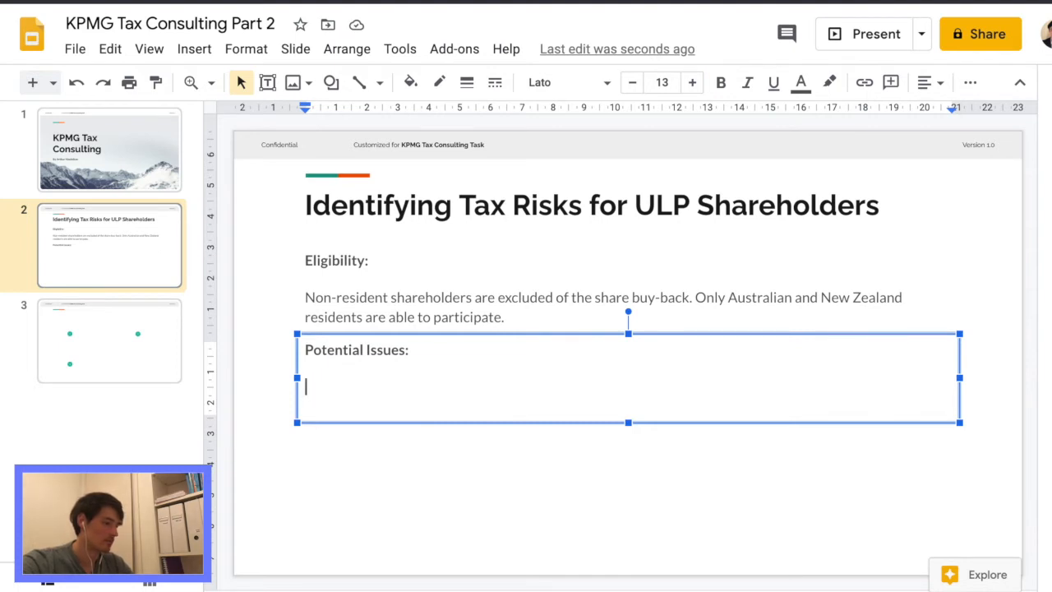
{"action": "type", "text": "ATO"}
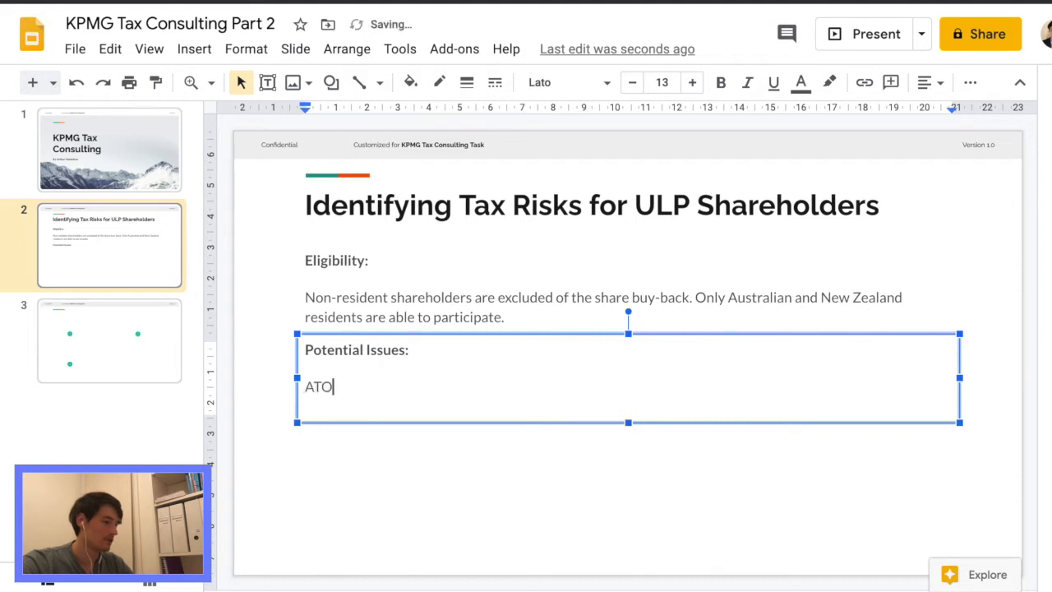
{"action": "type", "text": "may"}
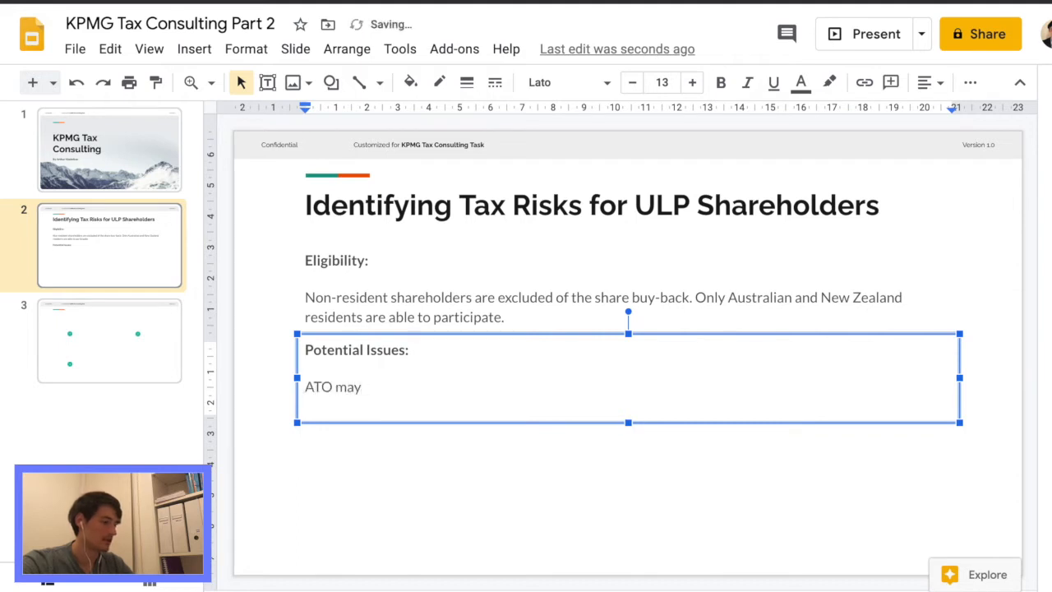
{"action": "type", "text": "not allow eligible shareholders to '"}
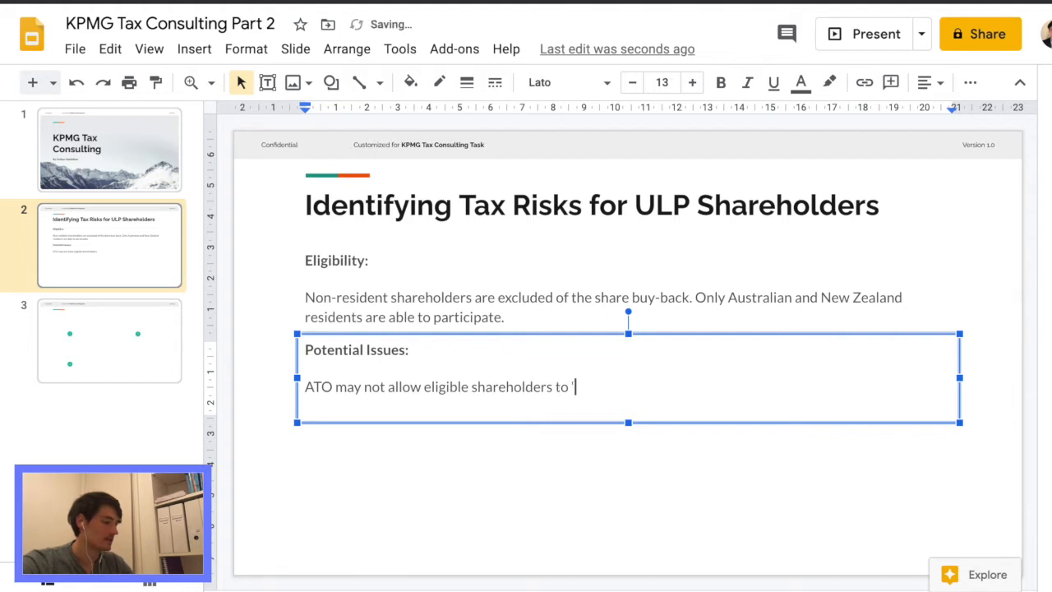
{"action": "type", "text": "benefit' (reciev"}
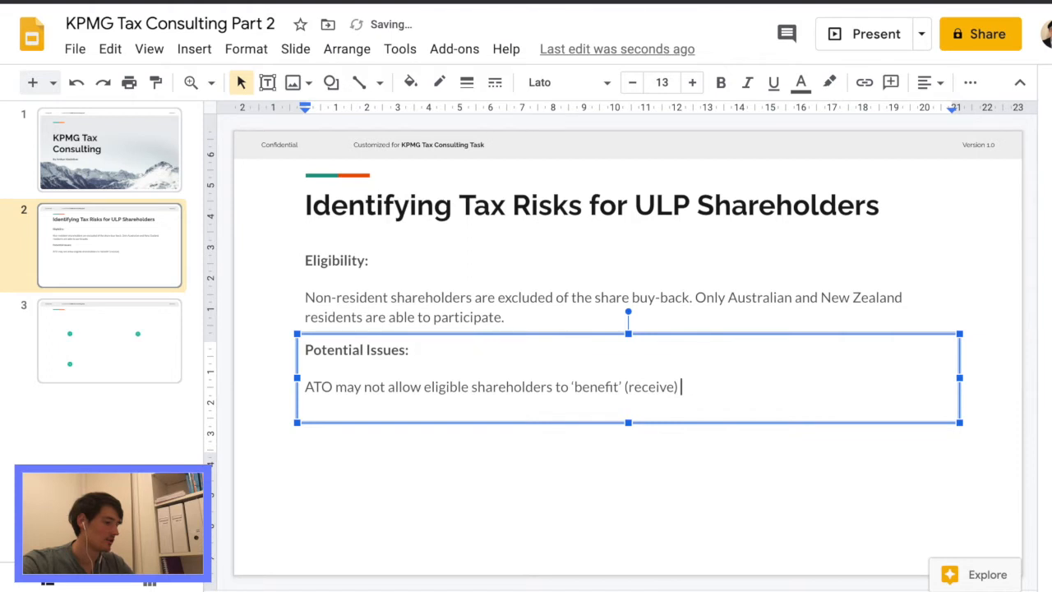
{"action": "type", "text": "franking cred"}
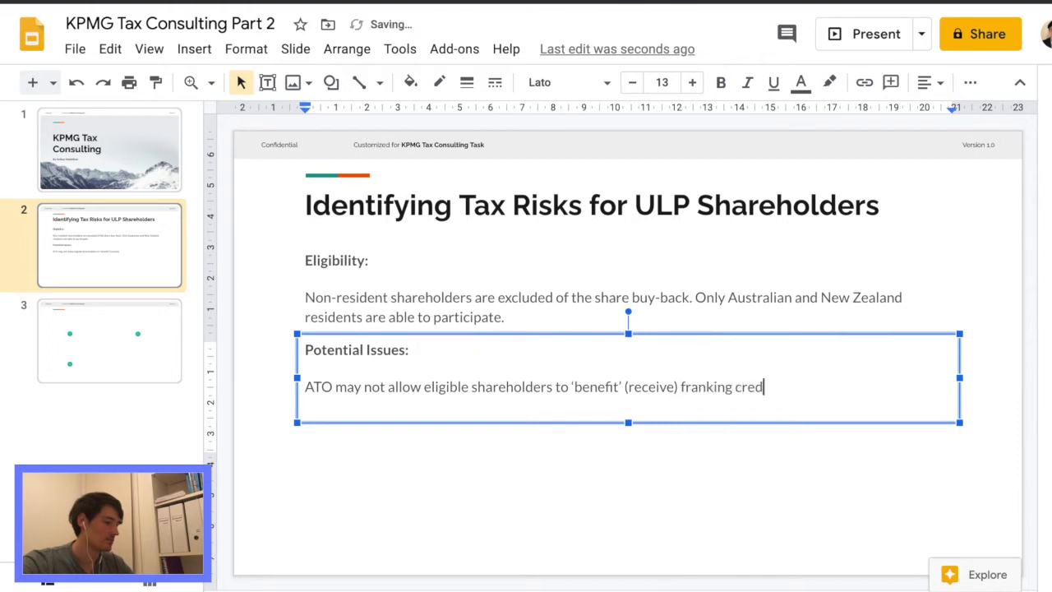
{"action": "type", "text": "ts"}
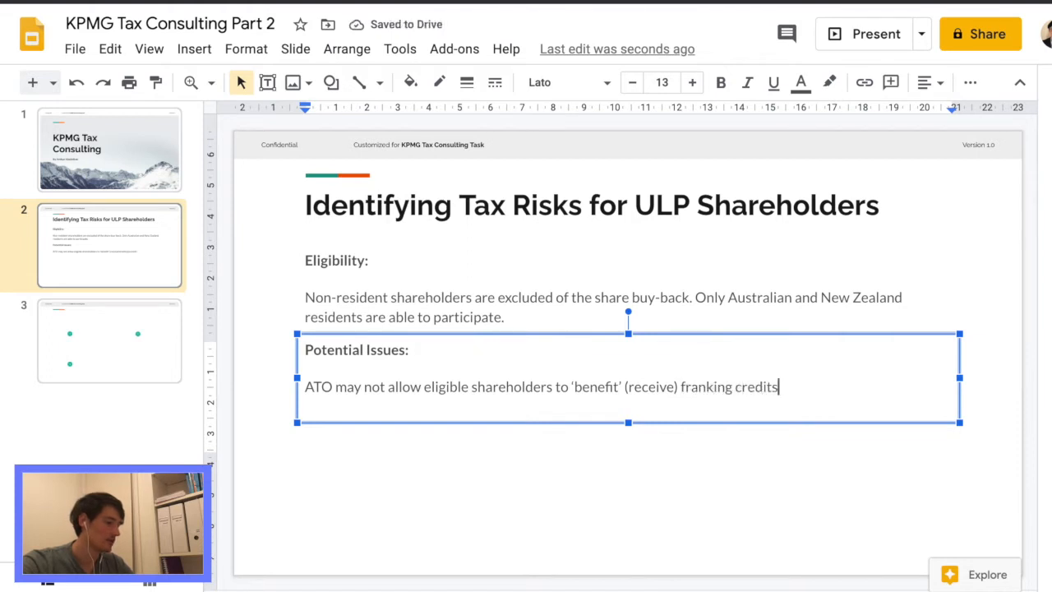
{"action": "type", "text": "as a"}
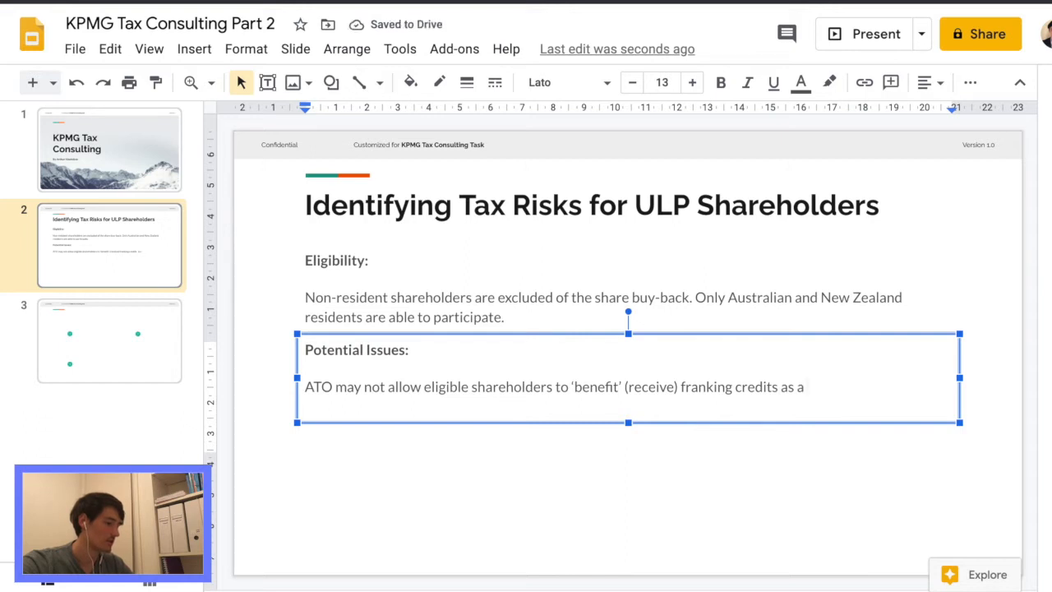
{"action": "type", "text": "component of the divi"}
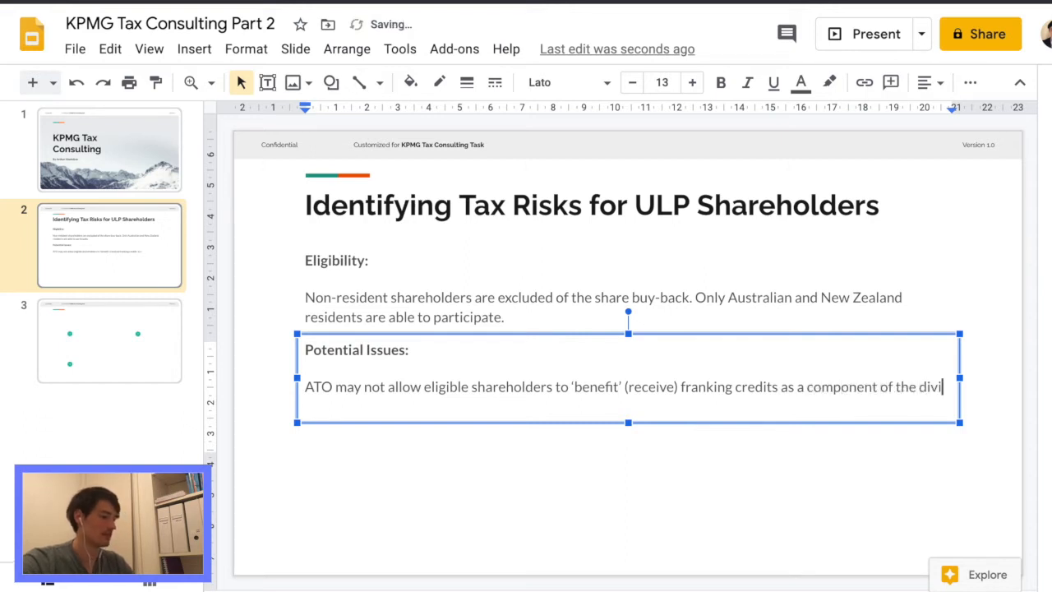
{"action": "type", "text": "dend from the"}
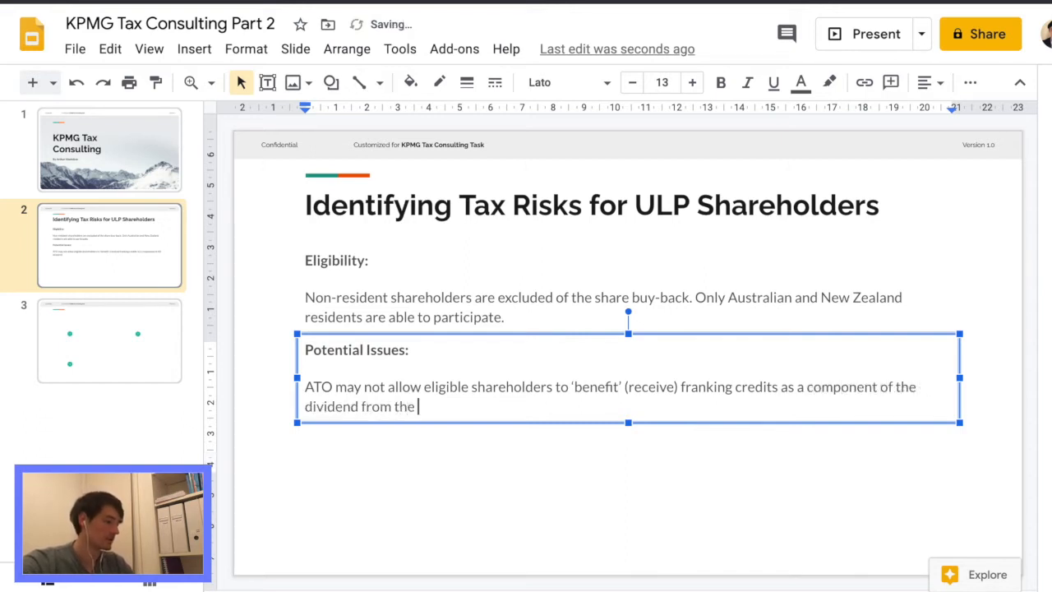
{"action": "type", "text": "buy-back."}
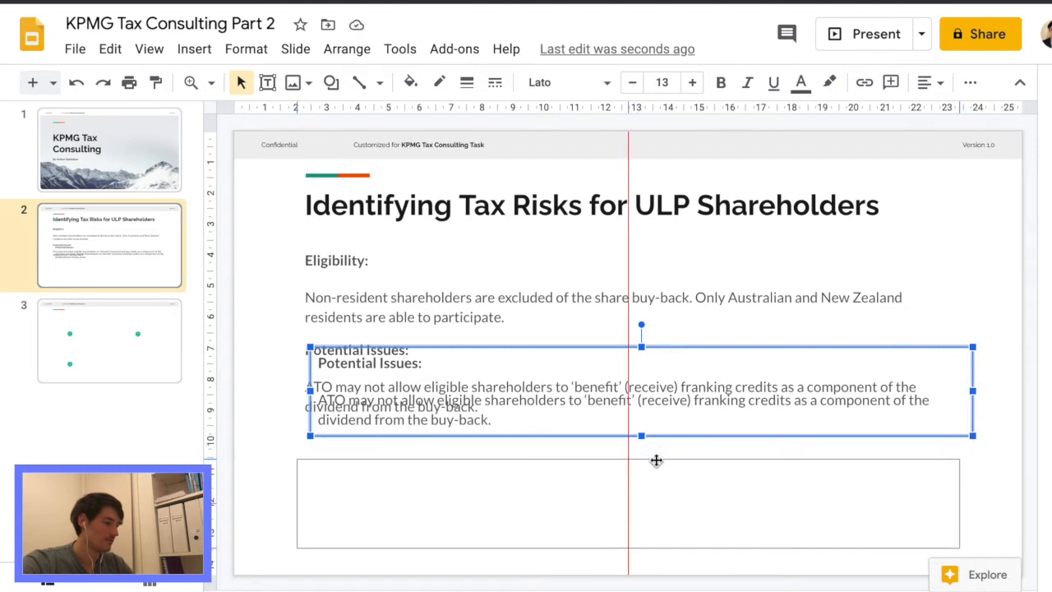
Place a copy below and start 'Explanation:' saying foreign shareholders won't receive franking credits
{"action": "left_click_drag", "start_coordinate": [641, 390], "coordinate": [629, 502]}
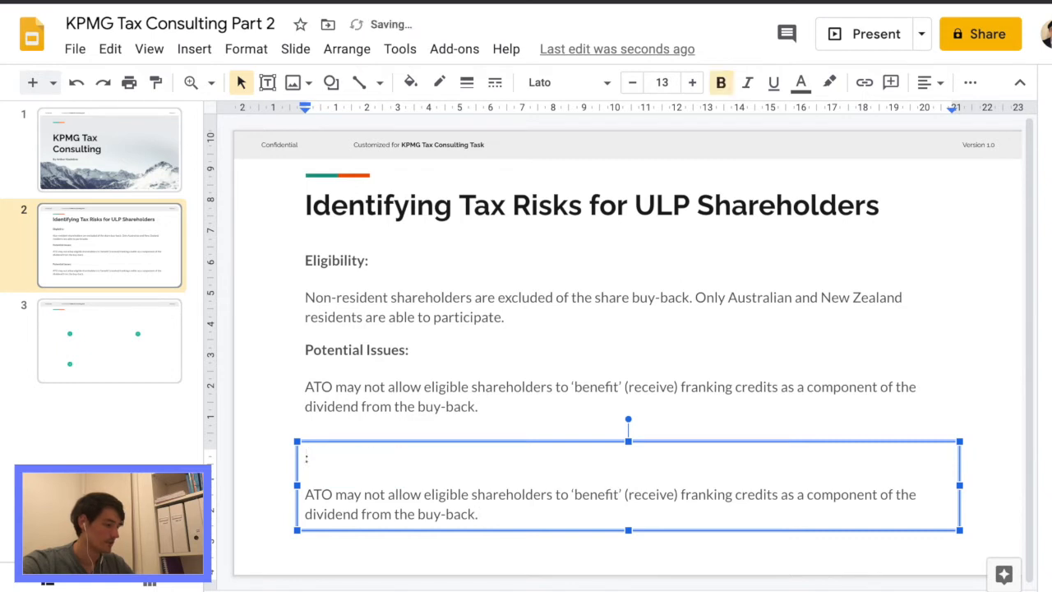
{"action": "type", "text": "Explana"}
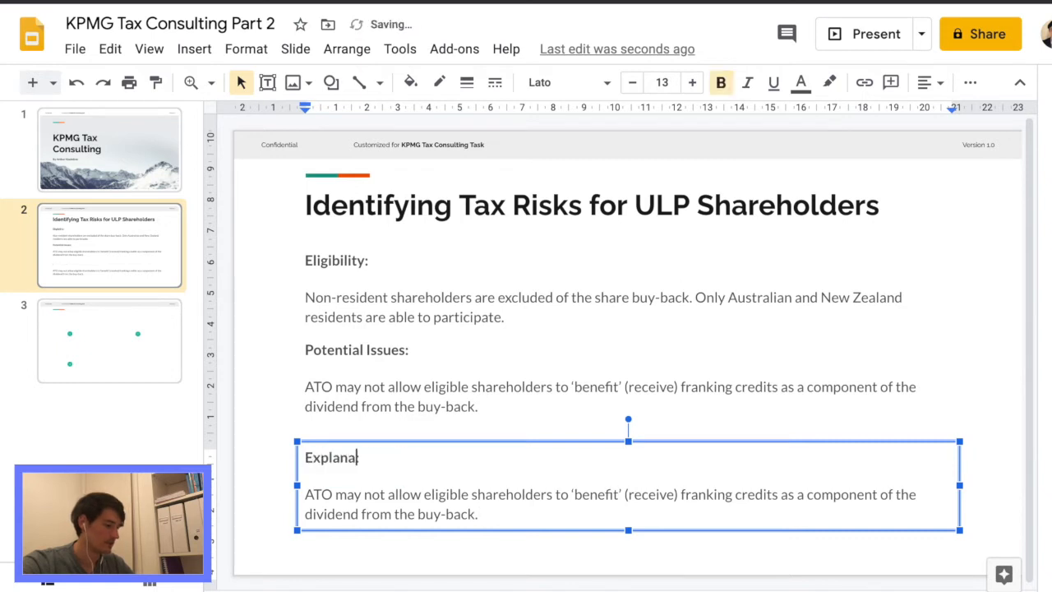
{"action": "type", "text": "tion:"}
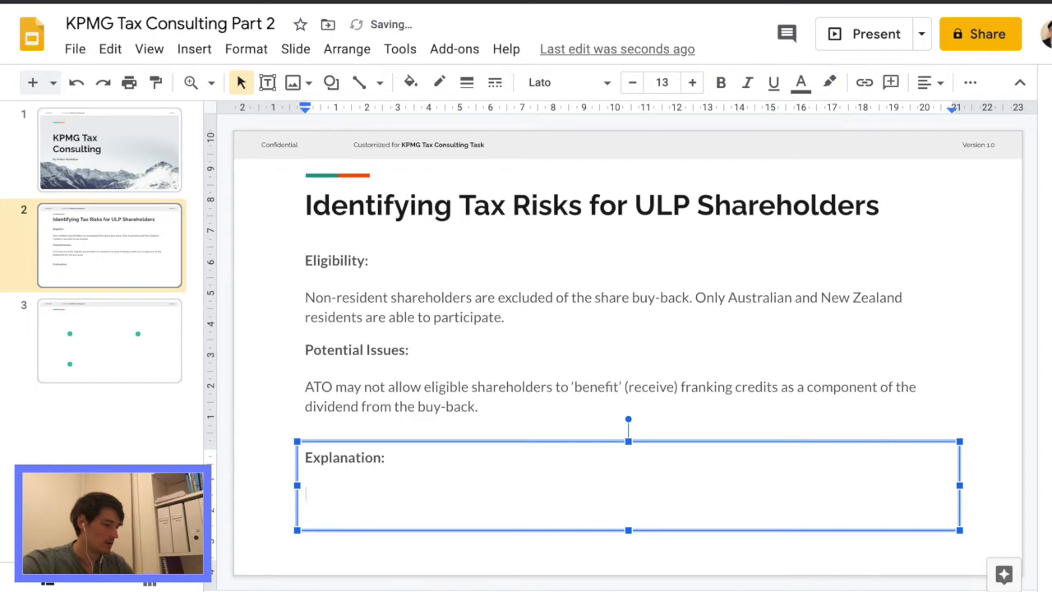
{"action": "type", "text": "Non"}
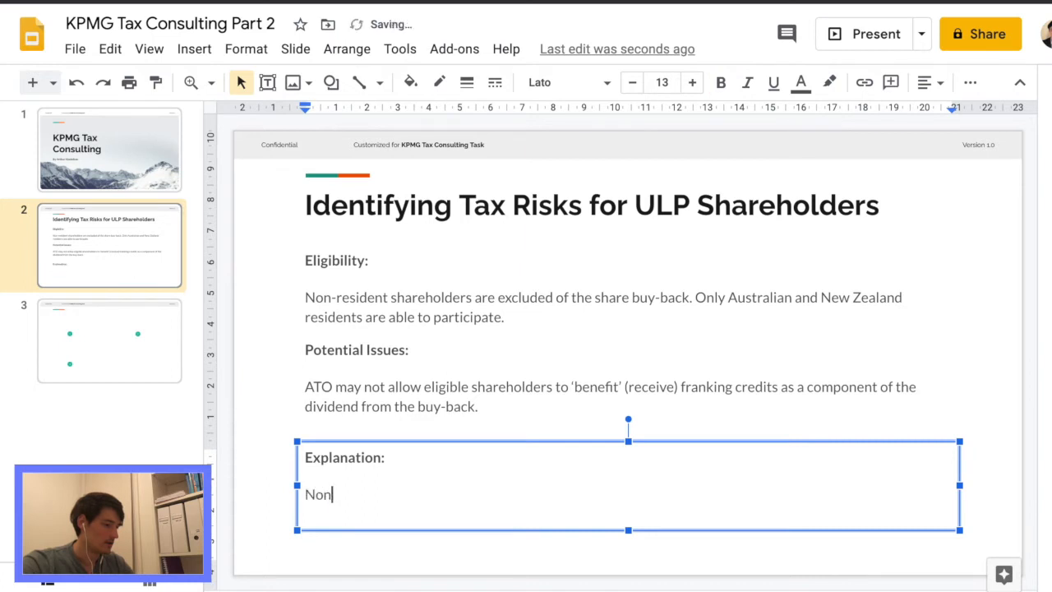
{"action": "type", "text": "Foreign"}
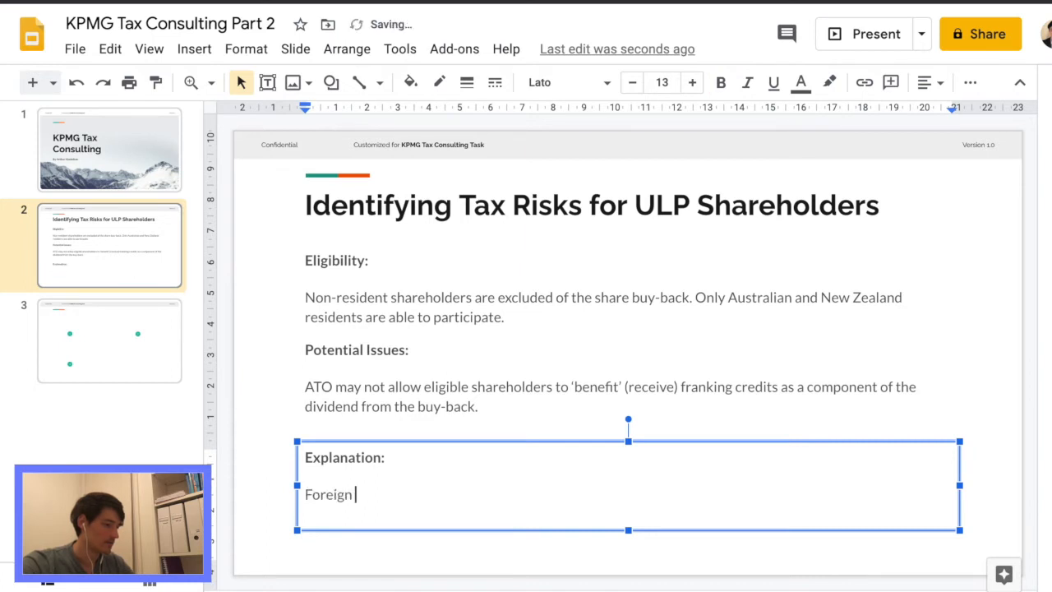
{"action": "type", "text": "shareho"}
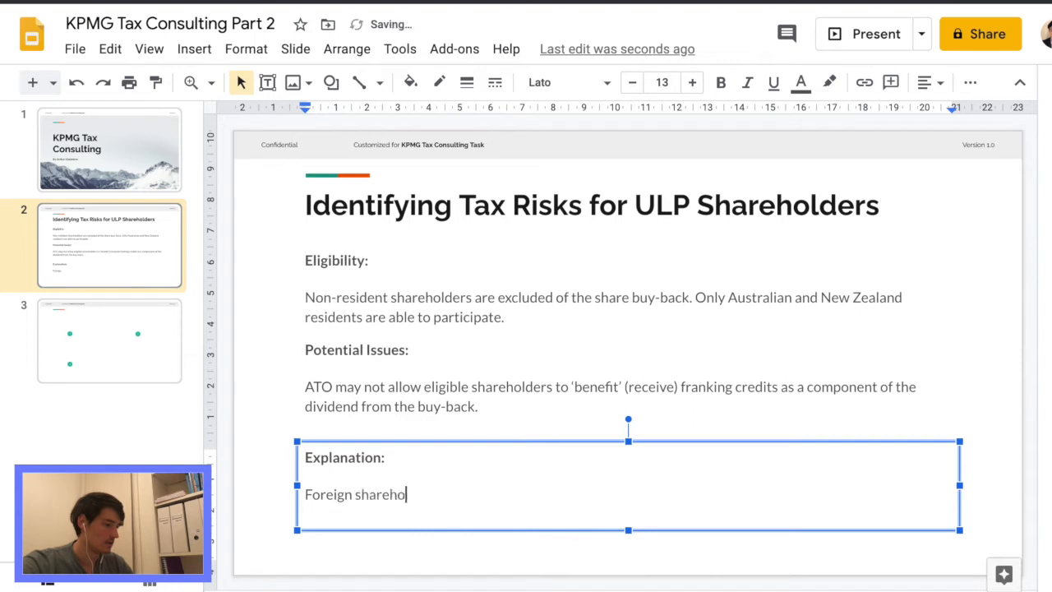
{"action": "type", "text": "lders will not recei"}
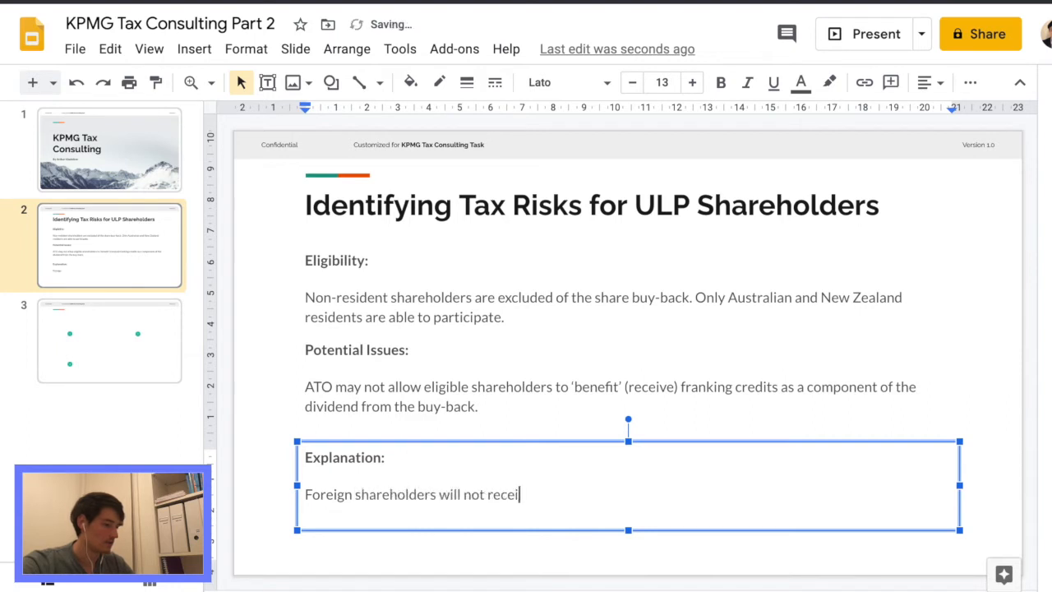
{"action": "type", "text": "ve the benefit of frankin"}
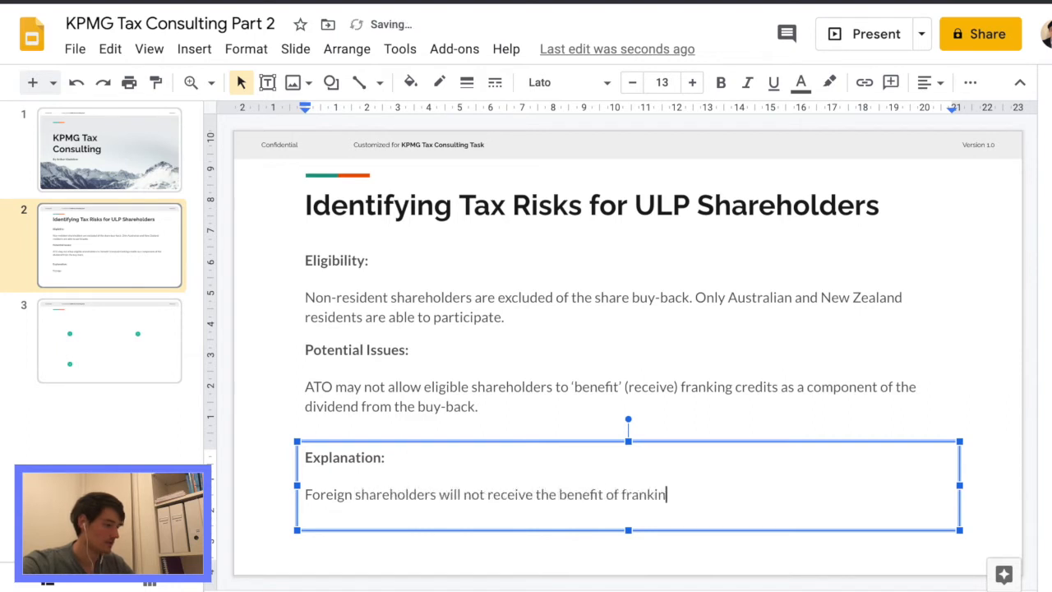
{"action": "type", "text": "g cred"}
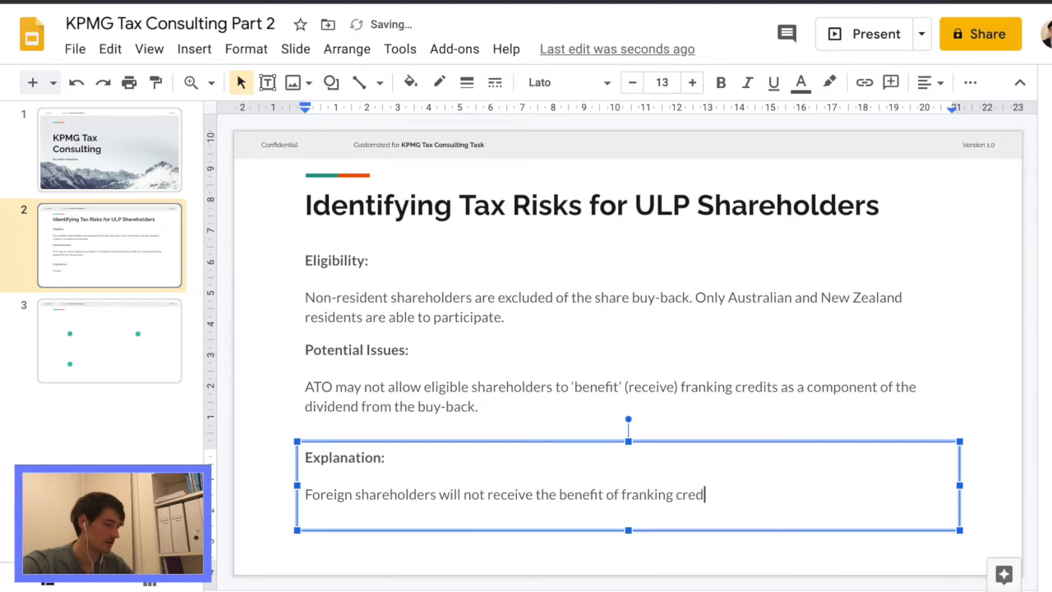
{"action": "type", "text": "its"}
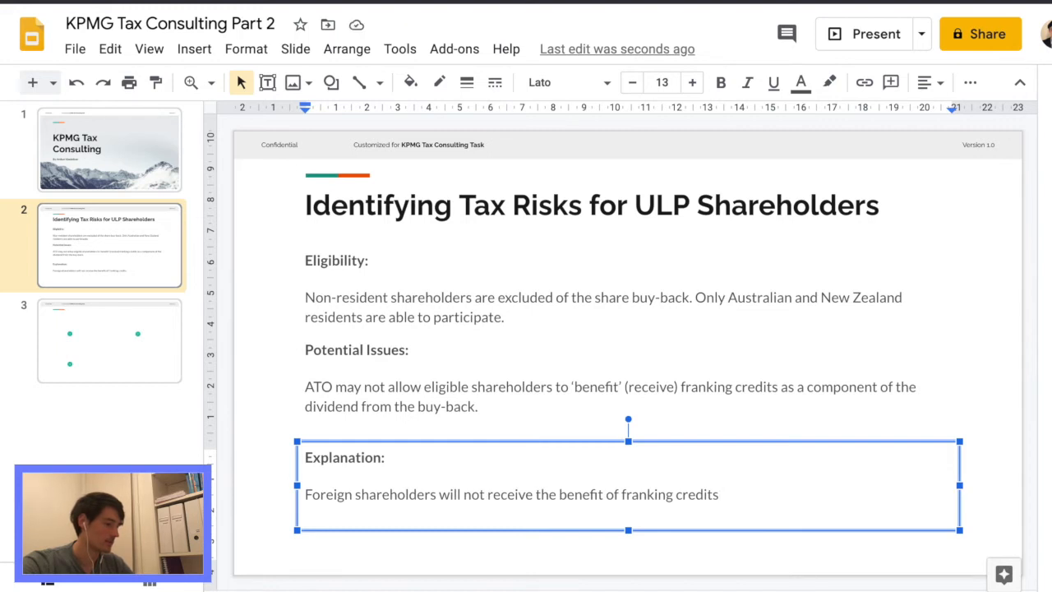
{"action": "type", "text": "."}
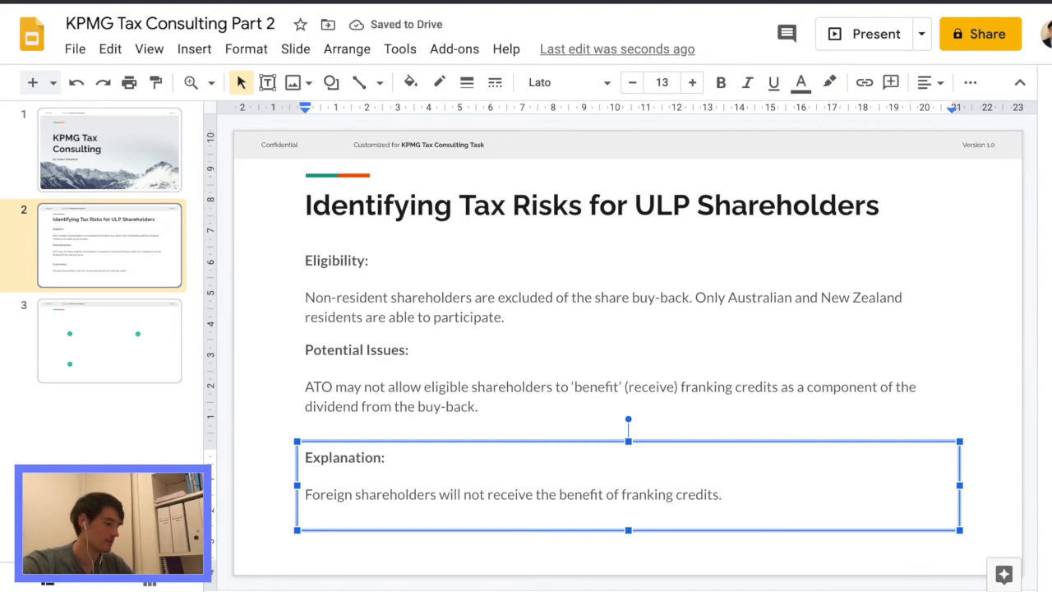
Add that the buy-back allocated credits to those who benefit most from them
{"action": "type", "text": "Buy"}
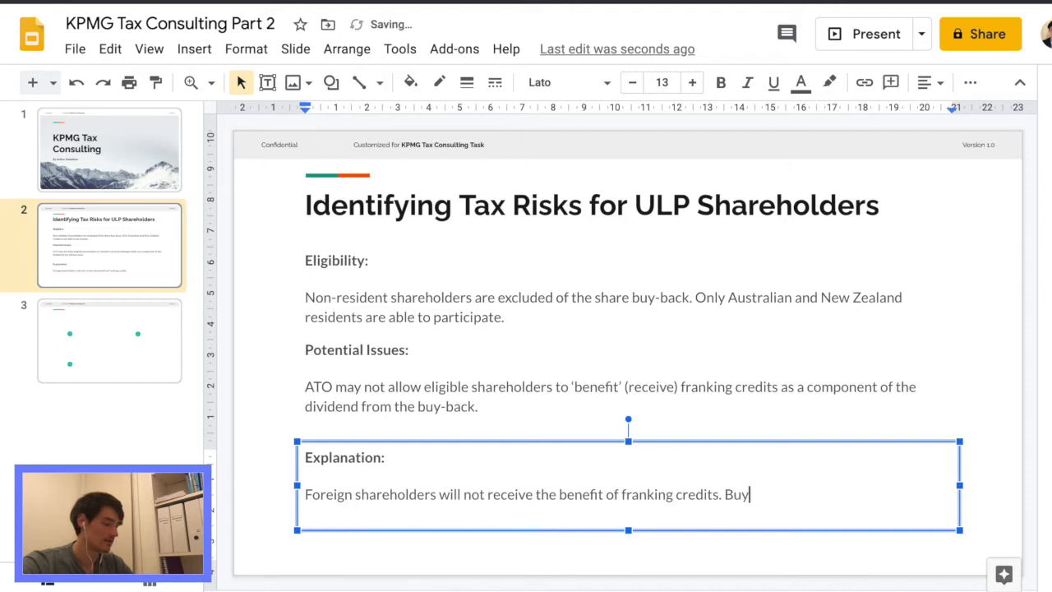
{"action": "type", "text": "-back allocated the credits to residents w"}
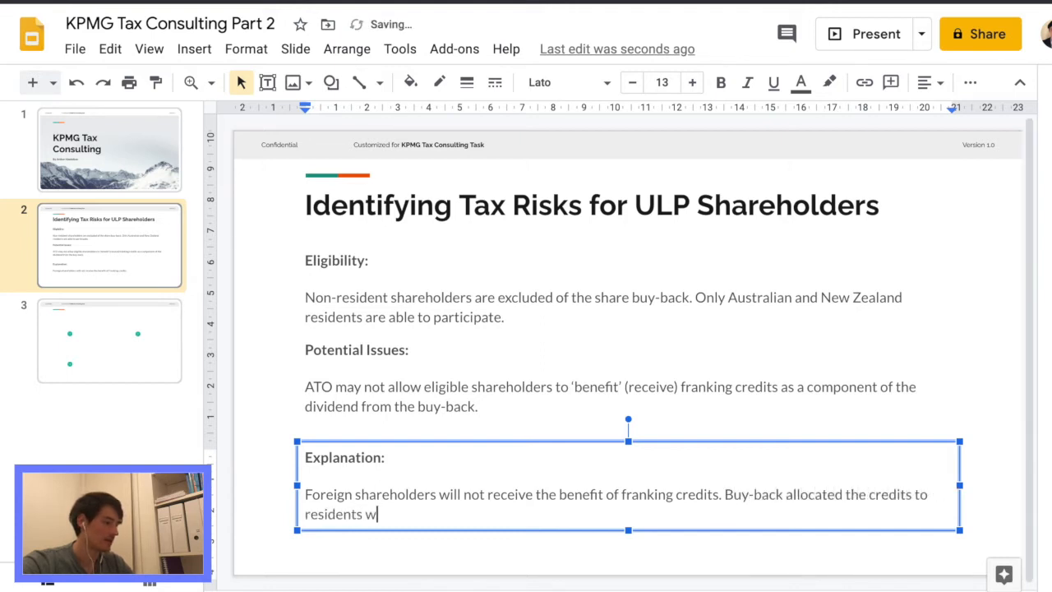
{"action": "type", "text": "ho benefi"}
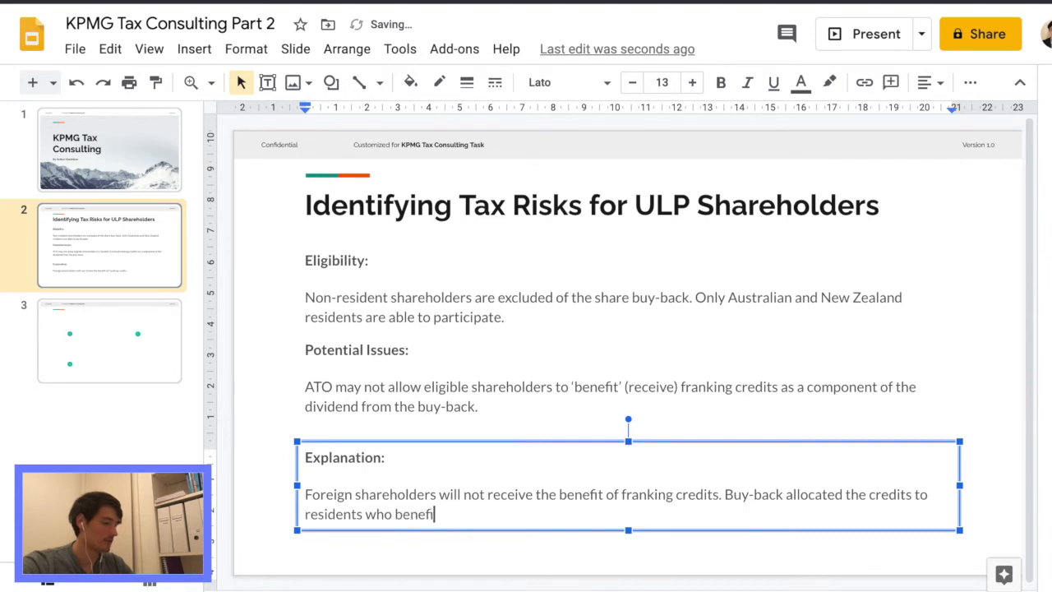
{"action": "type", "text": "t the most from them."}
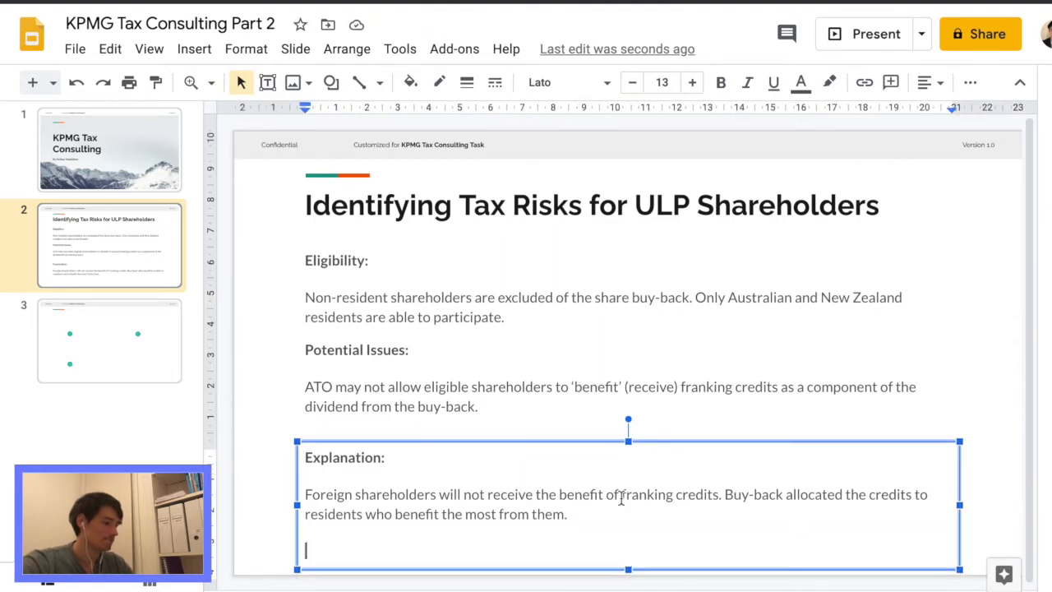
{"action": "key", "text": "backspace"}
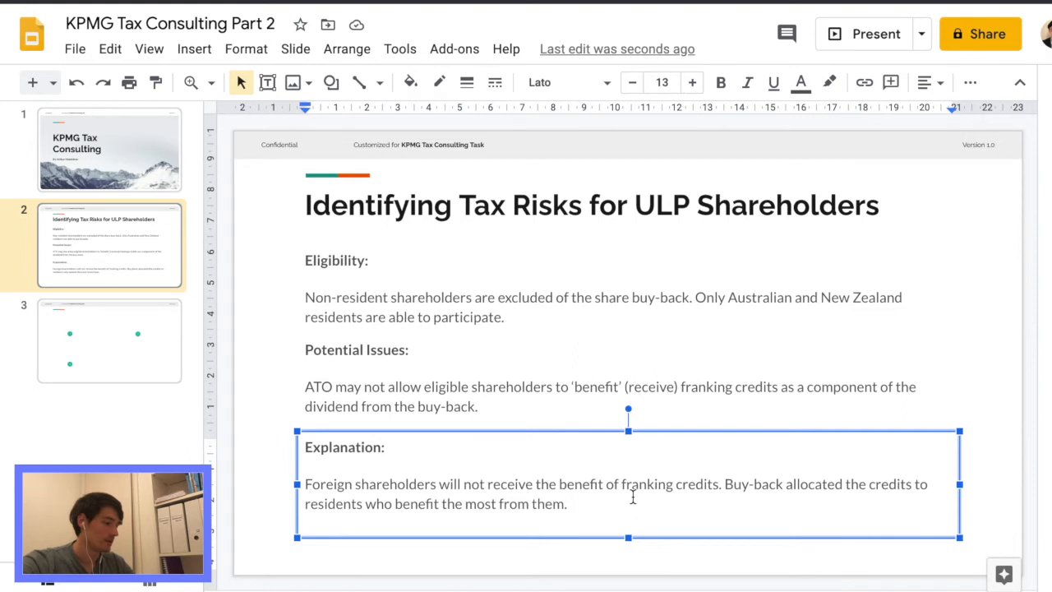
Add that ATO may 'cancel' this allocation, making the buy-back less attractive for shareholders
{"action": "type", "text": "ATO"}
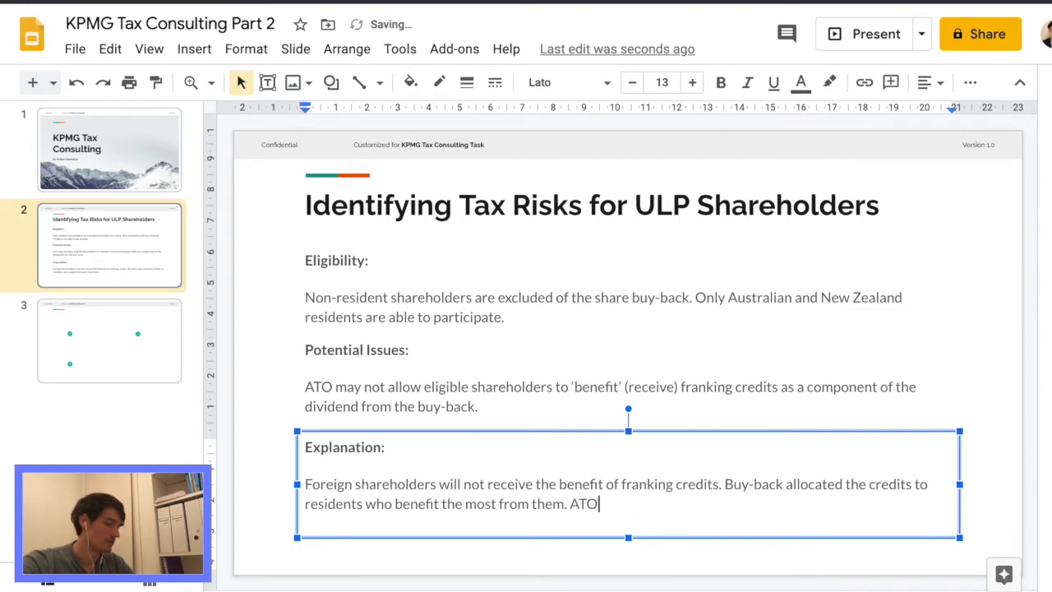
{"action": "type", "text": "may"}
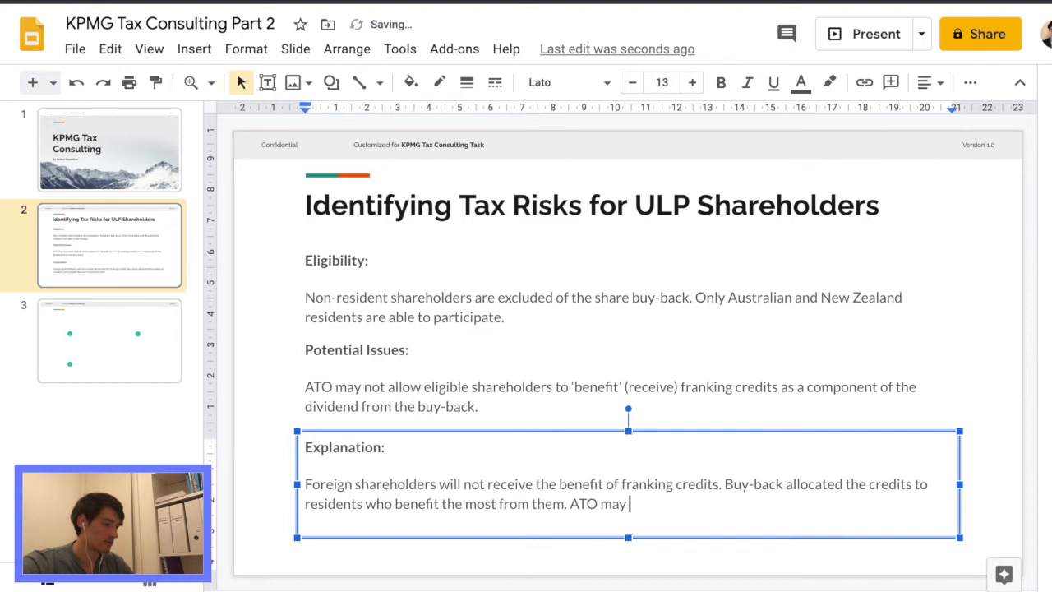
{"action": "type", "text": "'cancel"}
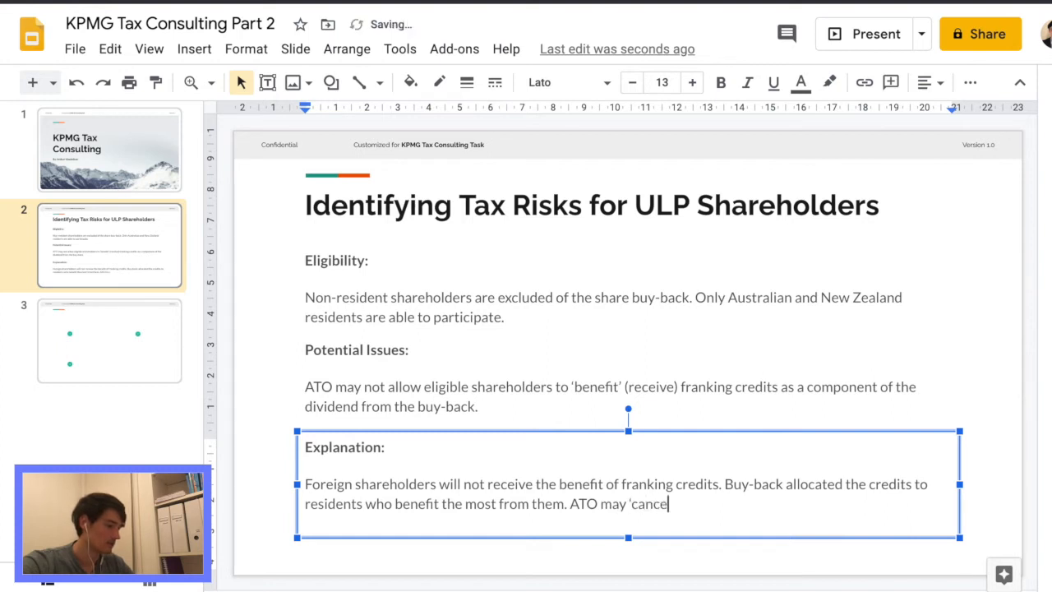
{"action": "type", "text": "l' the benefit from"}
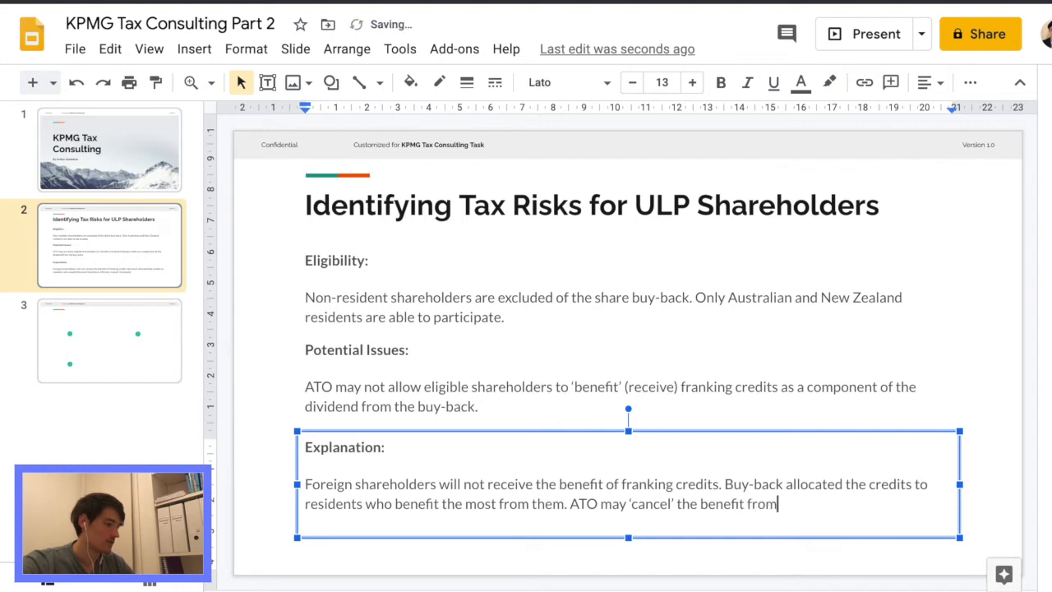
{"action": "type", "text": "this allocation"}
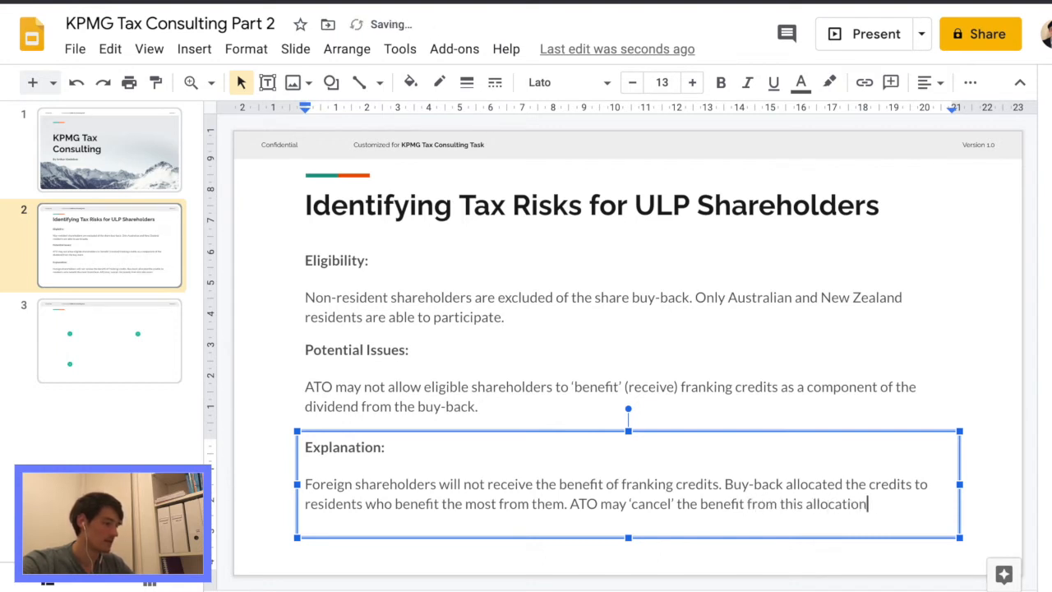
{"action": "type", "text": ", which may make the b"}
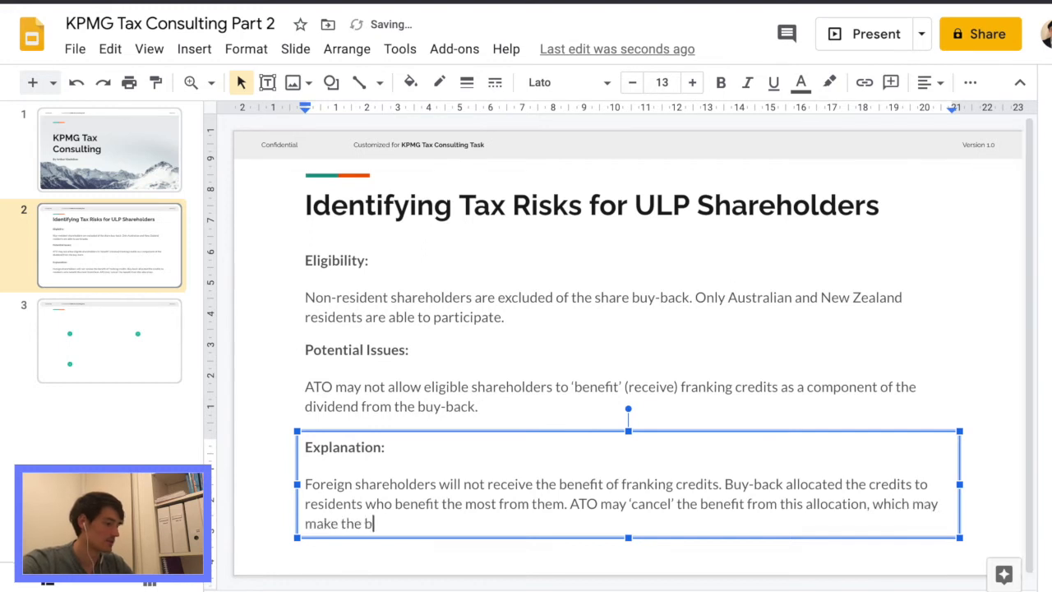
{"action": "type", "text": "uy-back less"}
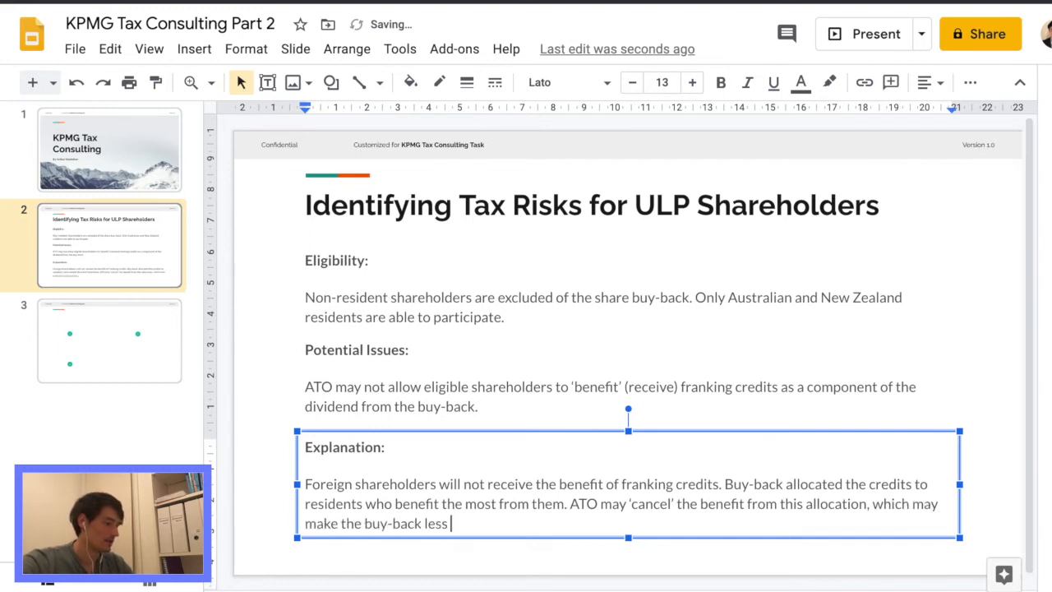
{"action": "type", "text": "attractive f"}
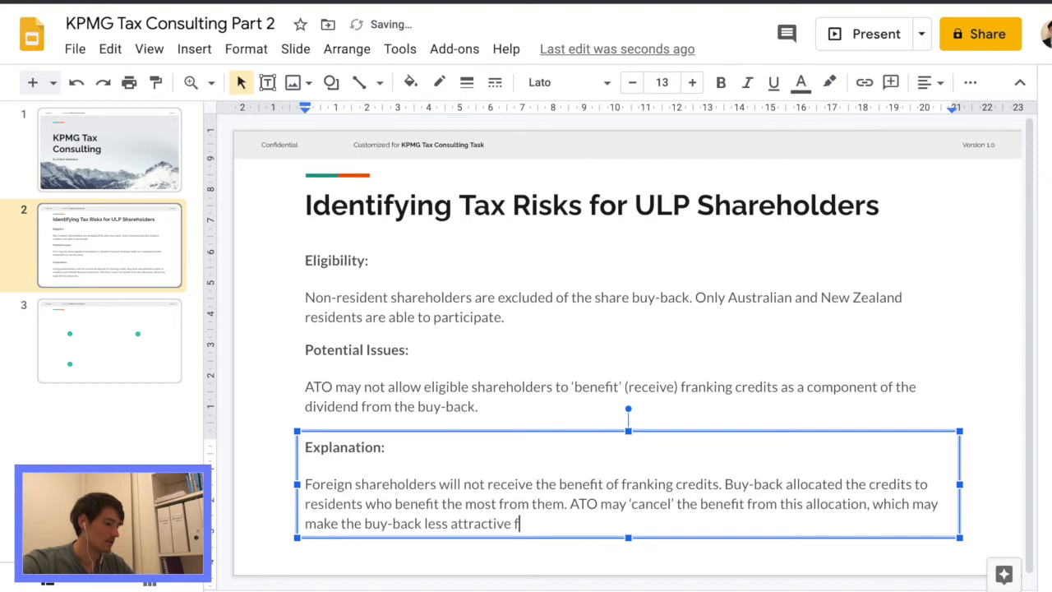
{"action": "type", "text": "or shareholders."}
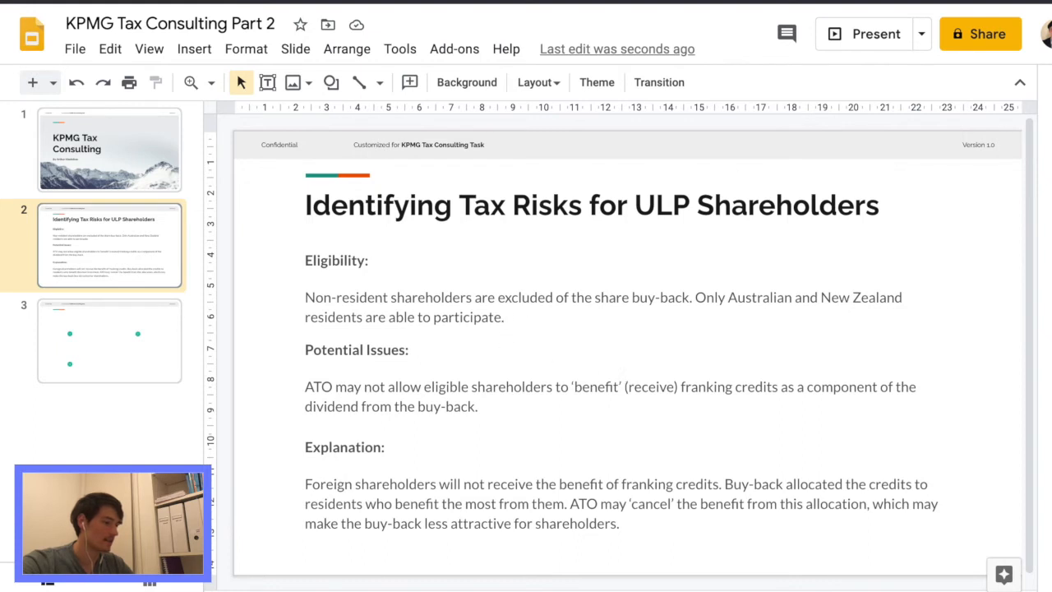
{"action": "mouse_move", "coordinate": [180, 113]}
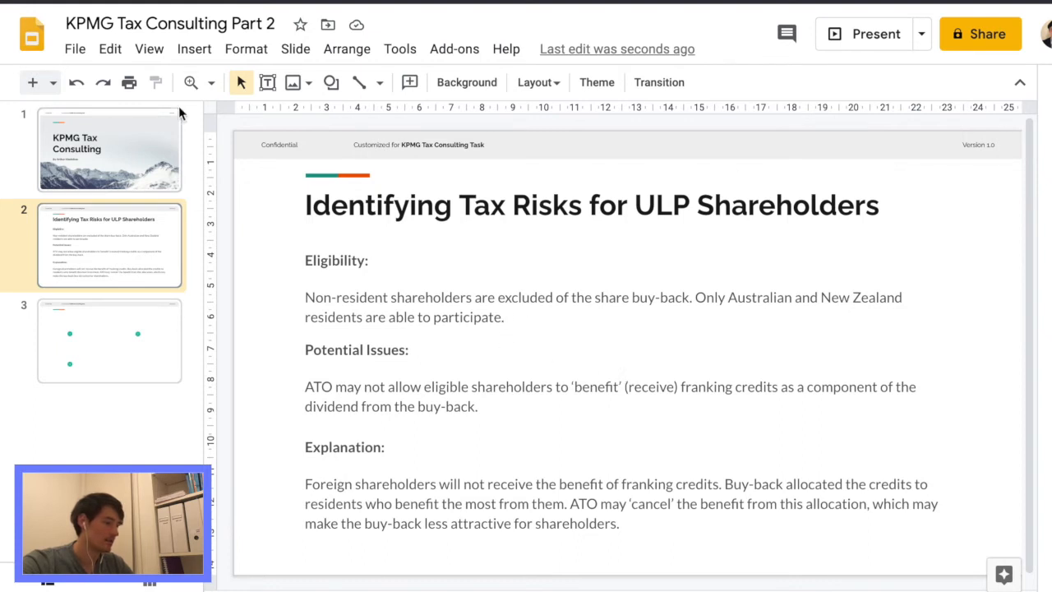
{"action": "mouse_move", "coordinate": [95, 340]}
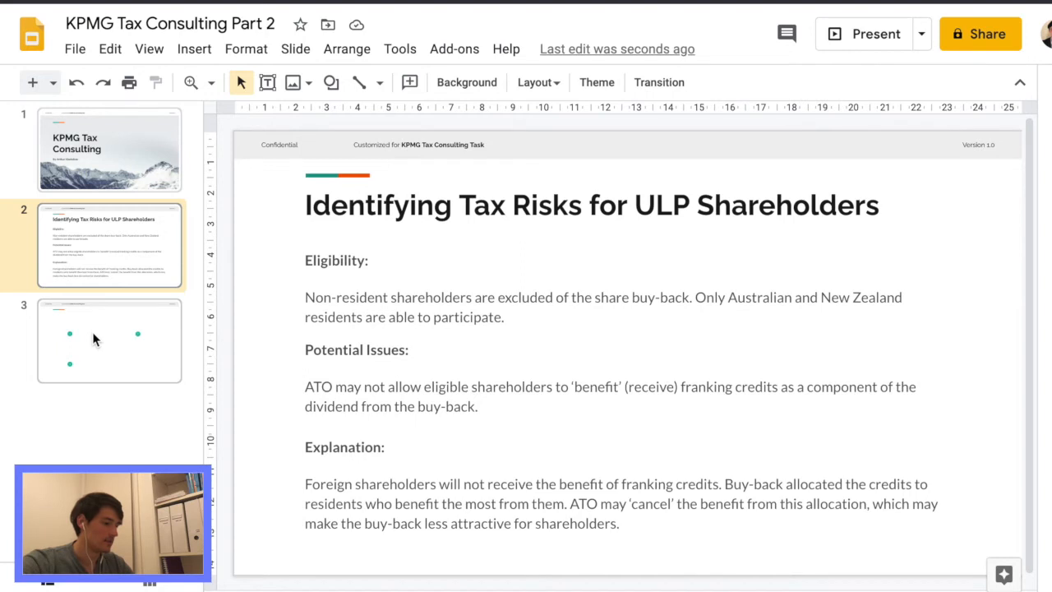
Go to slide 3 and type 'Solutions' as its title
{"action": "left_click", "coordinate": [110, 340]}
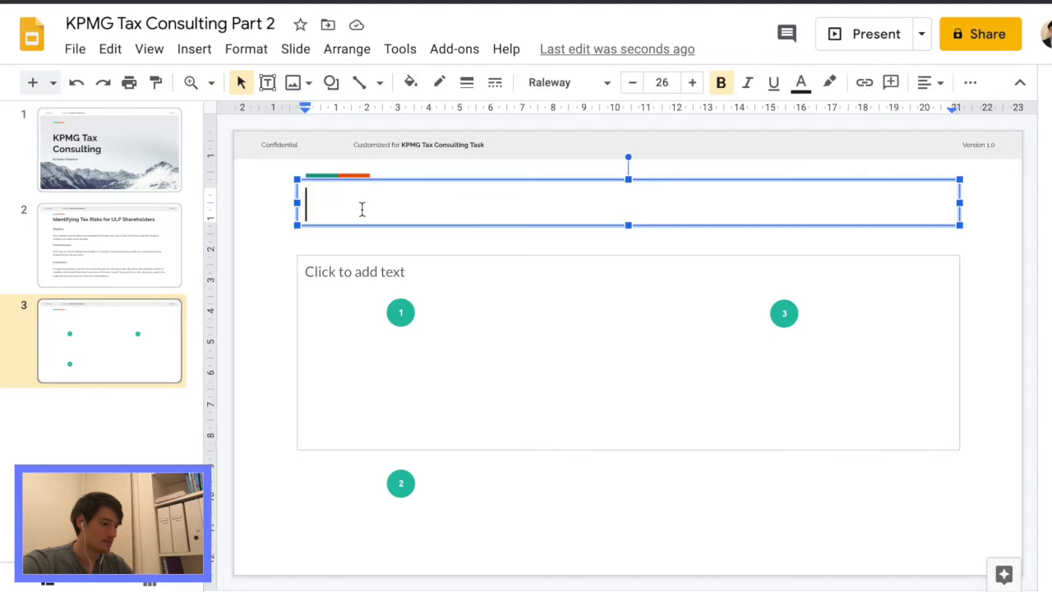
{"action": "mouse_move", "coordinate": [668, 256]}
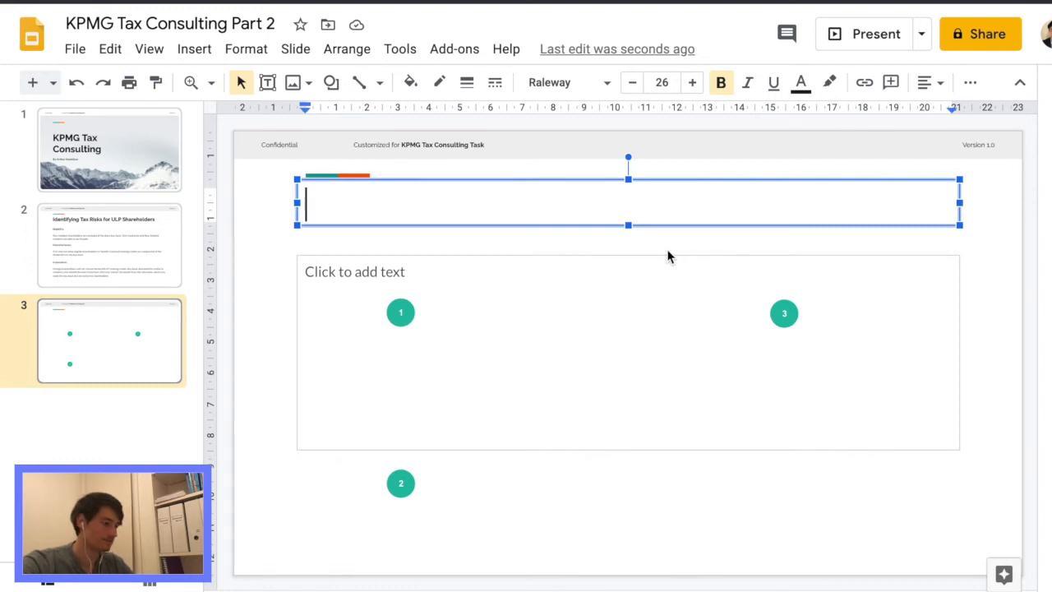
{"action": "type", "text": "Solu"}
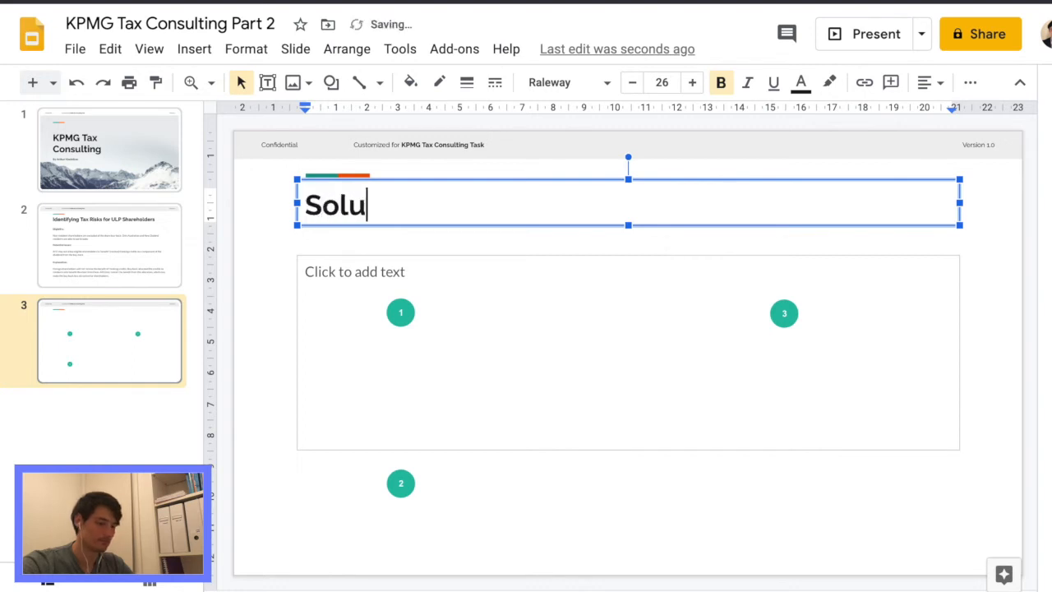
{"action": "type", "text": "tions"}
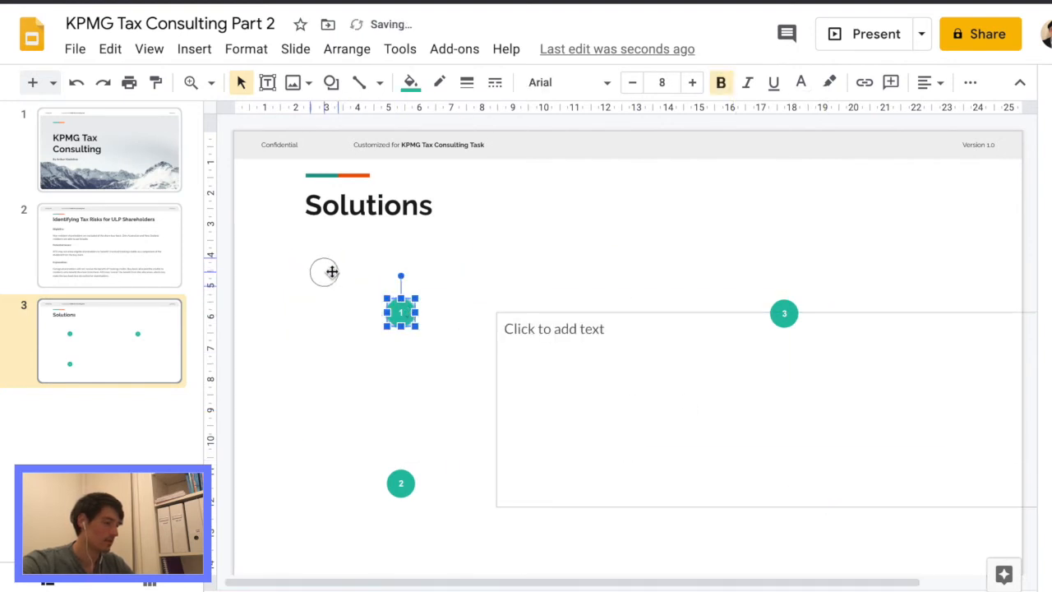
Drag the body text box beside marker 1, shorten it, and move marker 3
{"action": "left_click_drag", "start_coordinate": [400, 313], "coordinate": [318, 265]}
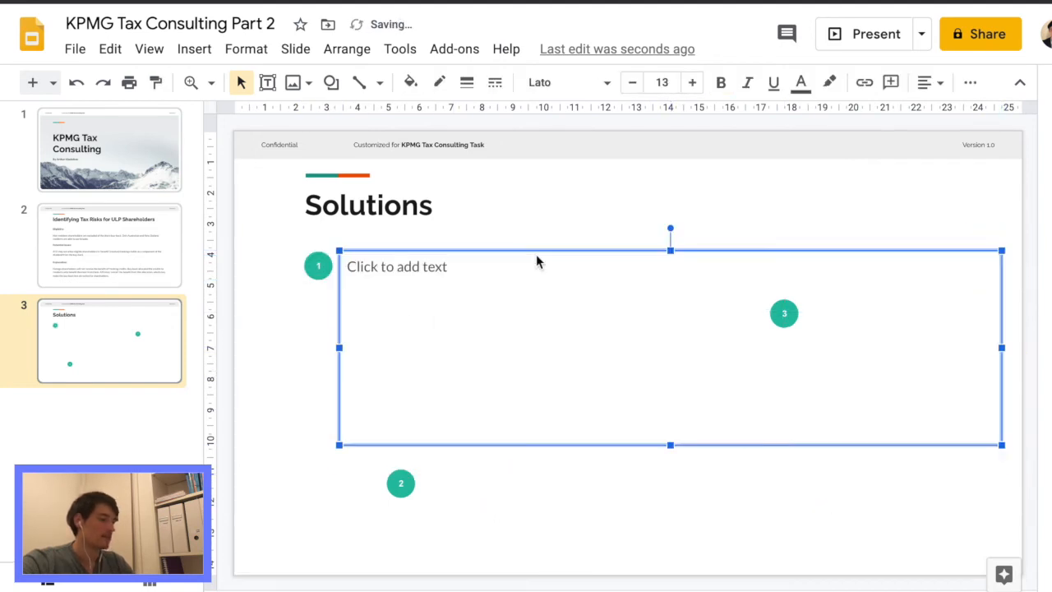
{"action": "left_click_drag", "start_coordinate": [670, 444], "coordinate": [688, 362]}
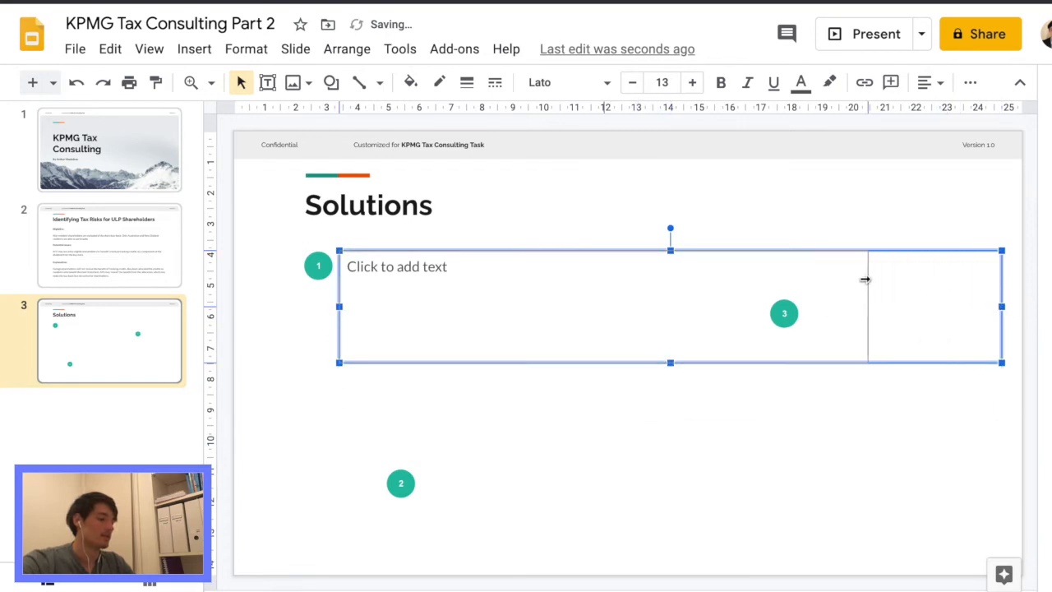
{"action": "left_click", "coordinate": [784, 313]}
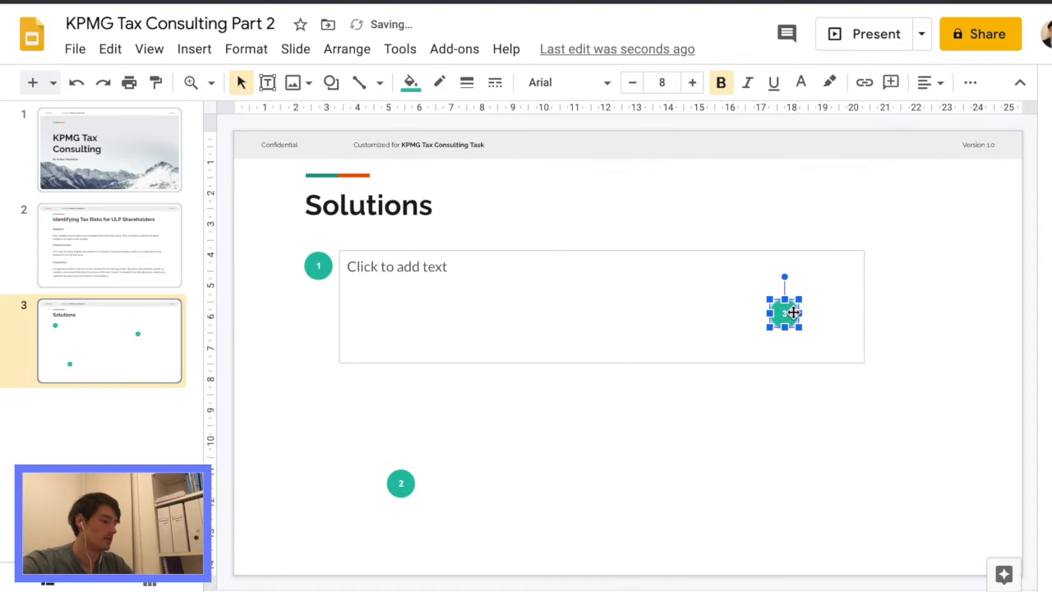
{"action": "left_click", "coordinate": [462, 271]}
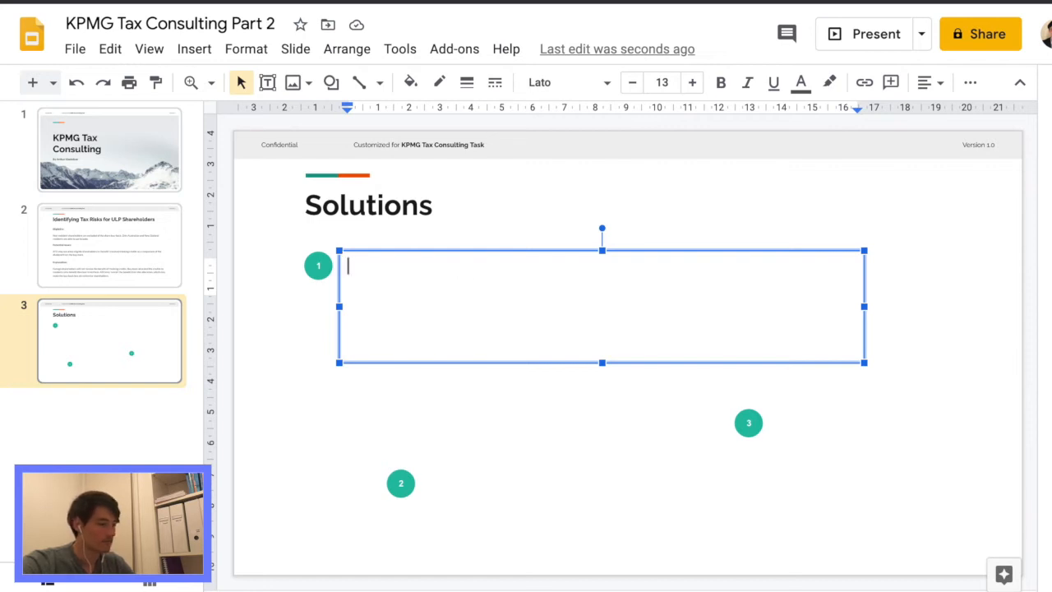
Type 'Negotiate an agreement with the ATO that holders will receive franking credits through allocation.'
{"action": "type", "text": "Negotiate and"}
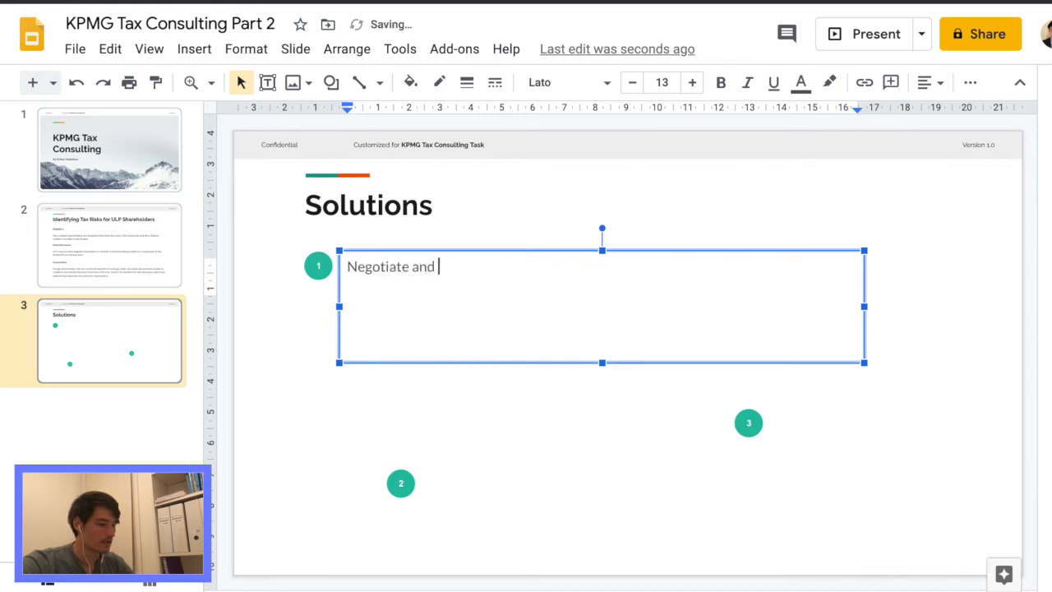
{"action": "type", "text": "agreement with"}
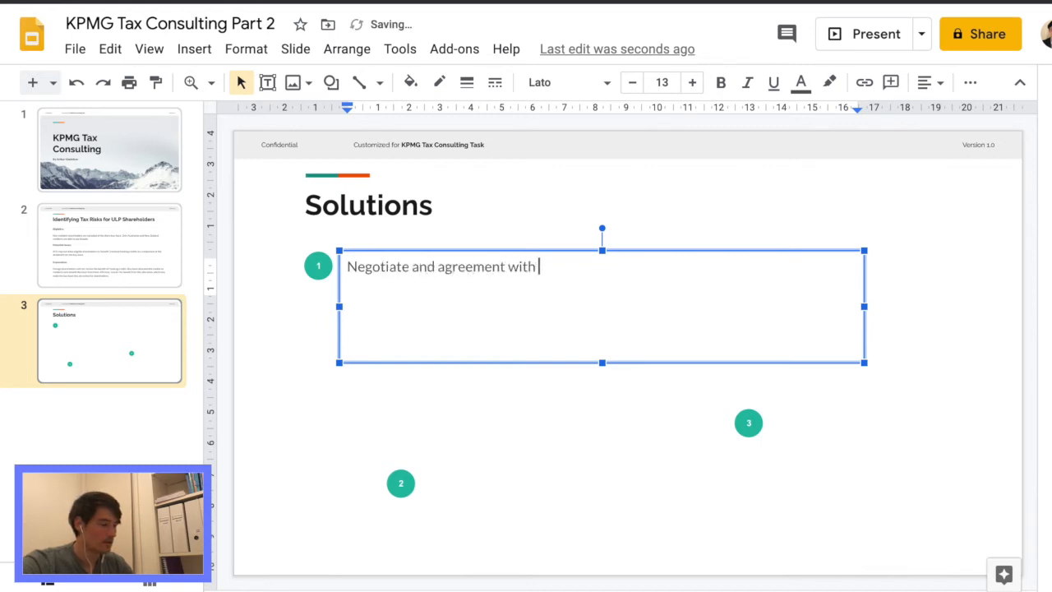
{"action": "type", "text": "the"}
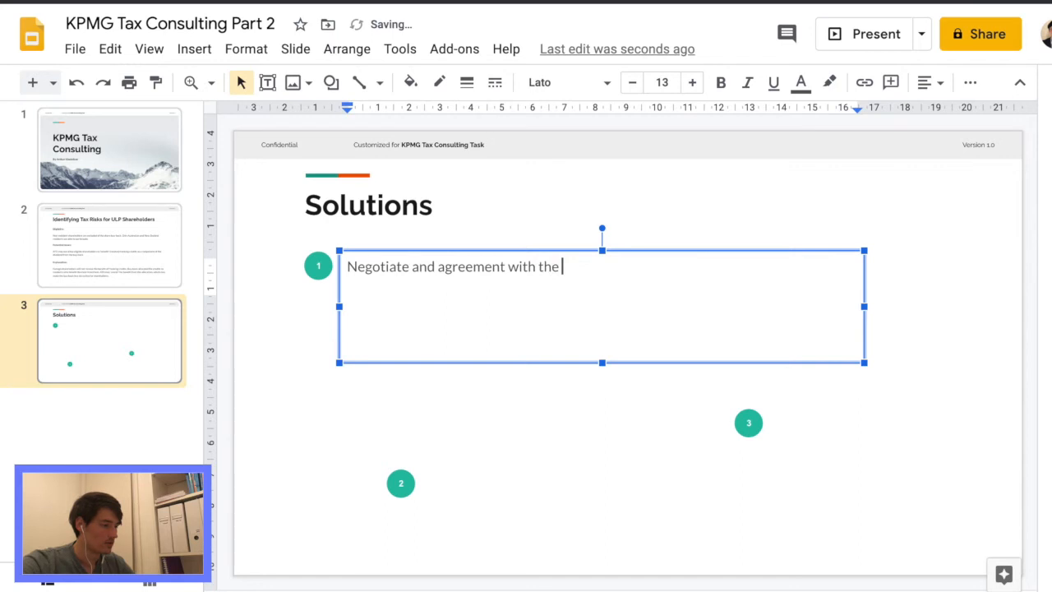
{"action": "type", "text": "ATO"}
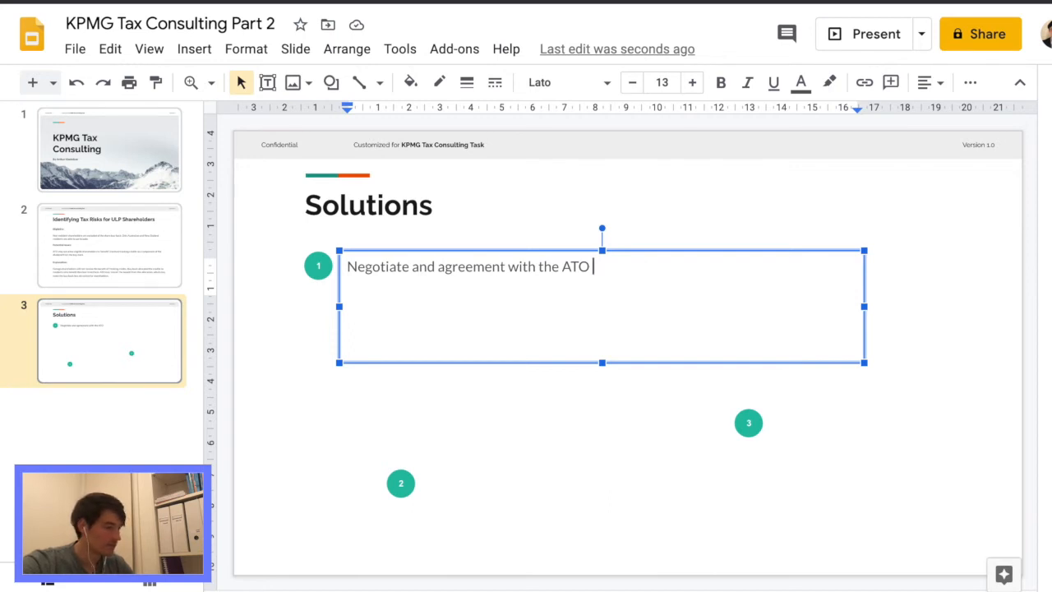
{"action": "type", "text": "tha t"}
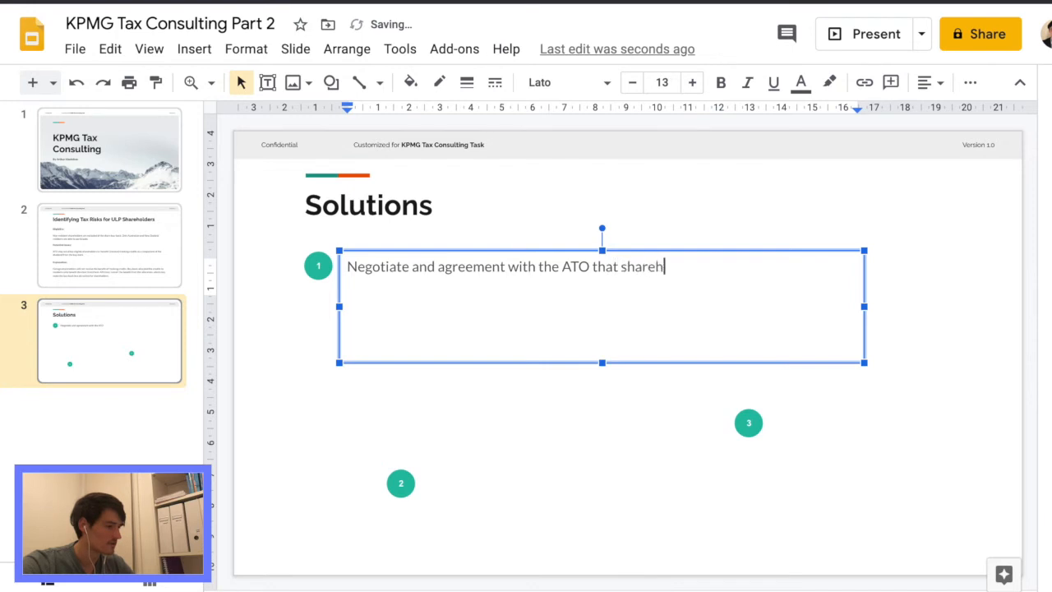
{"action": "type", "text": "olders will re"}
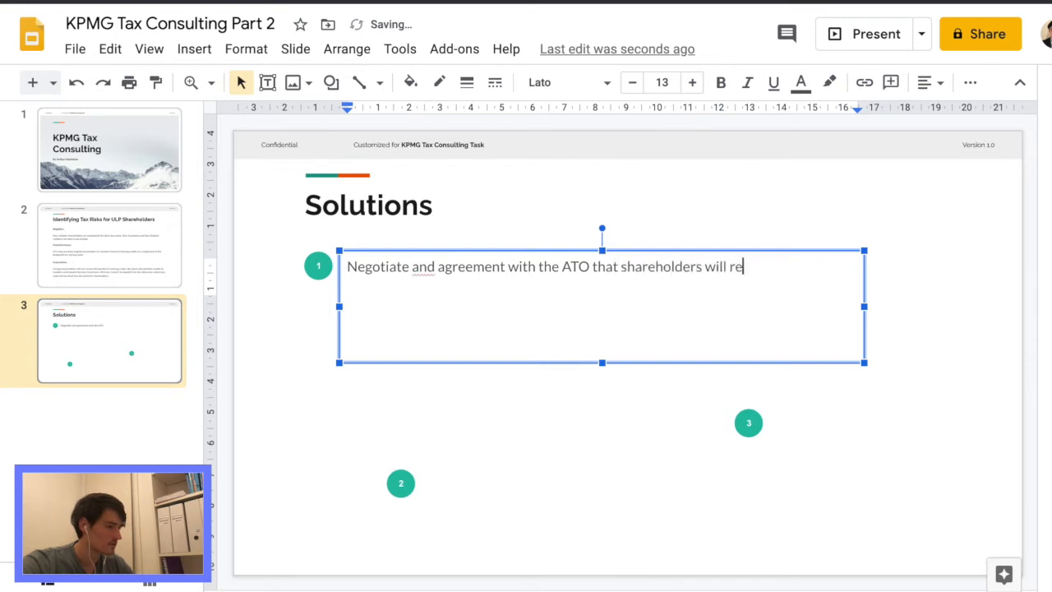
{"action": "type", "text": "ceive franki"}
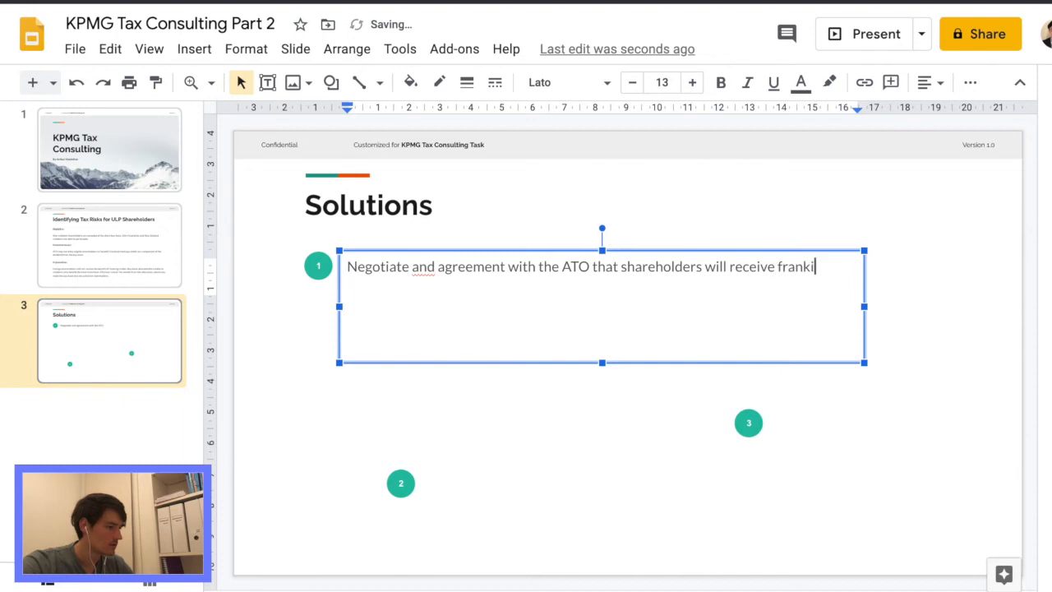
{"action": "type", "text": "ng creadits"}
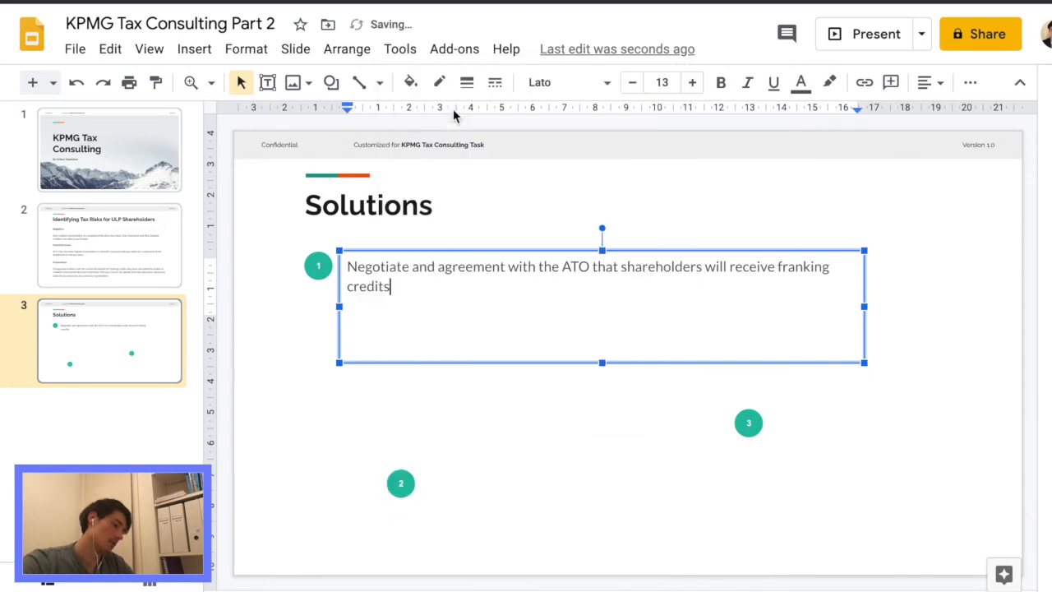
{"action": "type", "text": "through"}
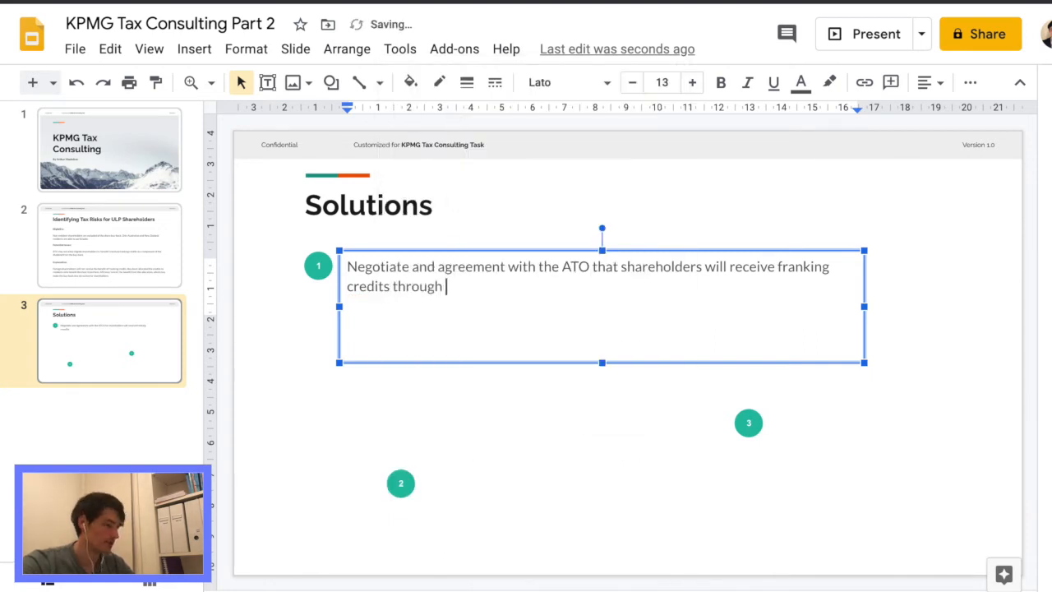
{"action": "type", "text": "allocation"}
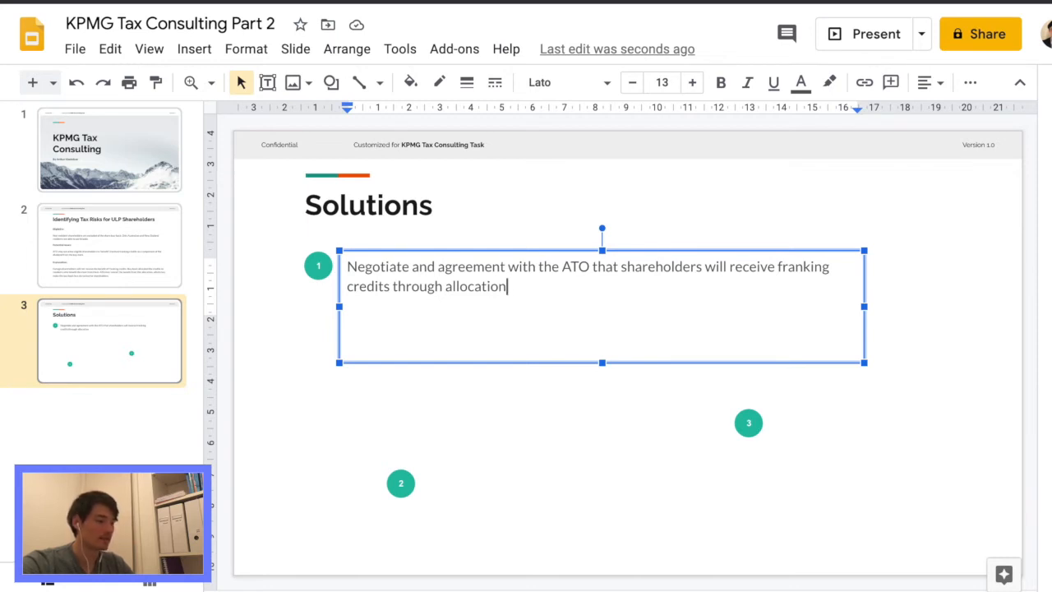
{"action": "type", "text": "."}
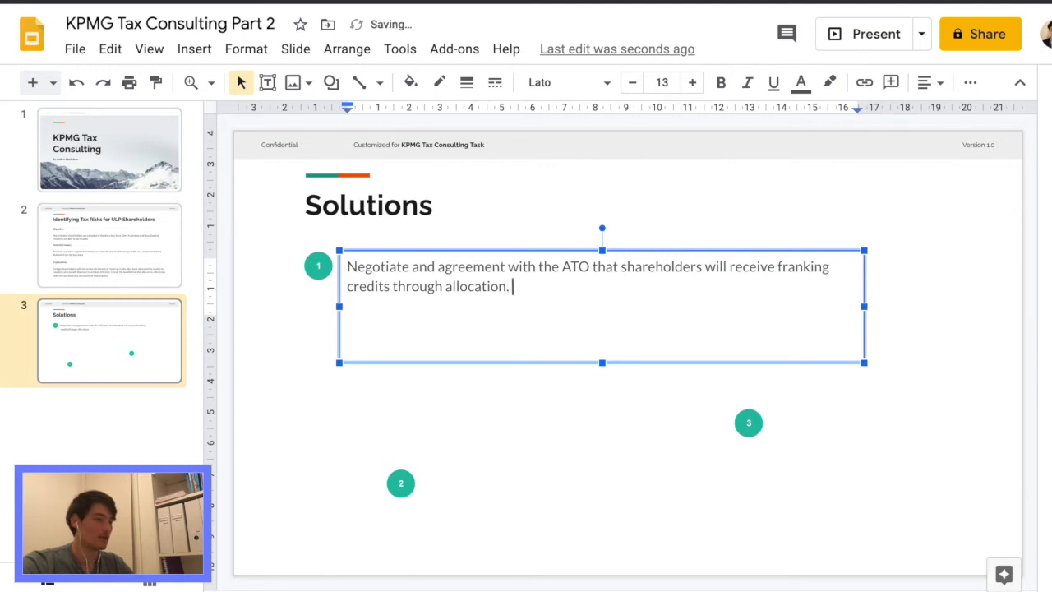
Add 'This has some other implications of UPLs capacity to pay franked credits in future buy-back/market activity'
{"action": "type", "text": "This has"}
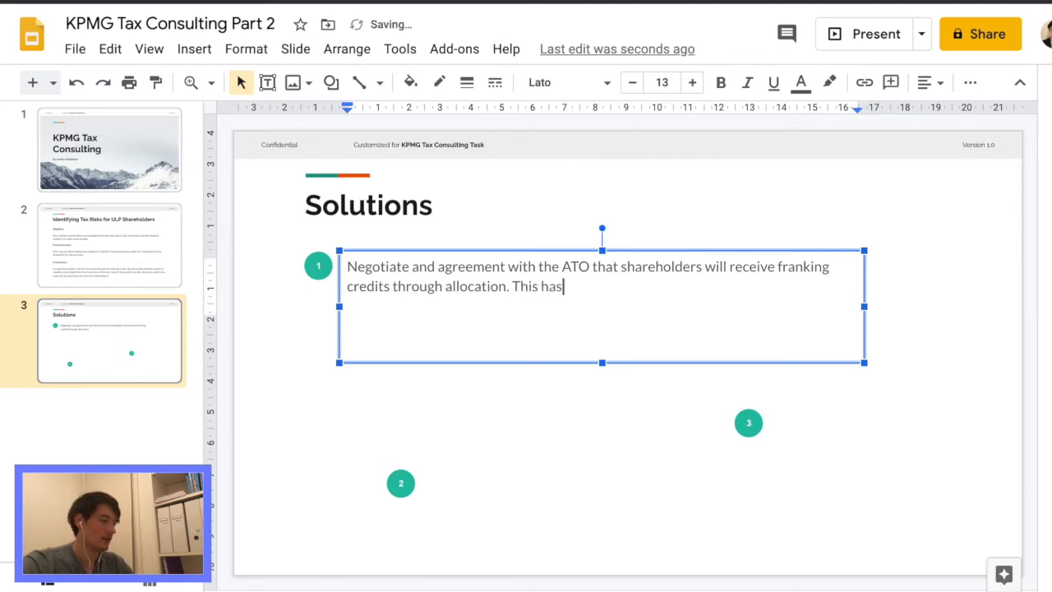
{"action": "type", "text": "some other"}
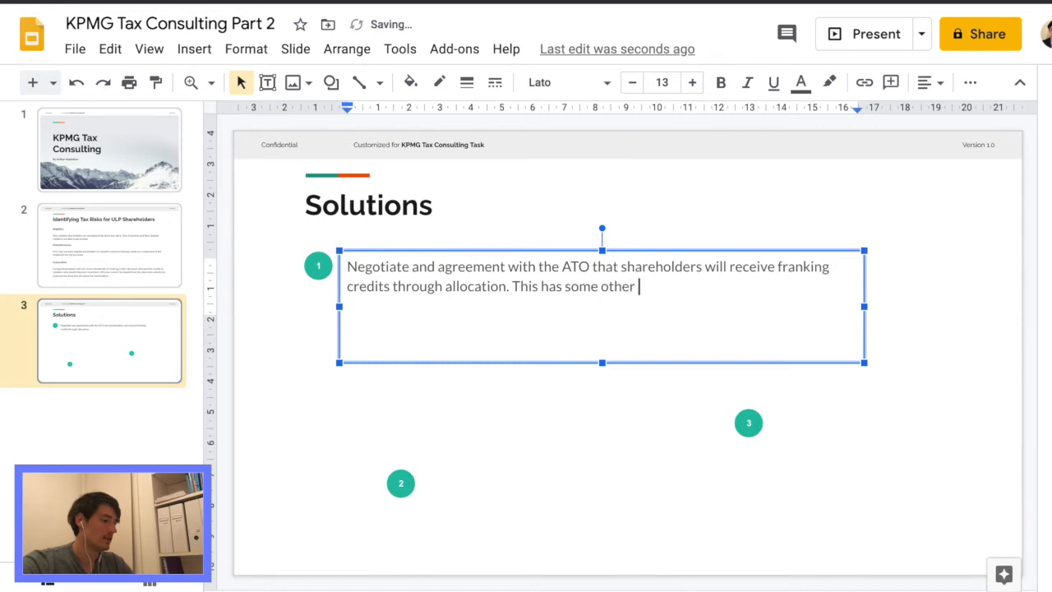
{"action": "type", "text": "implication"}
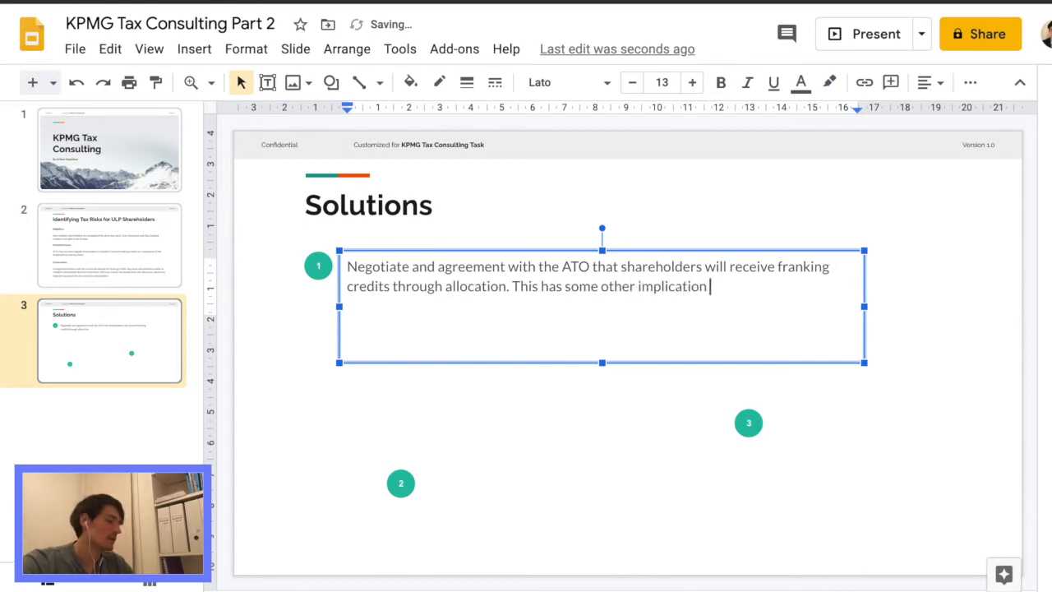
{"action": "type", "text": "s of"}
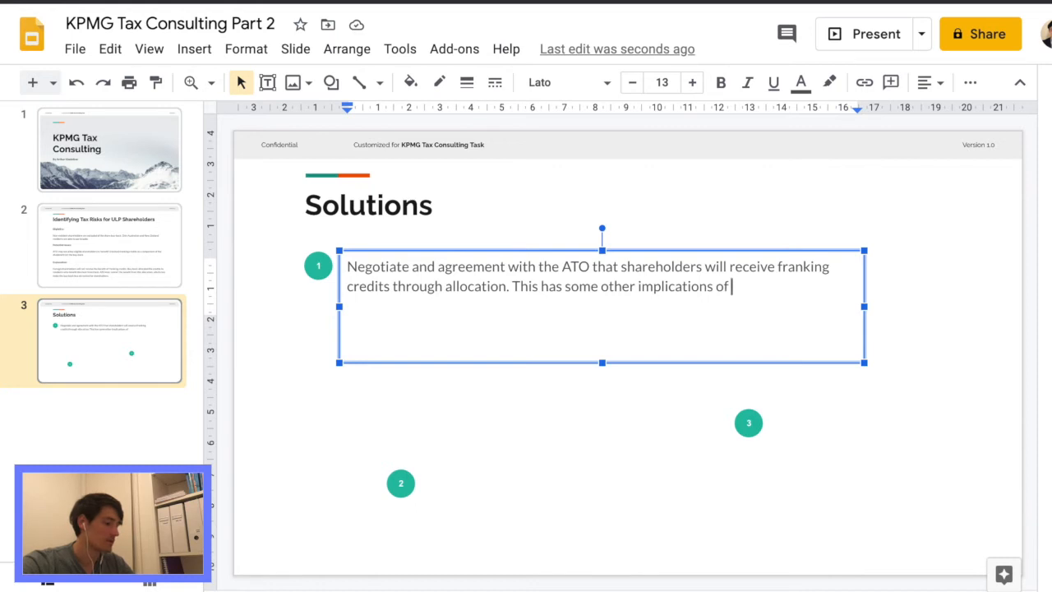
{"action": "type", "text": "UPLs"}
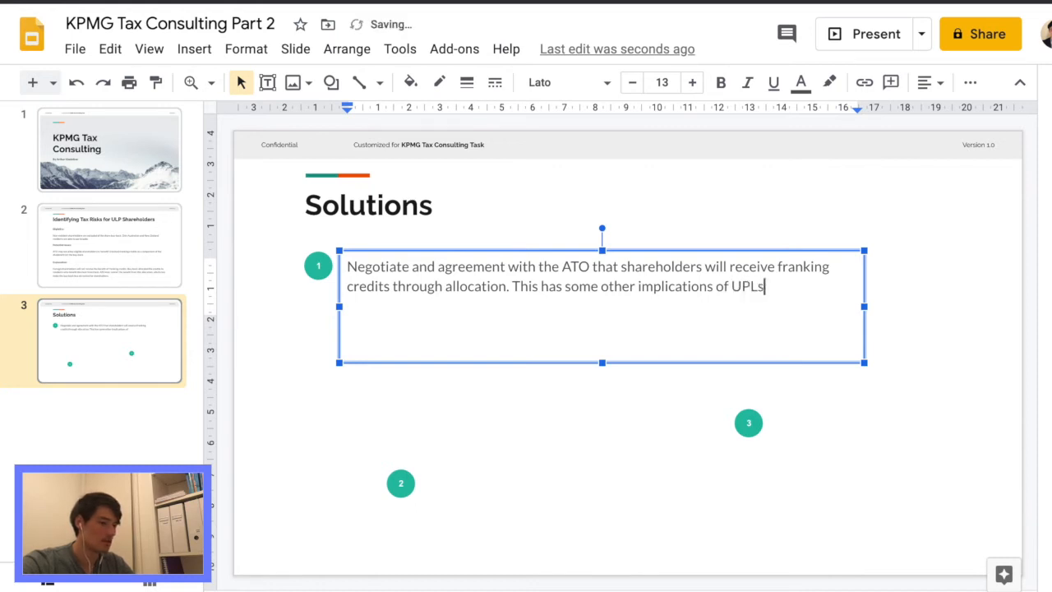
{"action": "type", "text": "capacity"}
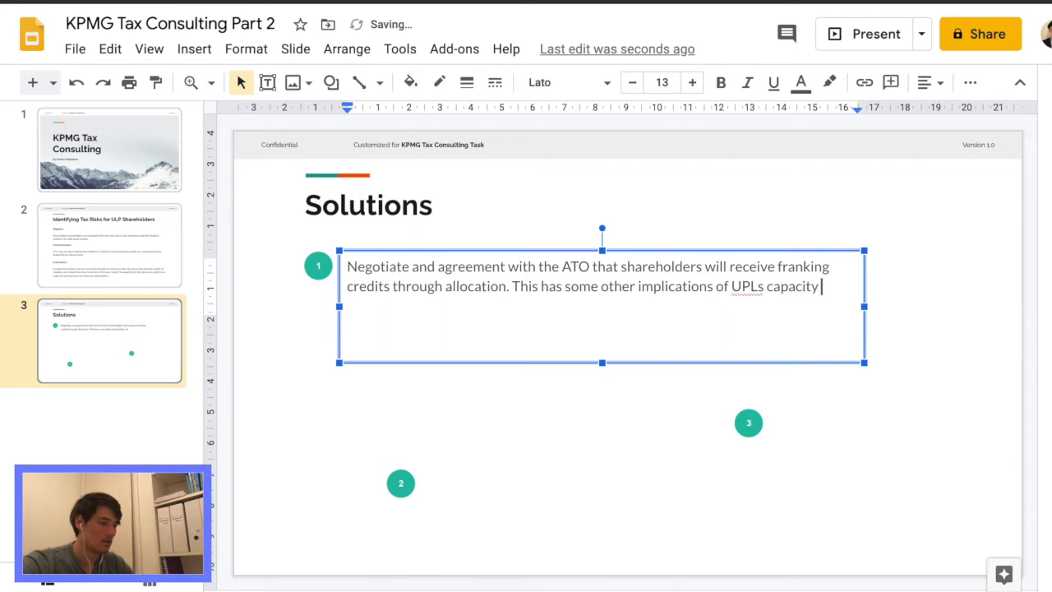
{"action": "type", "text": "to pay fr"}
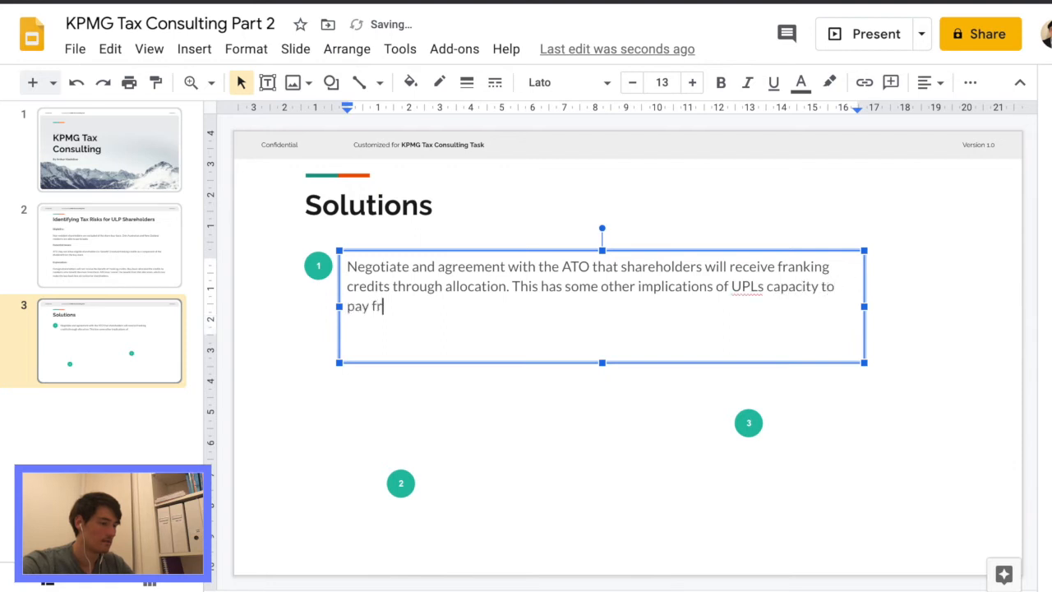
{"action": "type", "text": "anked credits"}
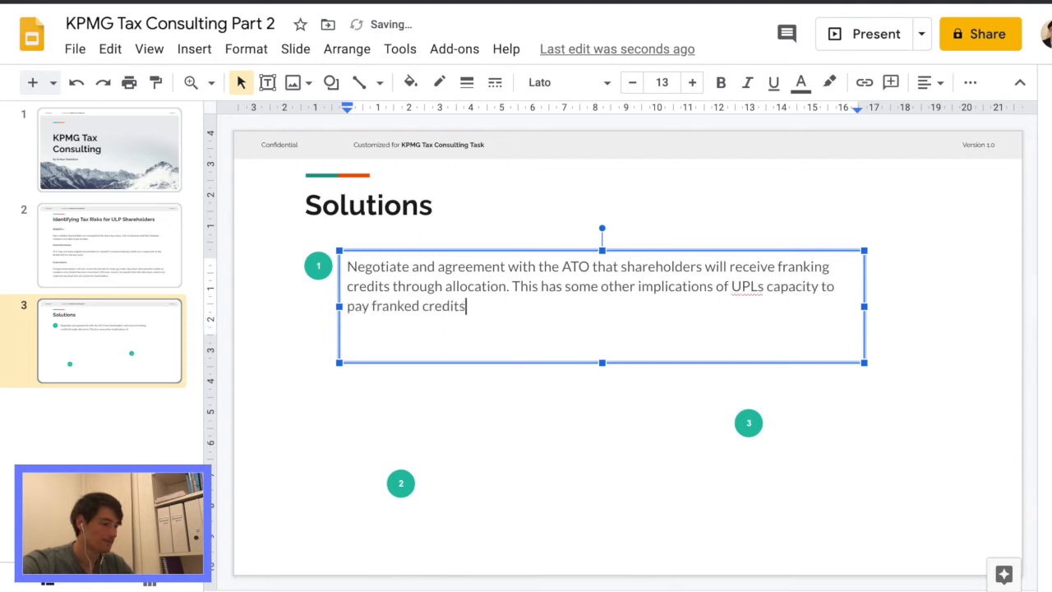
{"action": "type", "text": "in the"}
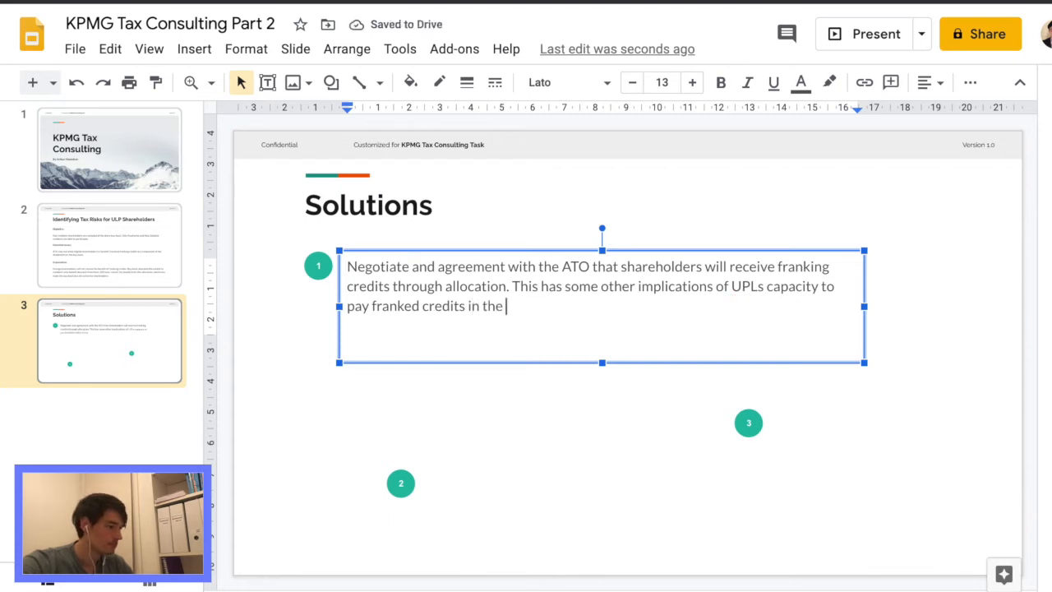
{"action": "type", "text": "fut"}
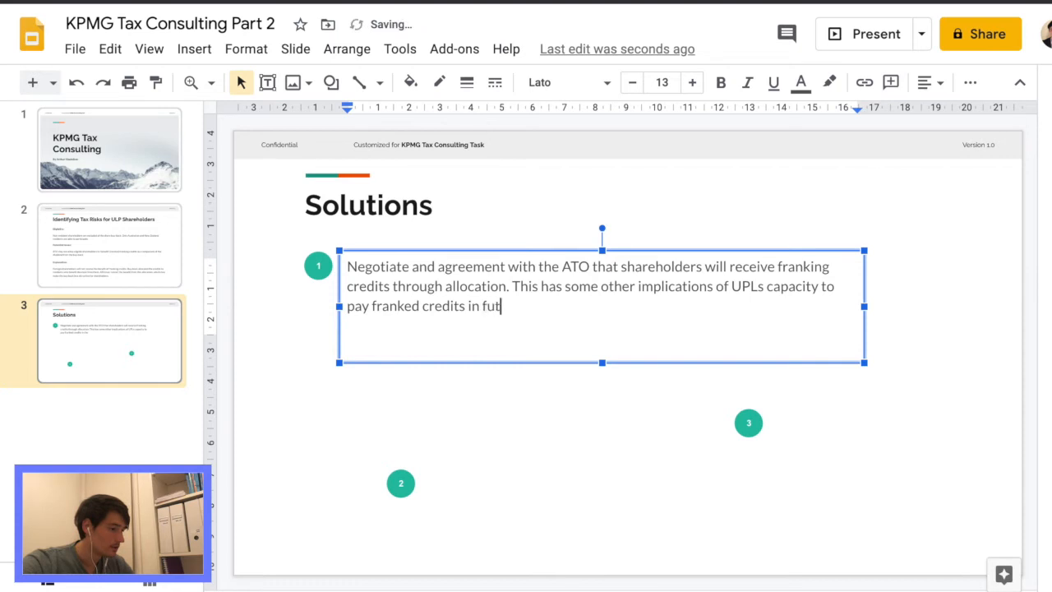
{"action": "type", "text": "ure"}
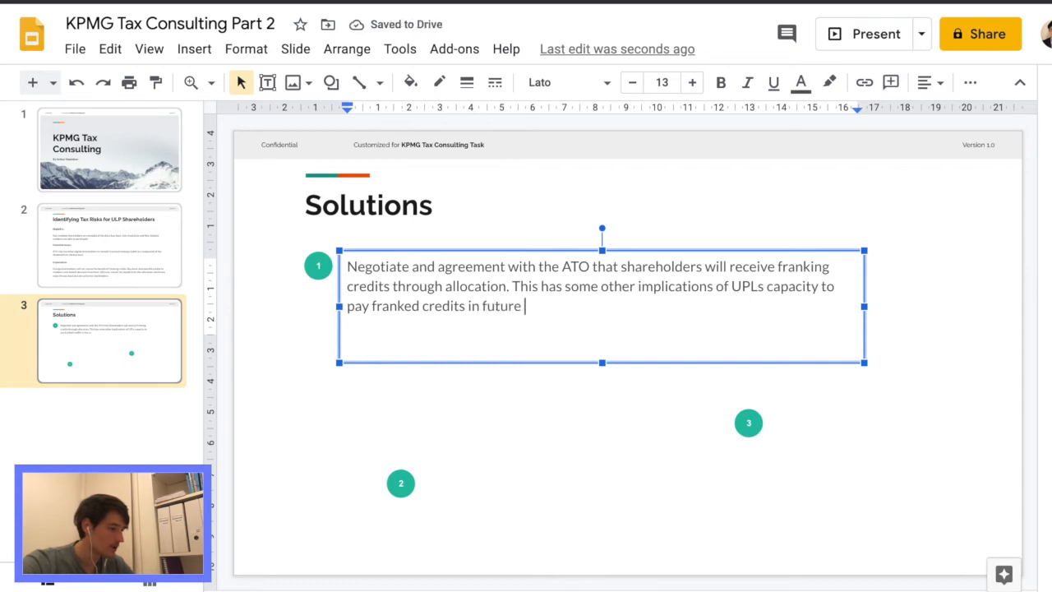
{"action": "type", "text": "b"}
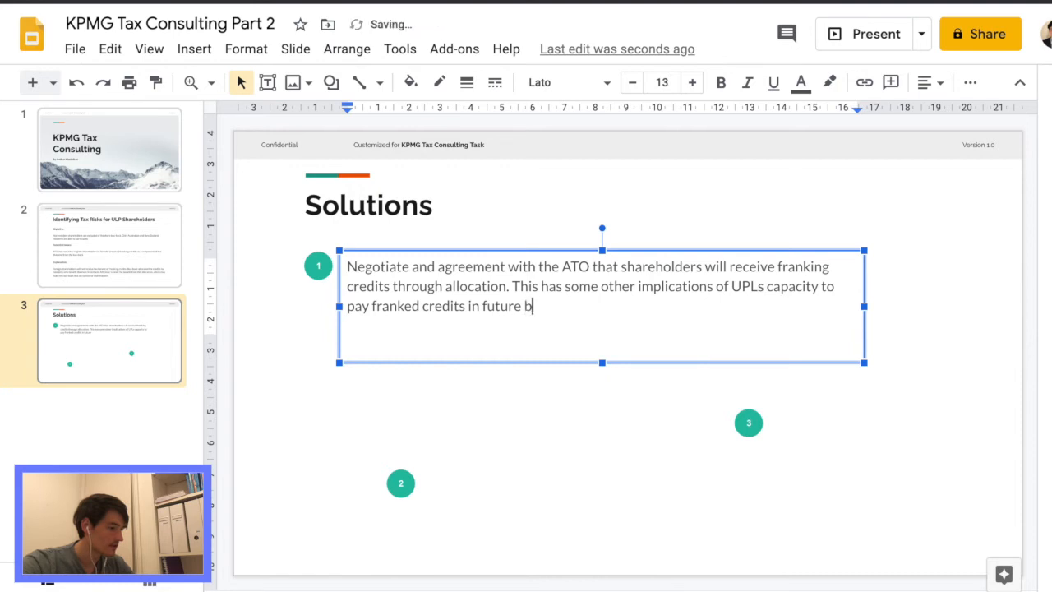
{"action": "type", "text": "uy-bac"}
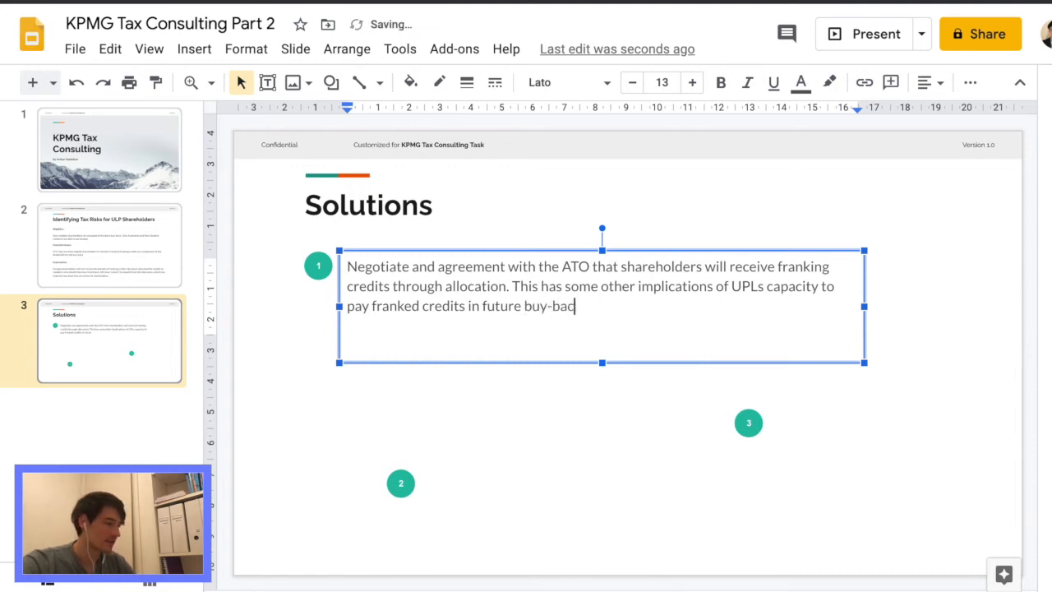
{"action": "type", "text": "k/marke"}
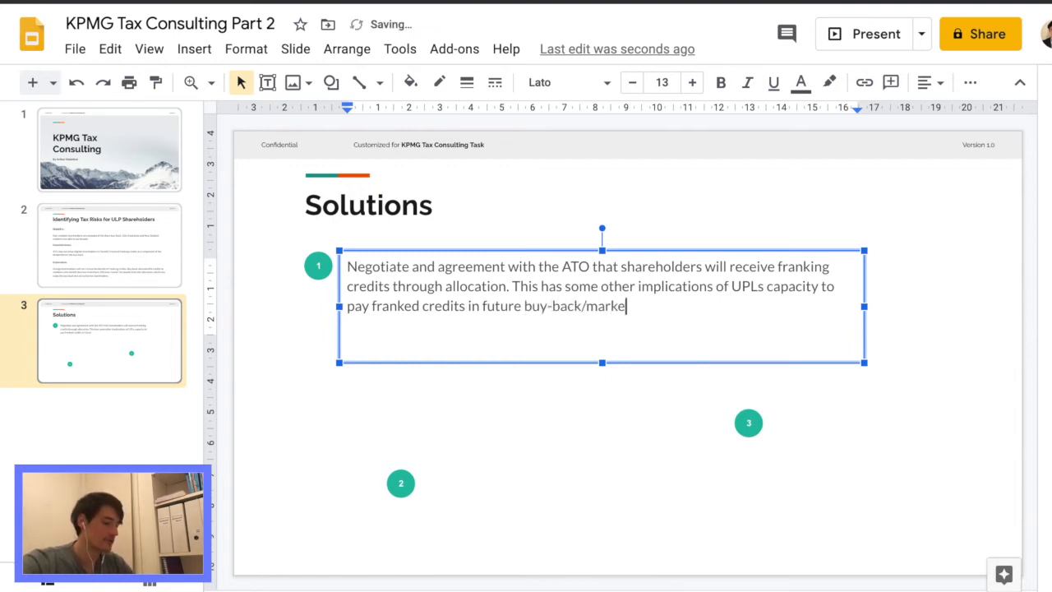
{"action": "type", "text": "t activity"}
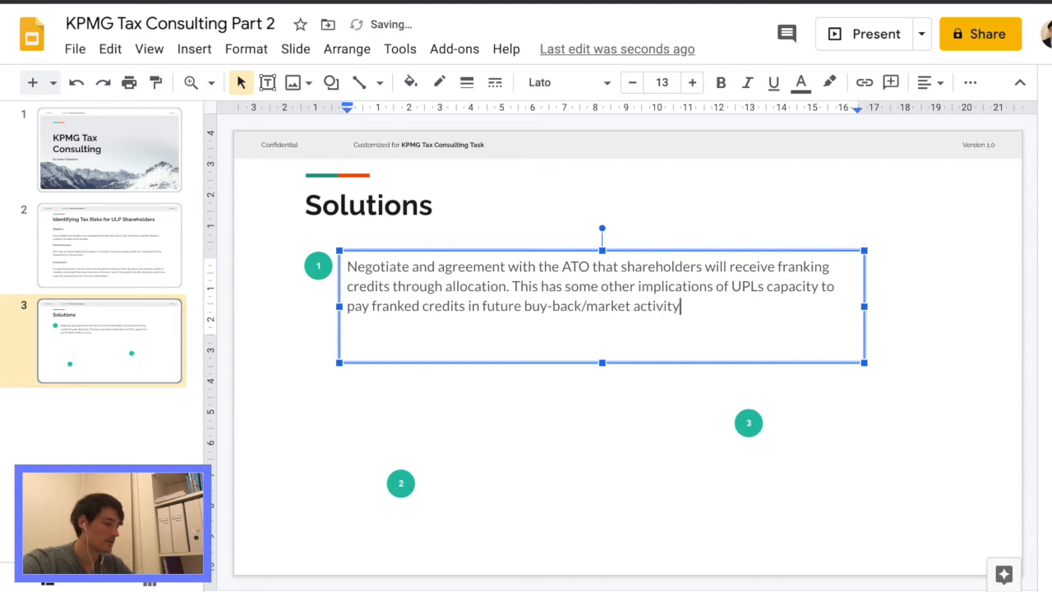
{"action": "type", "text": "s"}
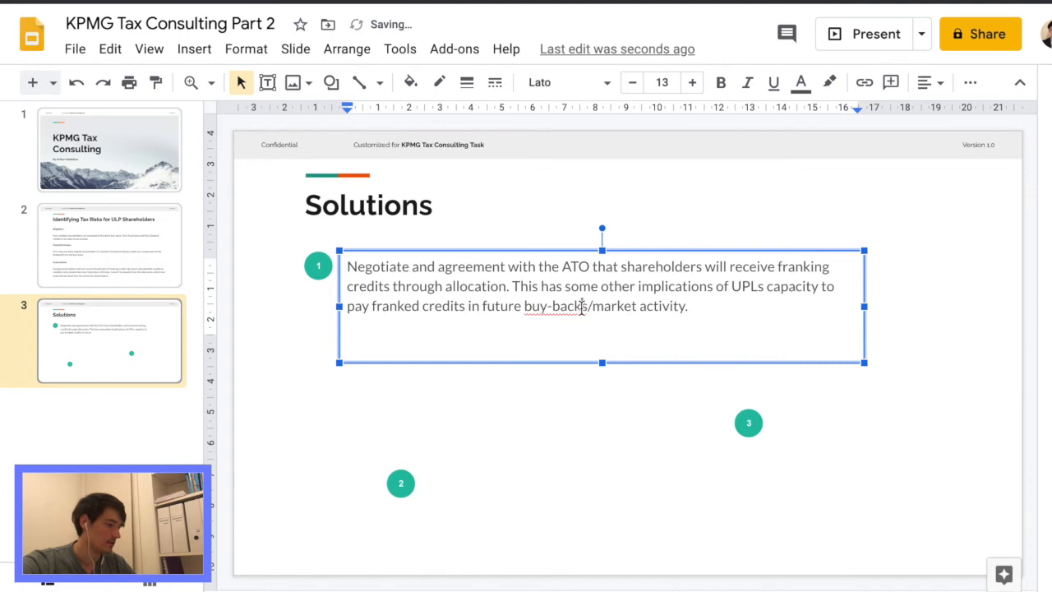
{"action": "key", "text": "backspace"}
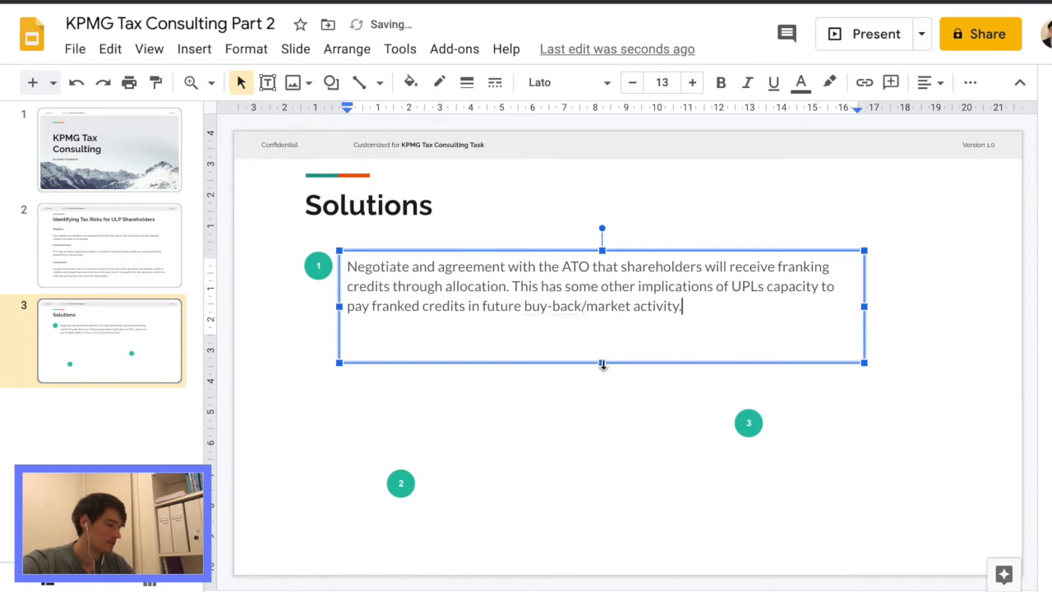
After the first paragraph, add 'Shareholders receiving franking credits reduces UPLs franking account balance.'
{"action": "left_click", "coordinate": [679, 347]}
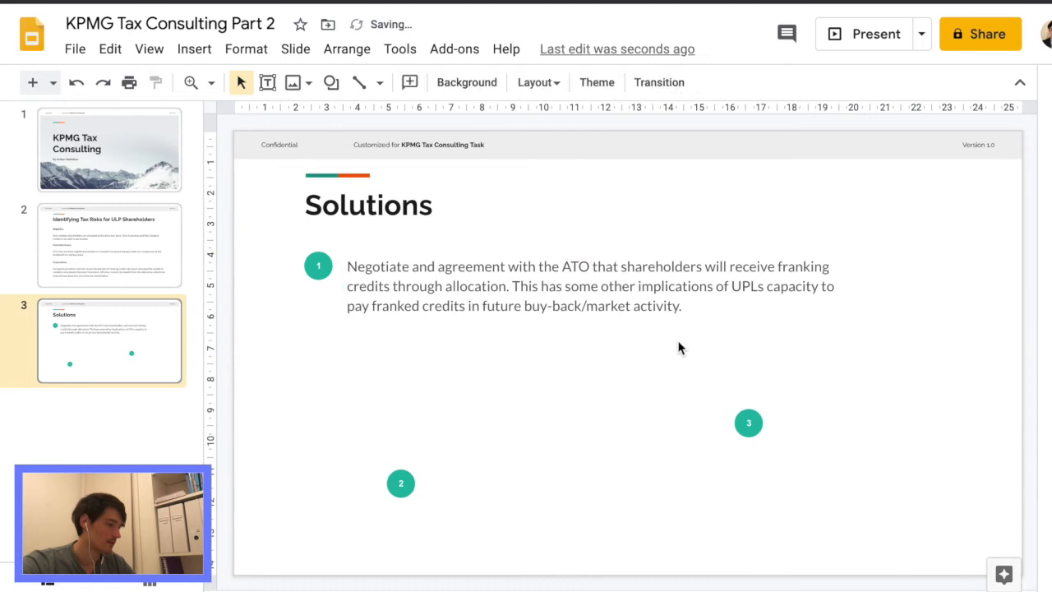
{"action": "left_click", "coordinate": [587, 286]}
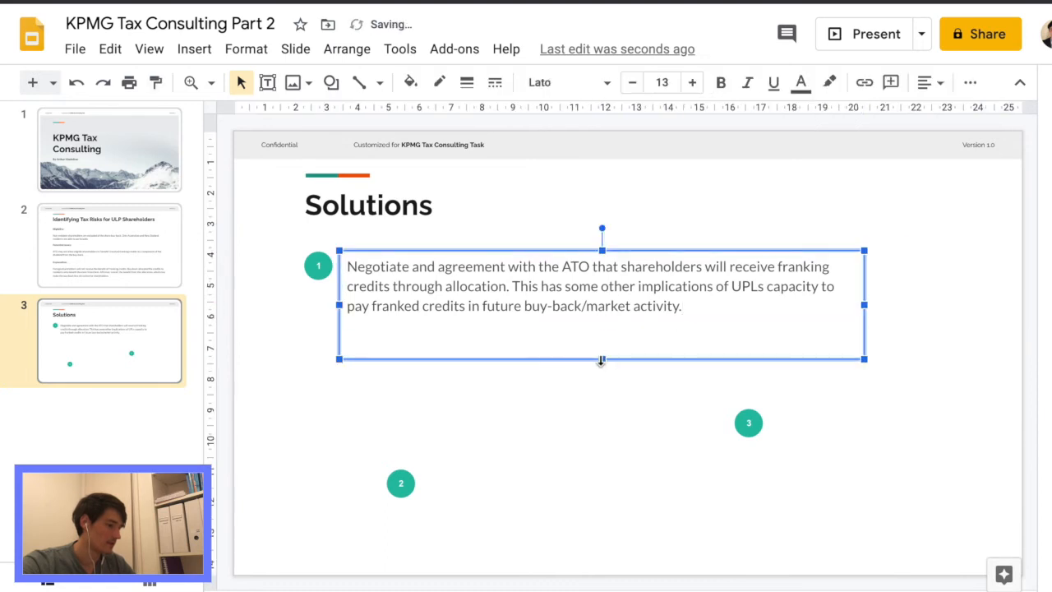
{"action": "left_click", "coordinate": [680, 305]}
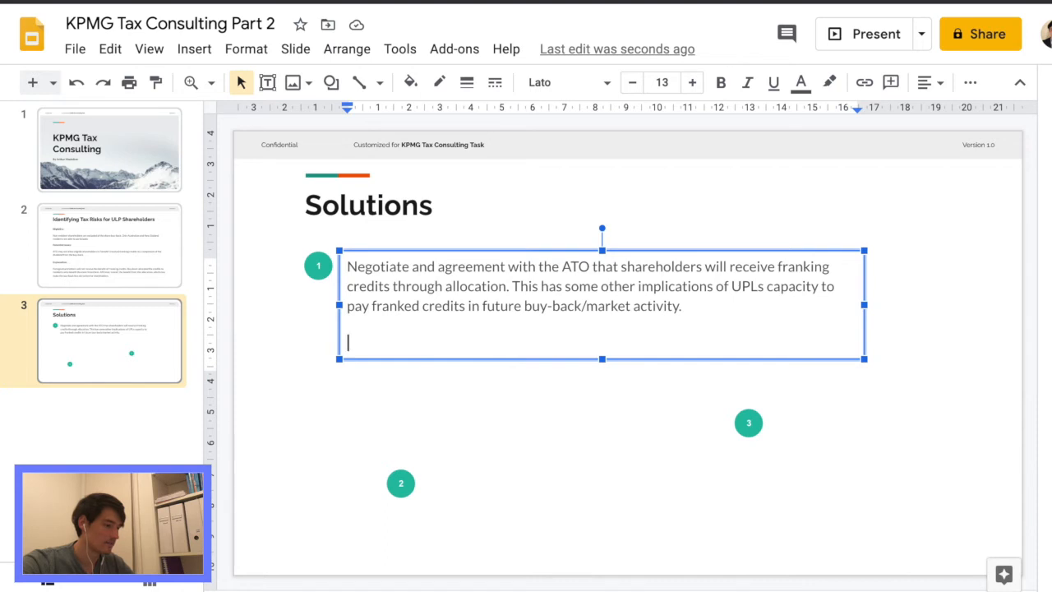
{"action": "type", "text": "Share"}
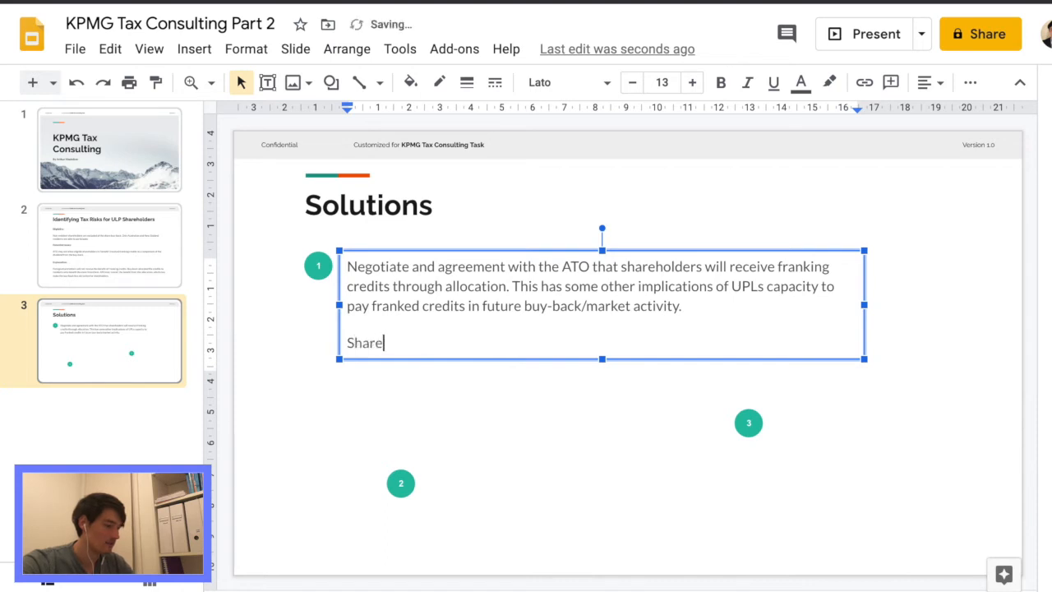
{"action": "type", "text": "holders rece"}
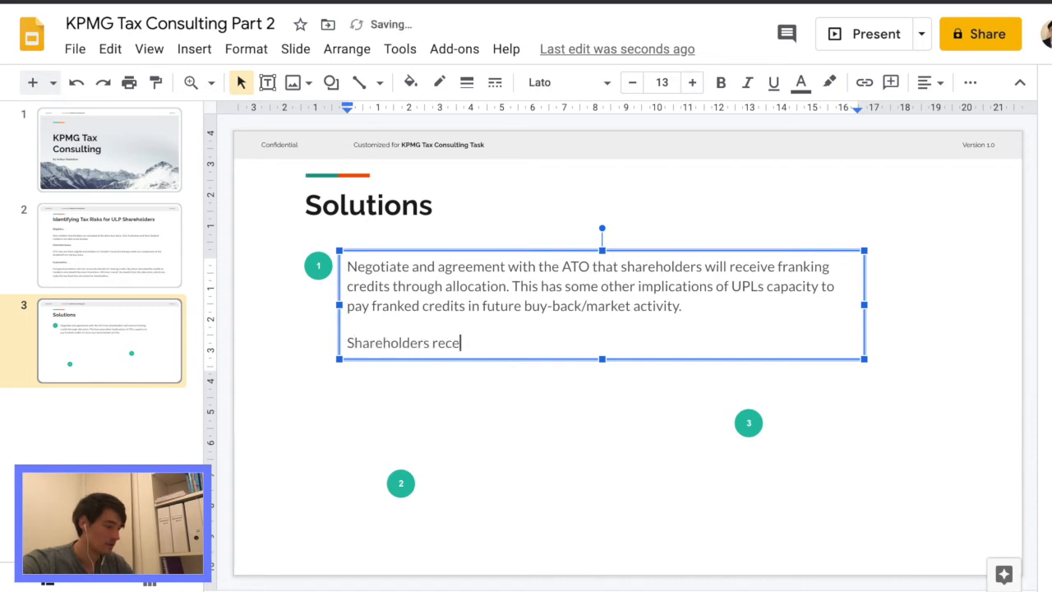
{"action": "type", "text": "iving"}
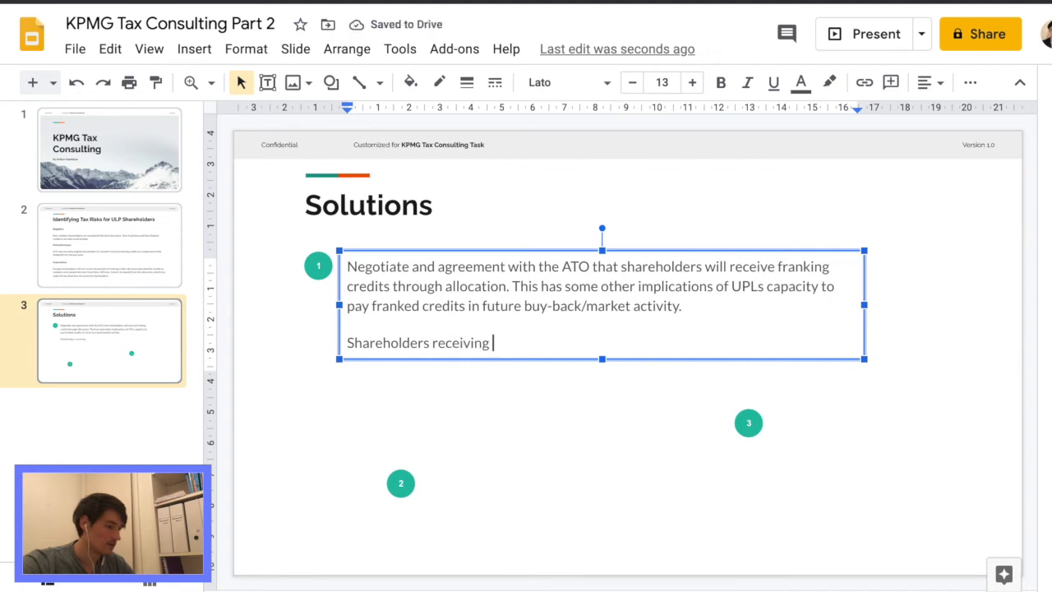
{"action": "type", "text": "franking"}
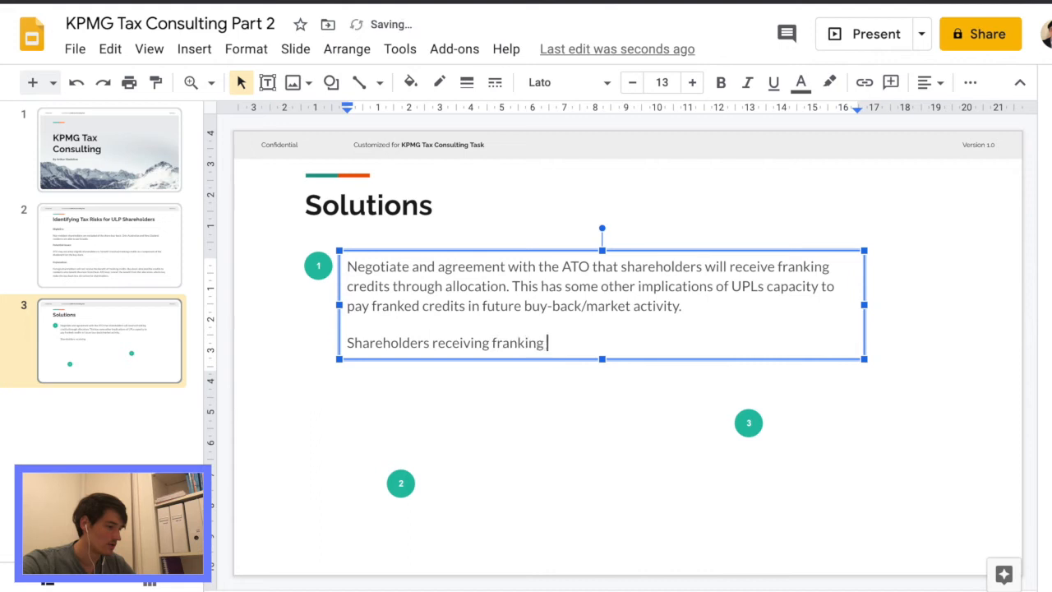
{"action": "type", "text": "credits"}
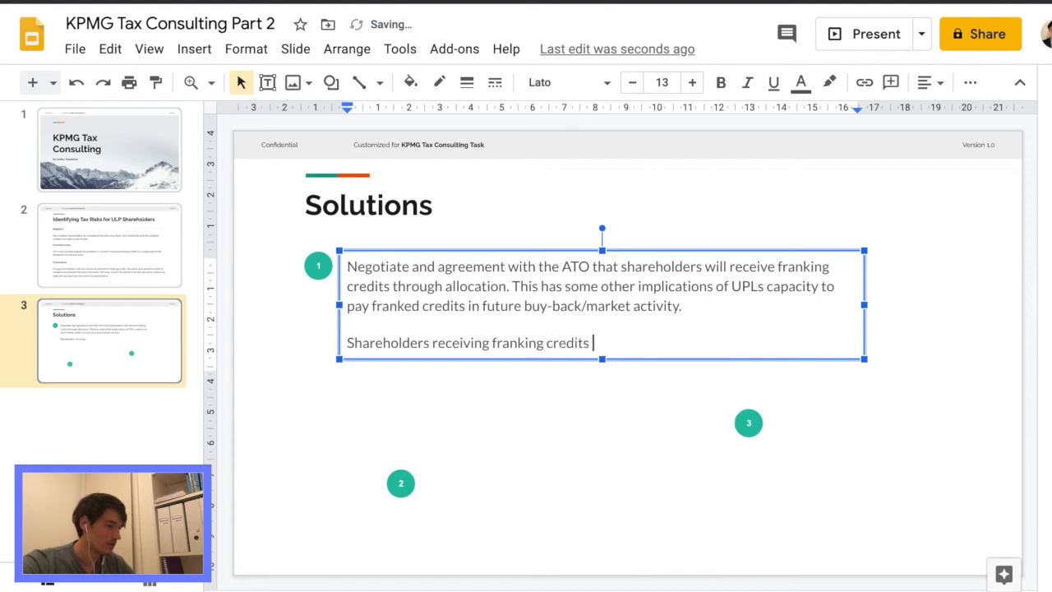
{"action": "type", "text": "redu"}
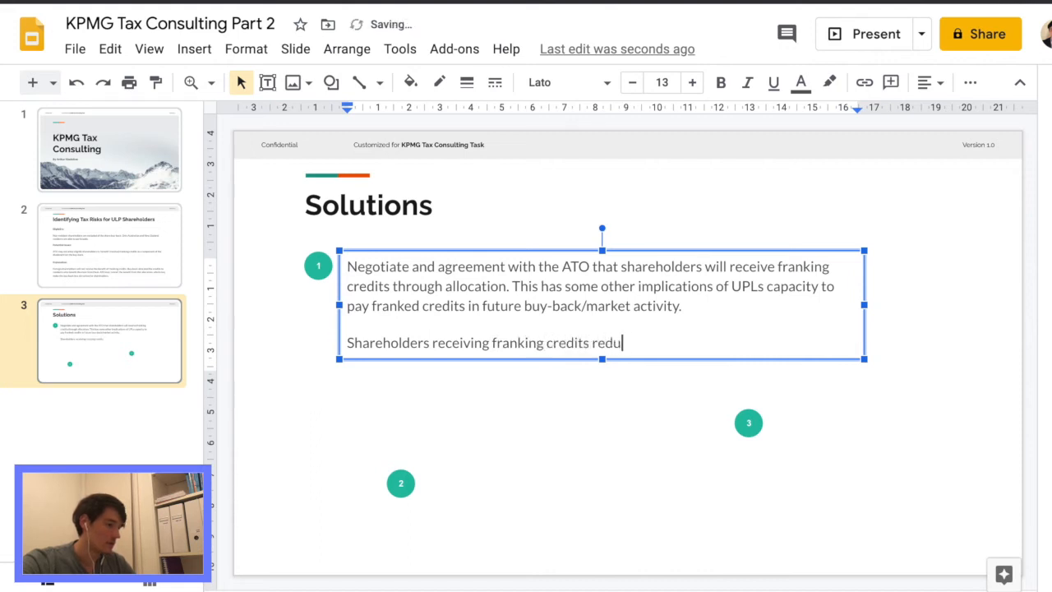
{"action": "type", "text": "ces UPL"}
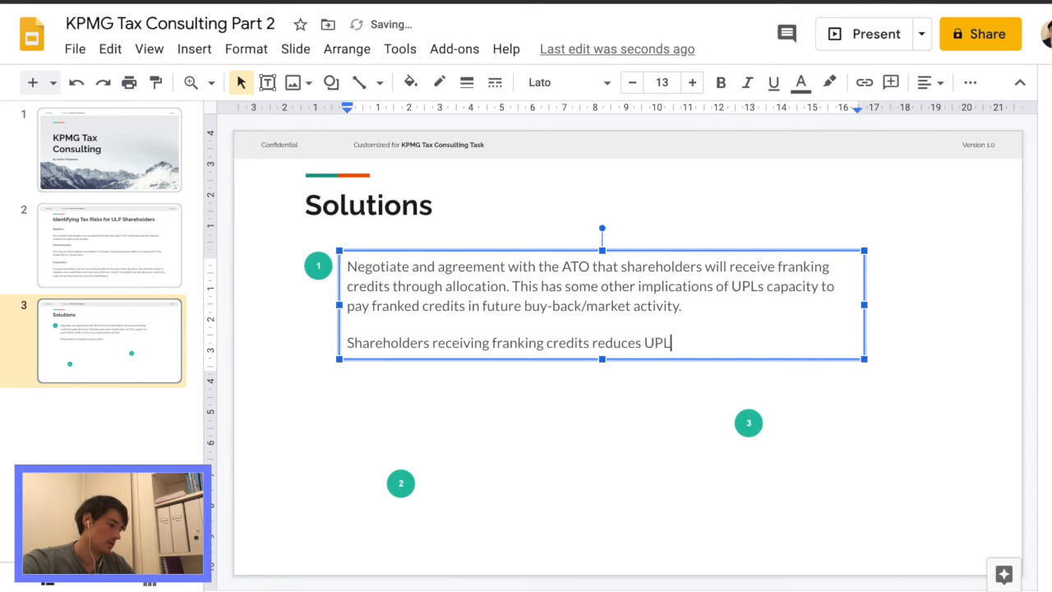
{"action": "type", "text": "s franking"}
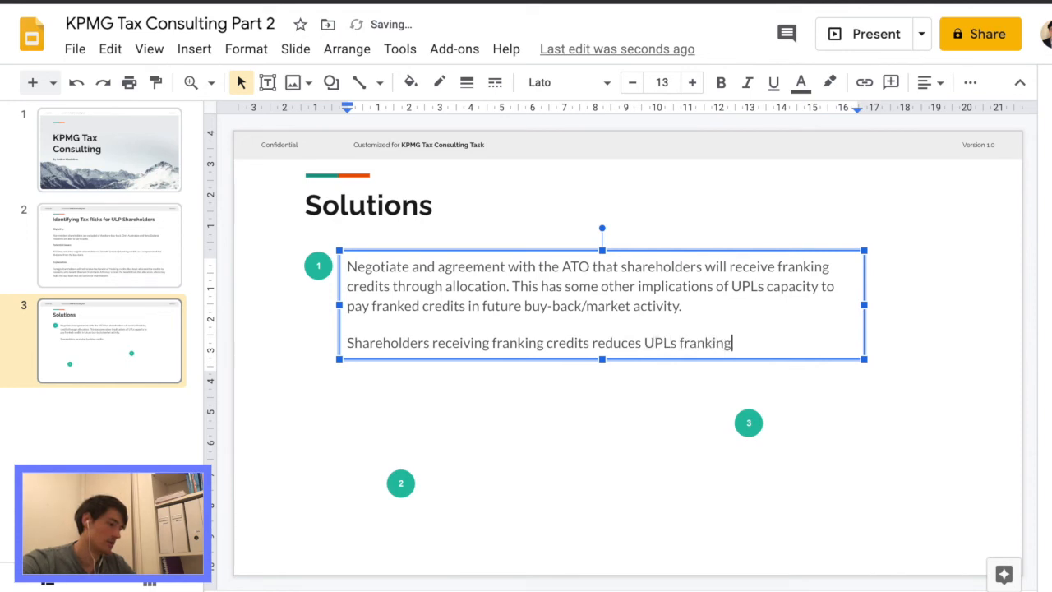
{"action": "type", "text": "account balance"}
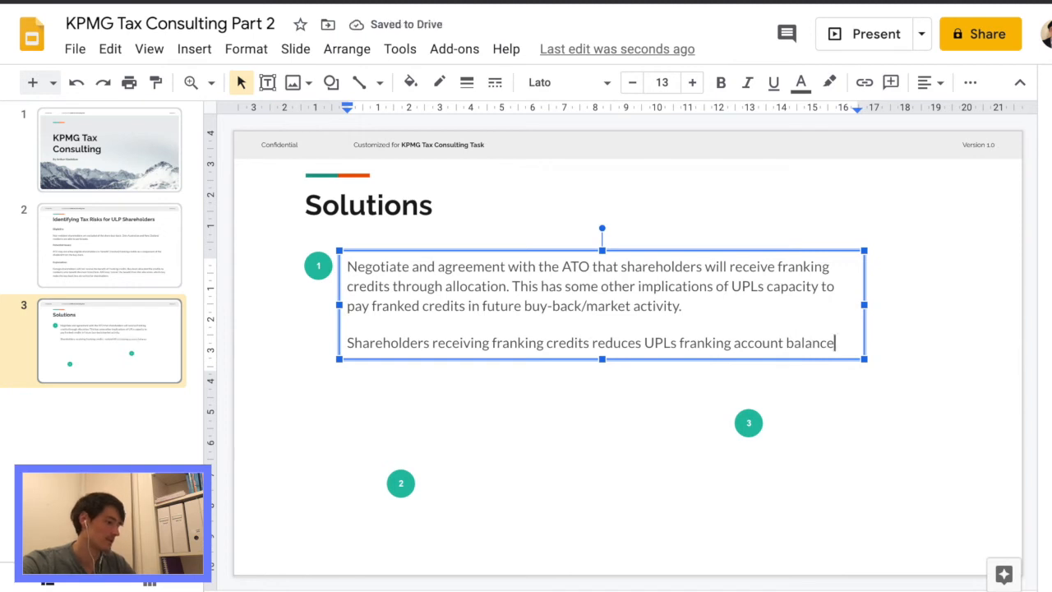
{"action": "type", "text": "."}
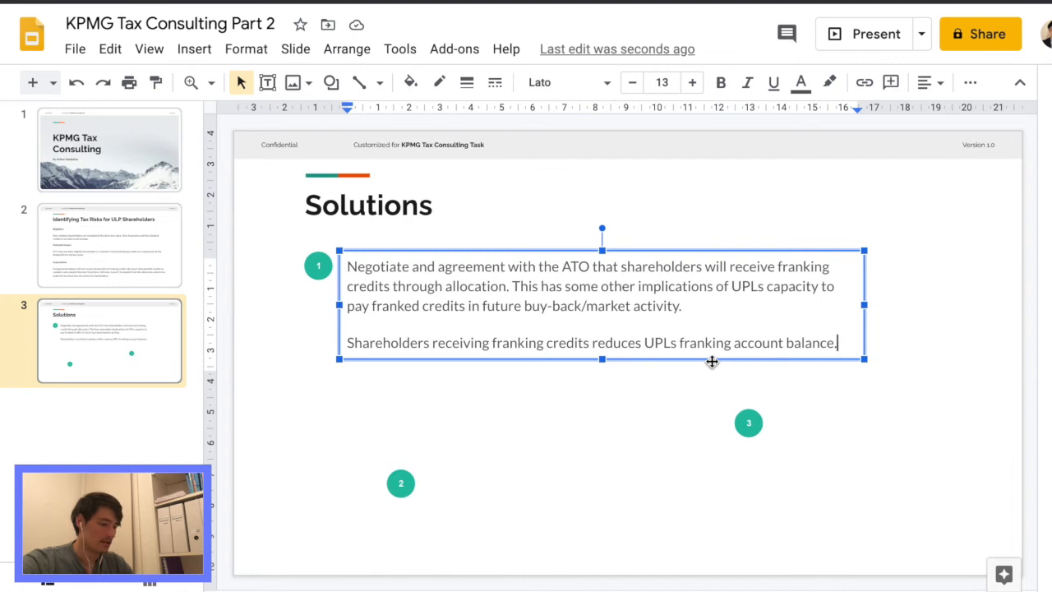
Align marker 2 below marker 1 and place a text box to its right
{"action": "left_click", "coordinate": [400, 484]}
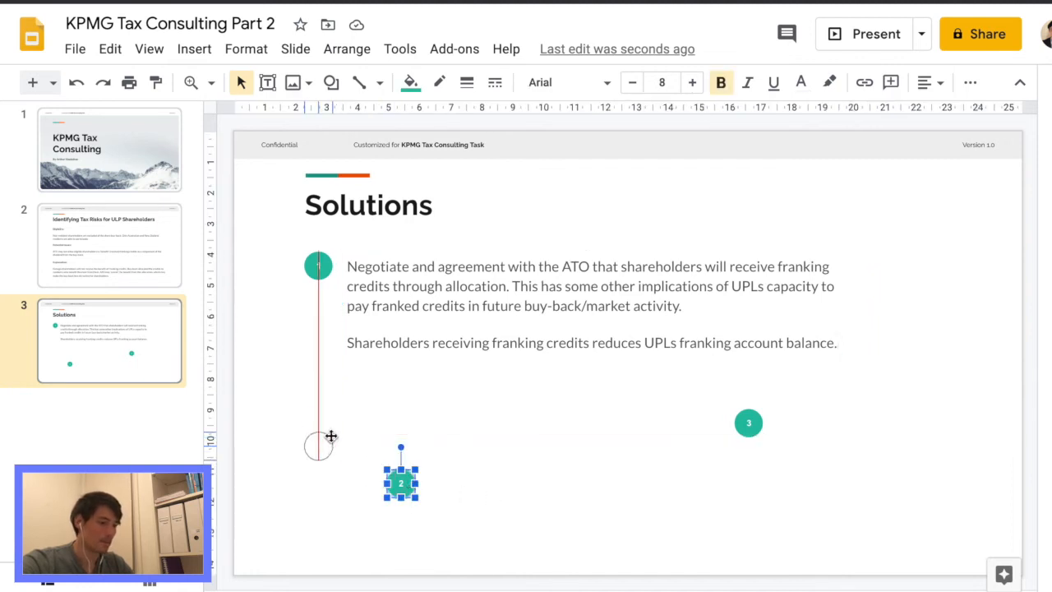
{"action": "left_click_drag", "start_coordinate": [318, 447], "coordinate": [318, 412]}
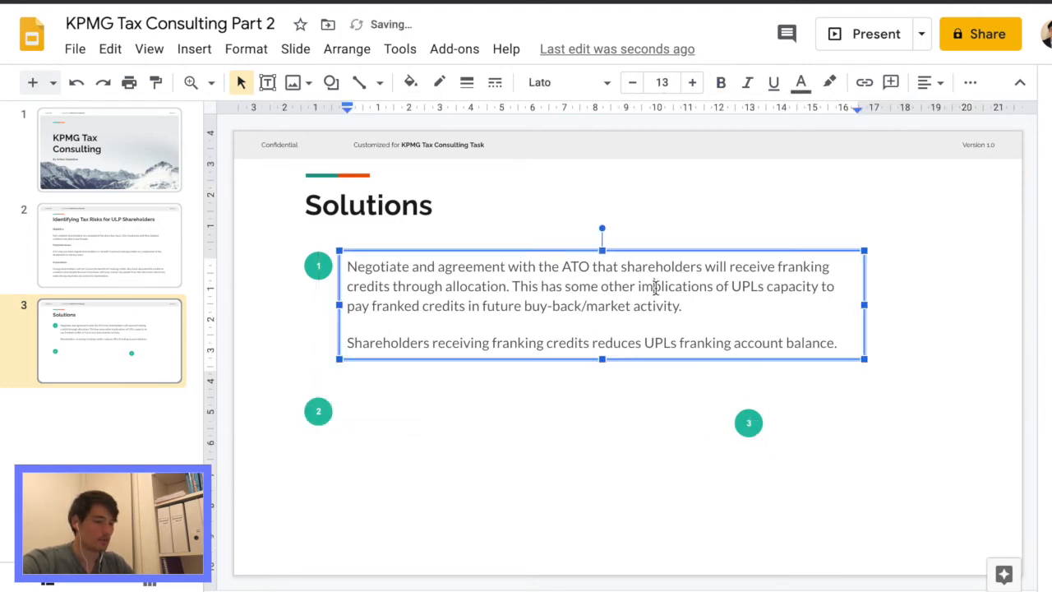
{"action": "left_click", "coordinate": [508, 419]}
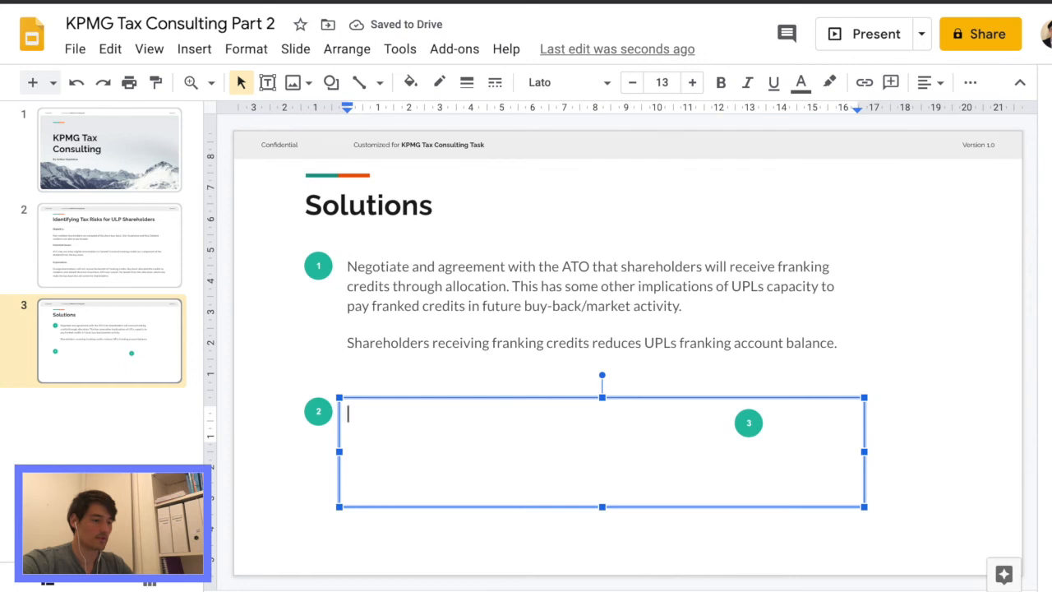
Type 'Consider allowing foreign investors and shareholders to participate in the buy-back.'
{"action": "type", "text": "Consider all"}
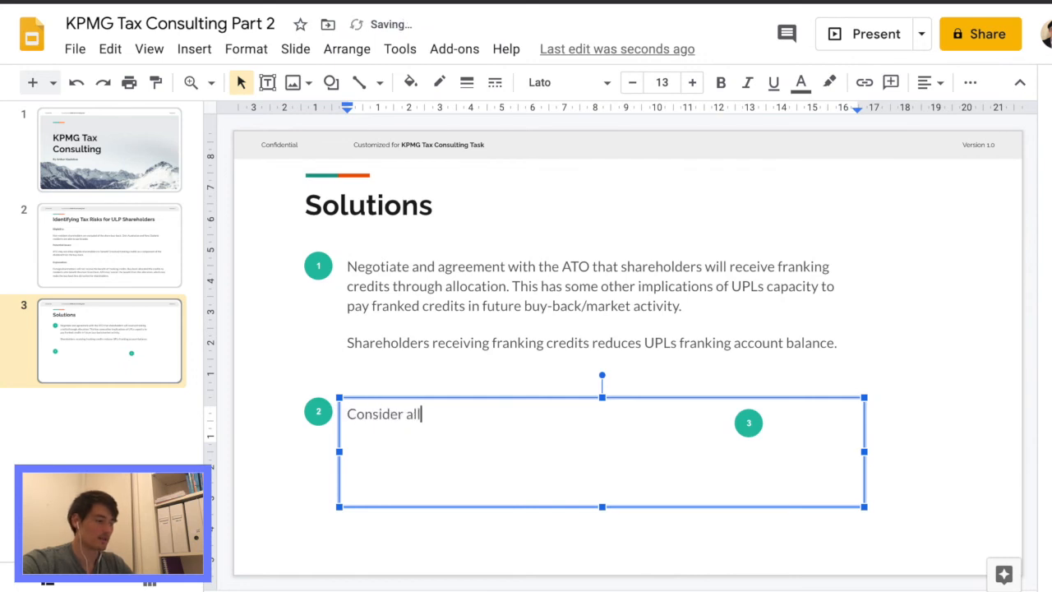
{"action": "type", "text": "owing fore"}
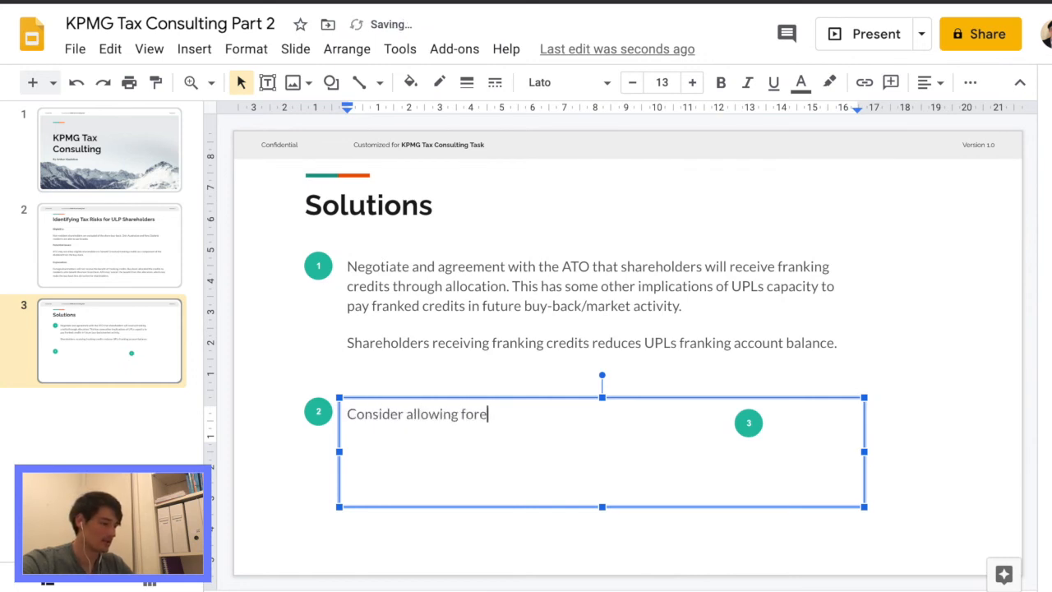
{"action": "type", "text": "ign investors"}
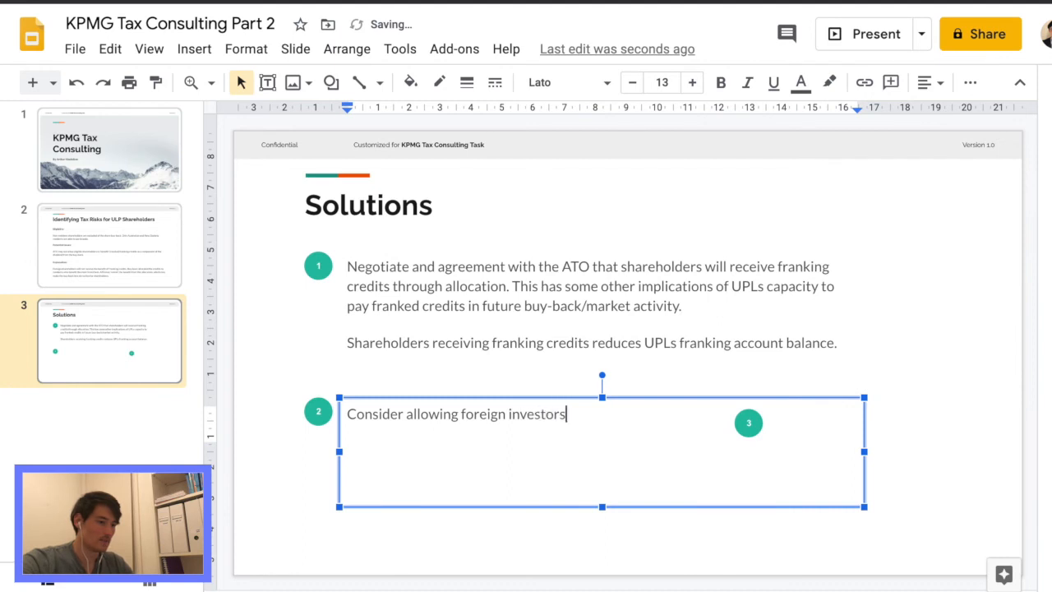
{"action": "type", "text": "and sharehodl"}
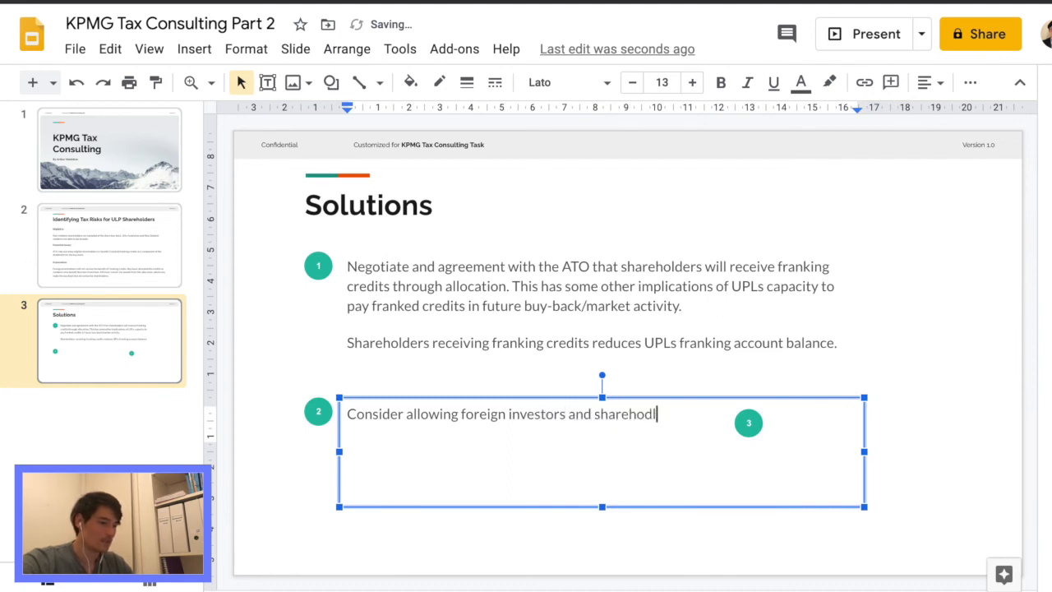
{"action": "type", "text": "ers to par"}
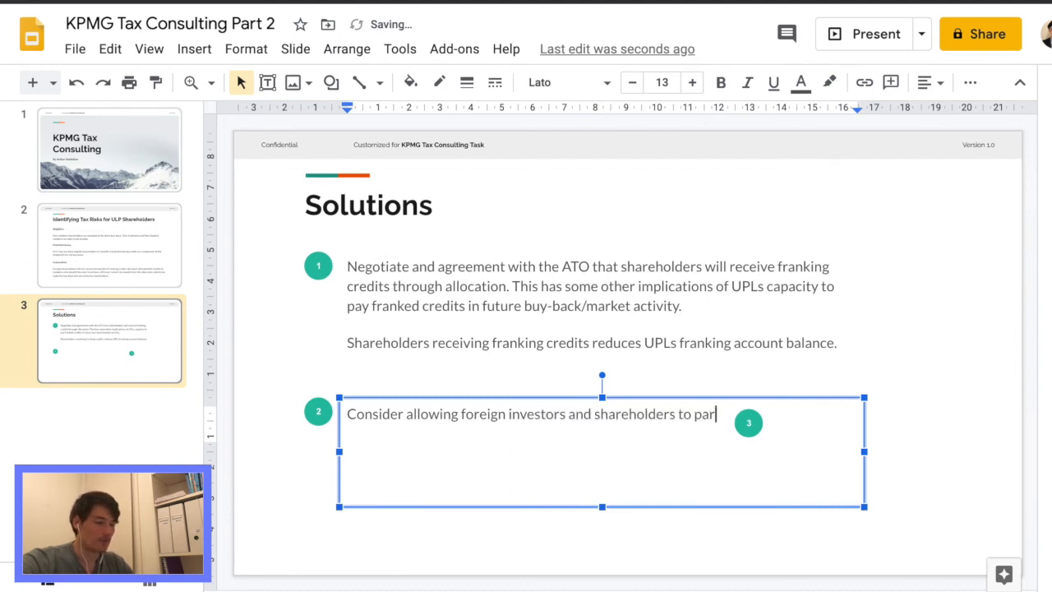
{"action": "type", "text": "ticipate in the"}
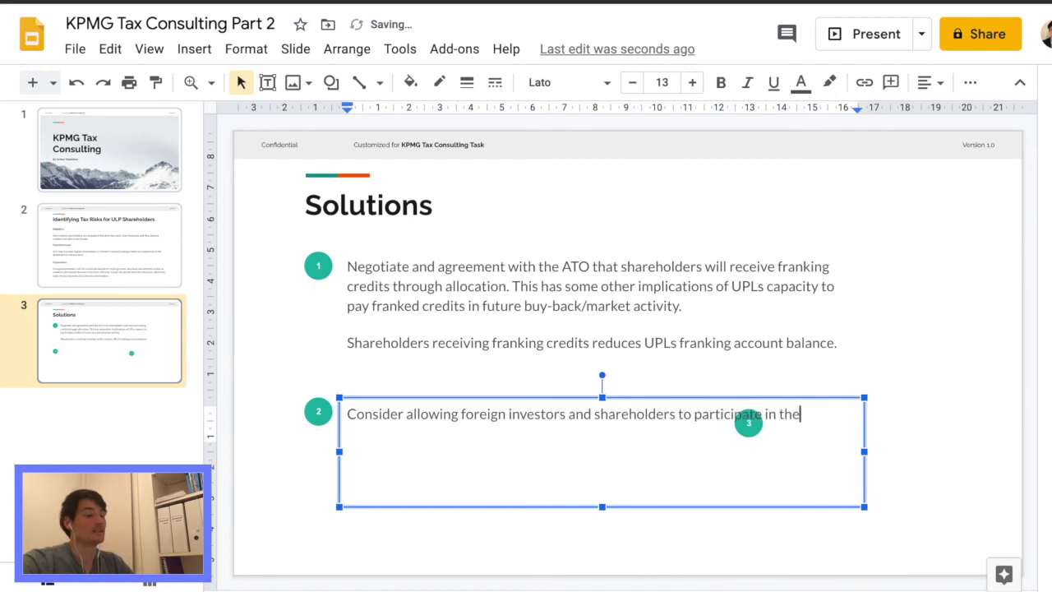
{"action": "type", "text": "buy-back"}
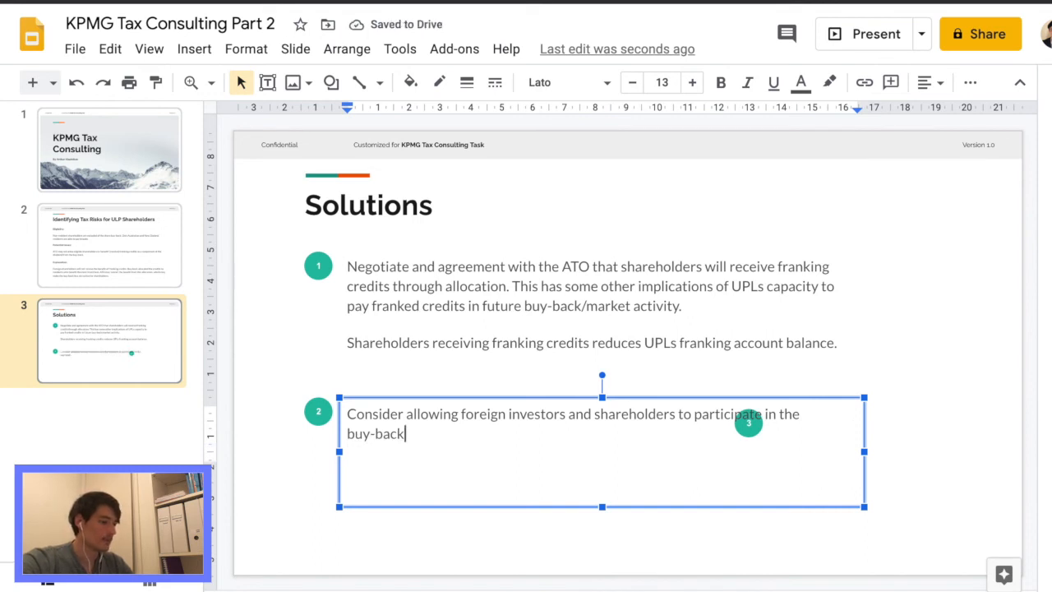
{"action": "type", "text": "."}
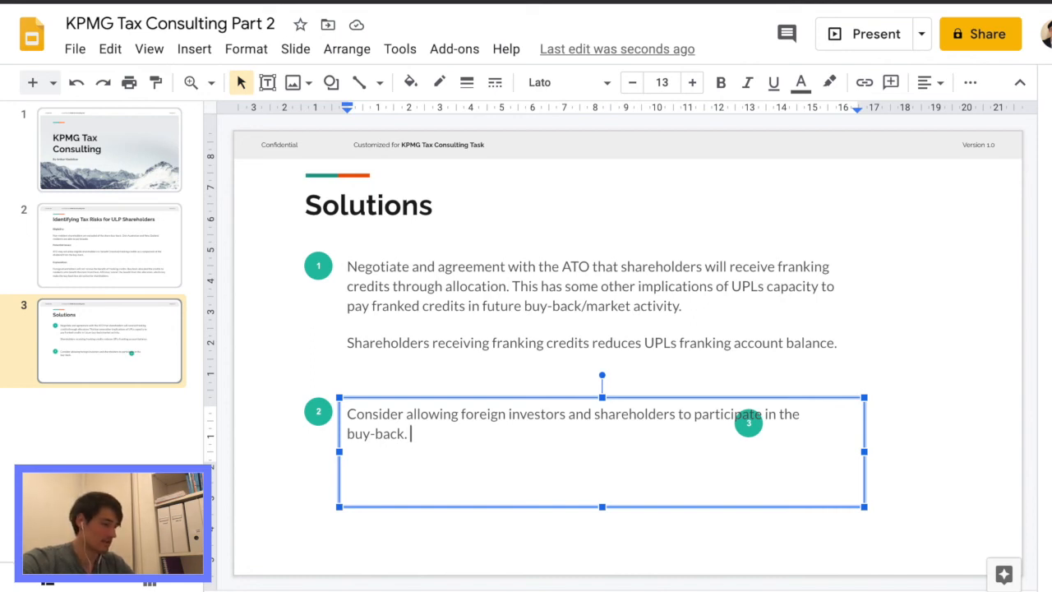
Continue with 'Although foreign investors may be more interested in no share transactions'
{"action": "type", "text": "AI"}
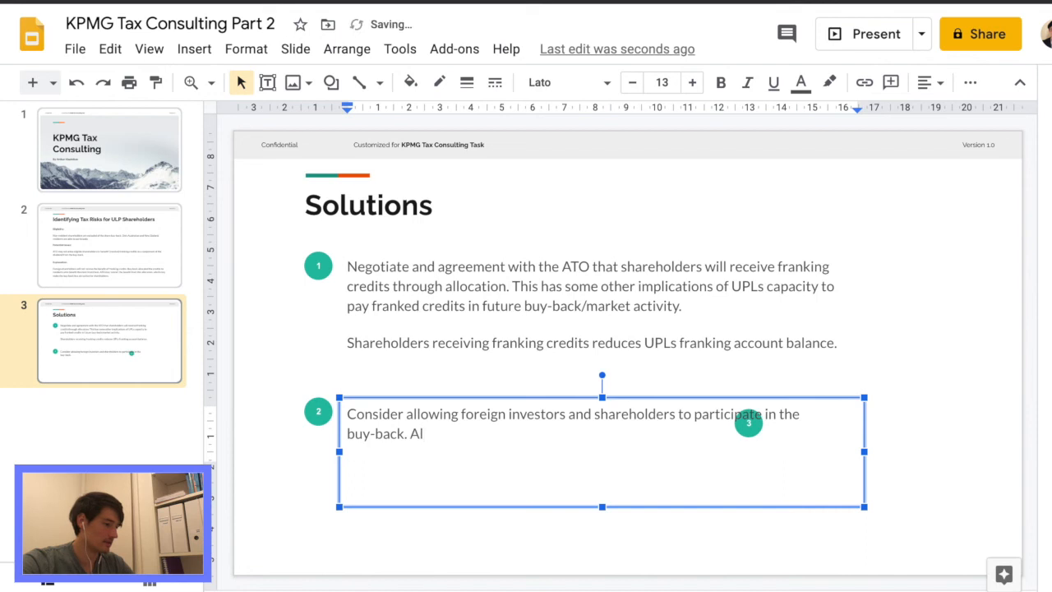
{"action": "type", "text": "though"}
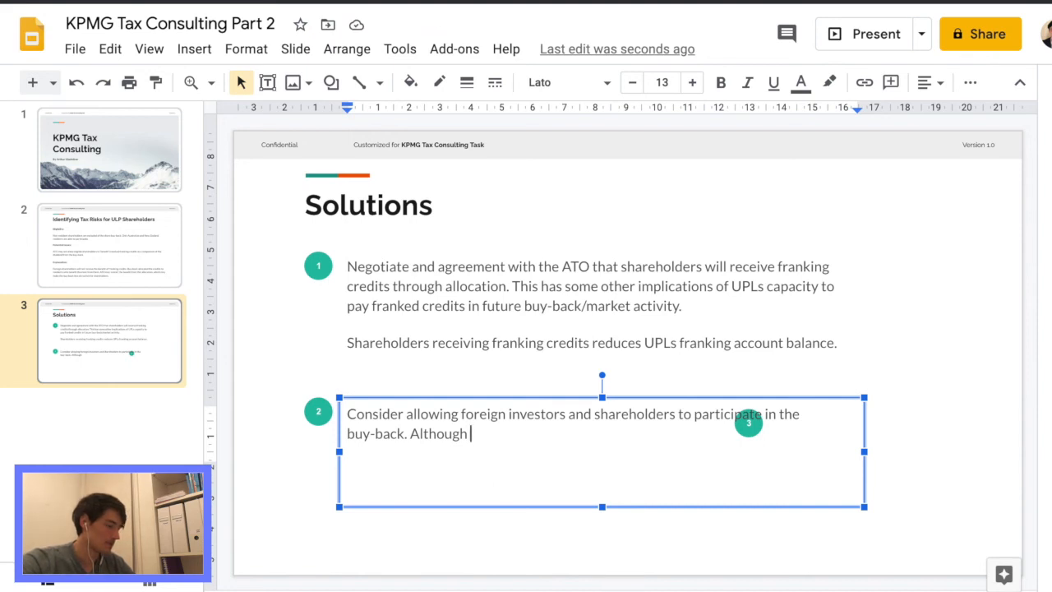
{"action": "type", "text": "fore"}
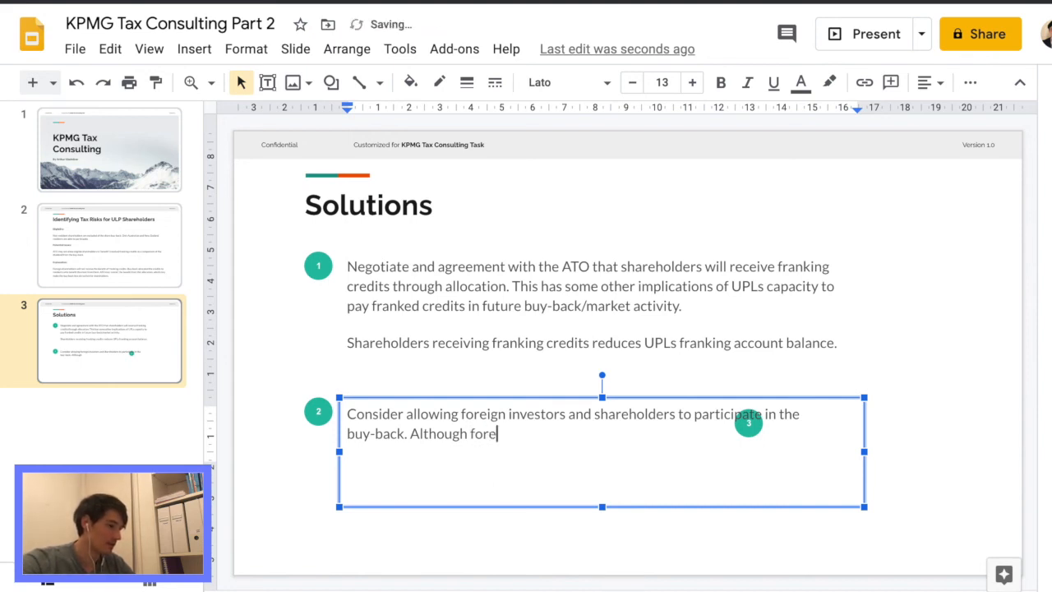
{"action": "type", "text": "ign inves"}
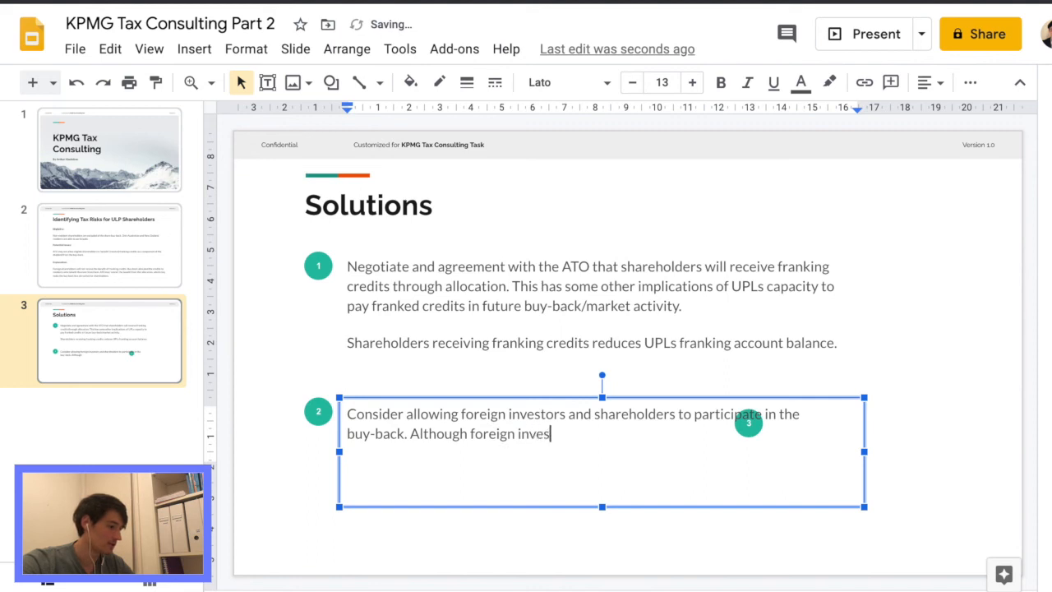
{"action": "type", "text": "tors may"}
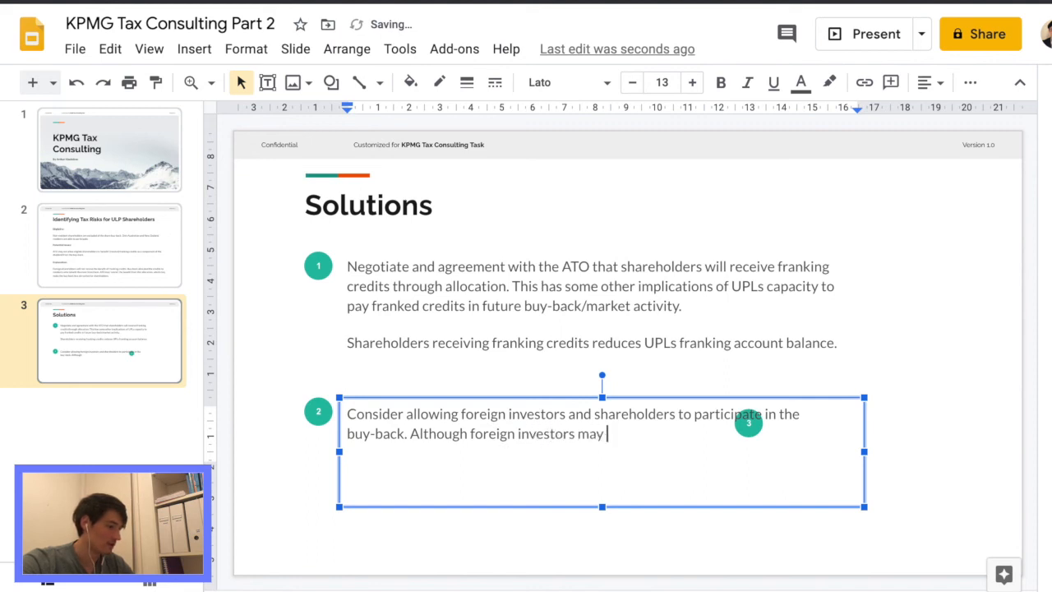
{"action": "type", "text": "be more inter"}
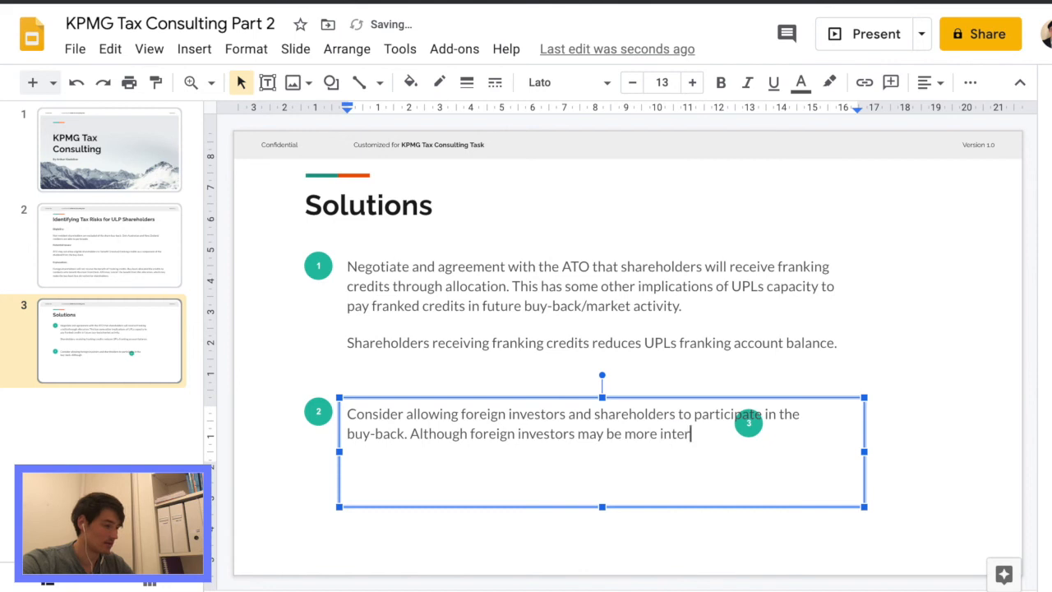
{"action": "type", "text": "ested in"}
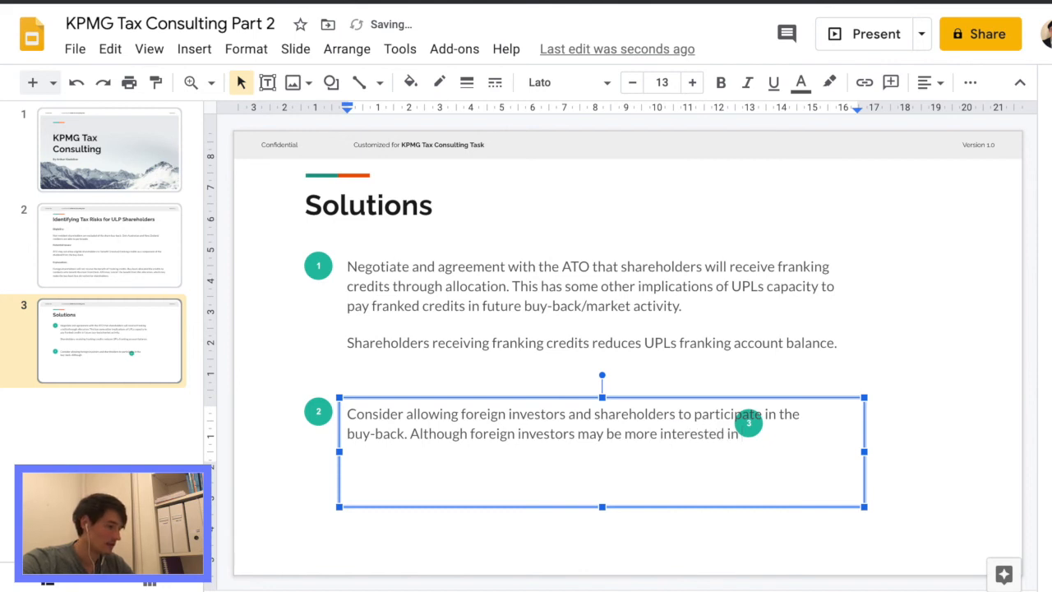
{"action": "type", "text": "normal market"}
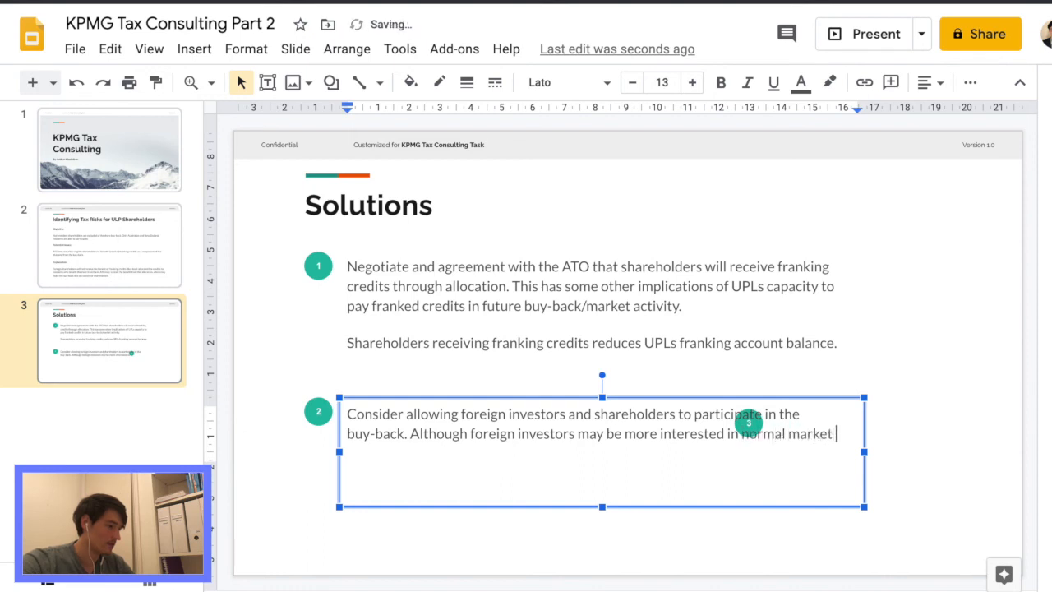
{"action": "type", "text": "share trans"}
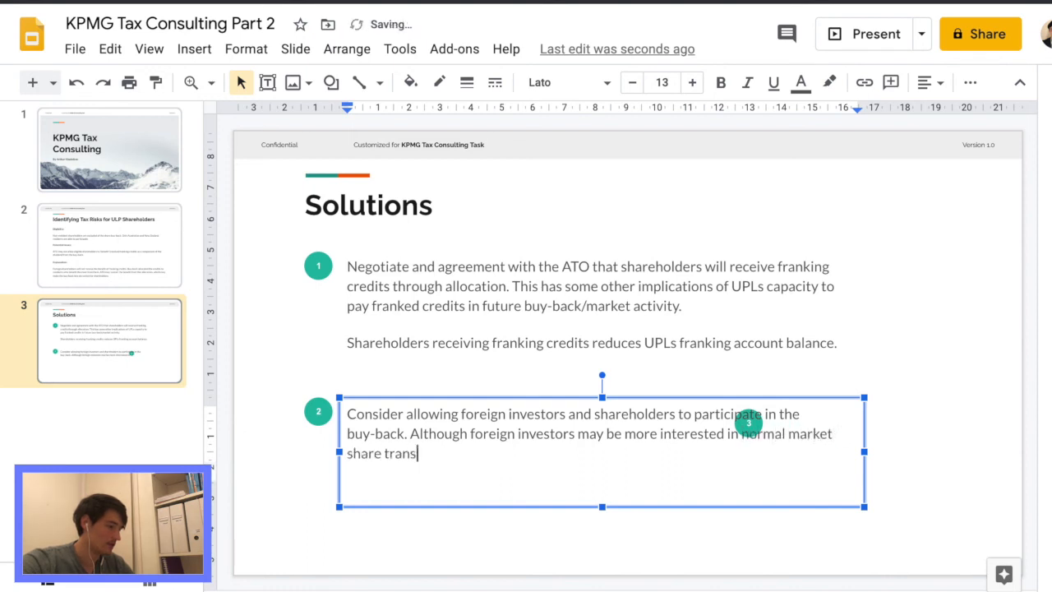
{"action": "type", "text": "actions"}
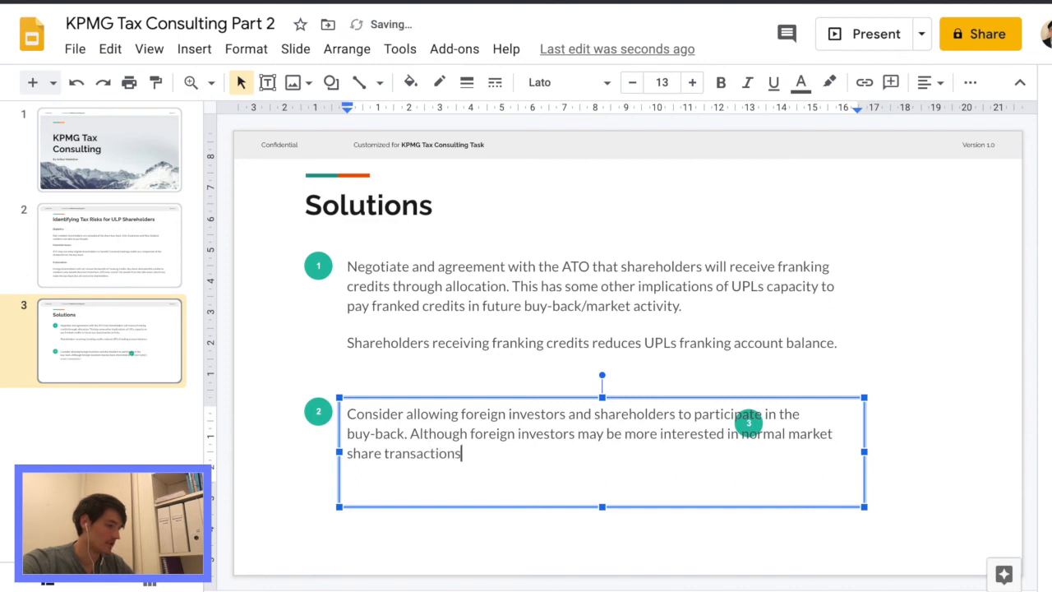
Finish with ', this could reduce the risk of ATO denying possible franking credits to resident shareholders.'
{"action": "type", "text": ", this could r"}
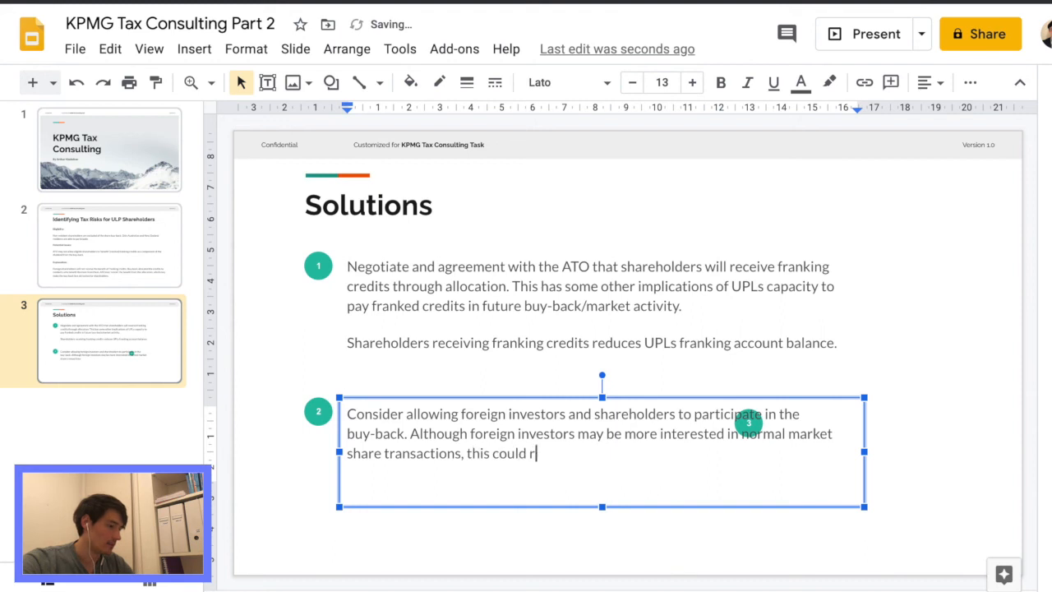
{"action": "type", "text": "educe"}
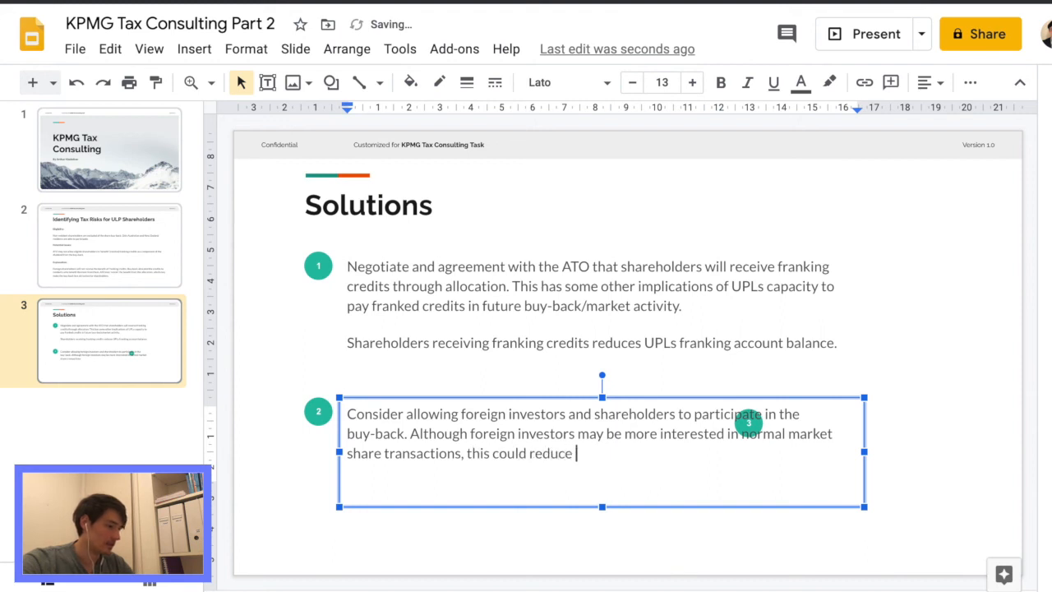
{"action": "type", "text": "the ri"}
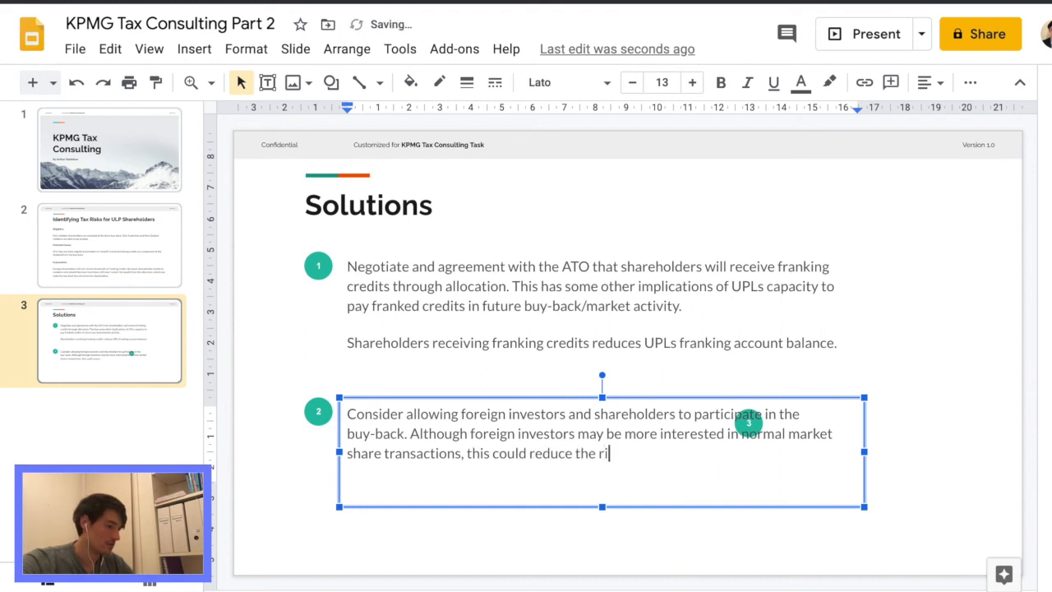
{"action": "type", "text": "sk of A"}
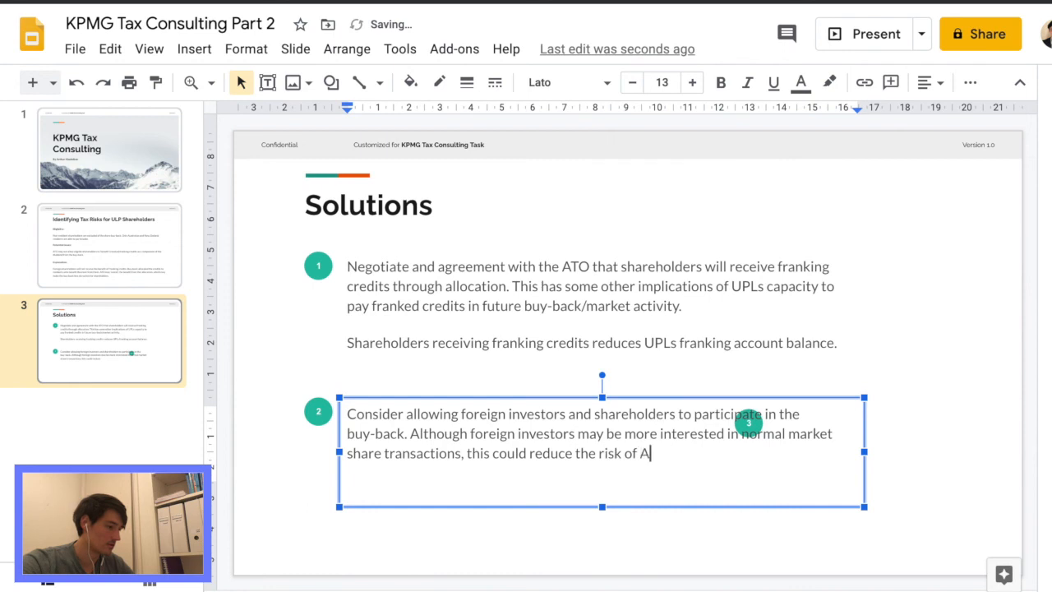
{"action": "type", "text": "TO"}
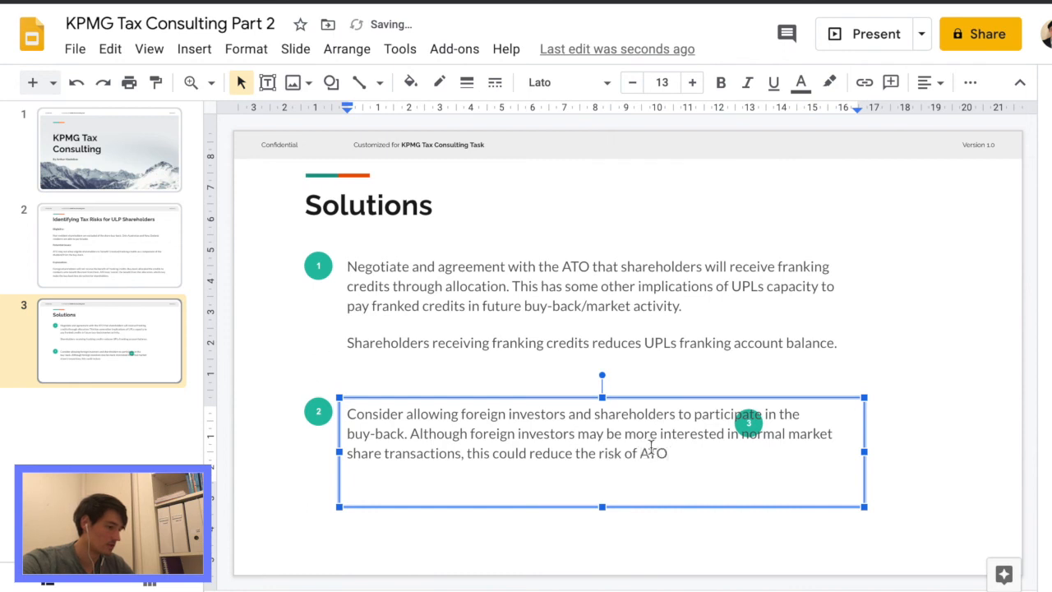
{"action": "type", "text": "th"}
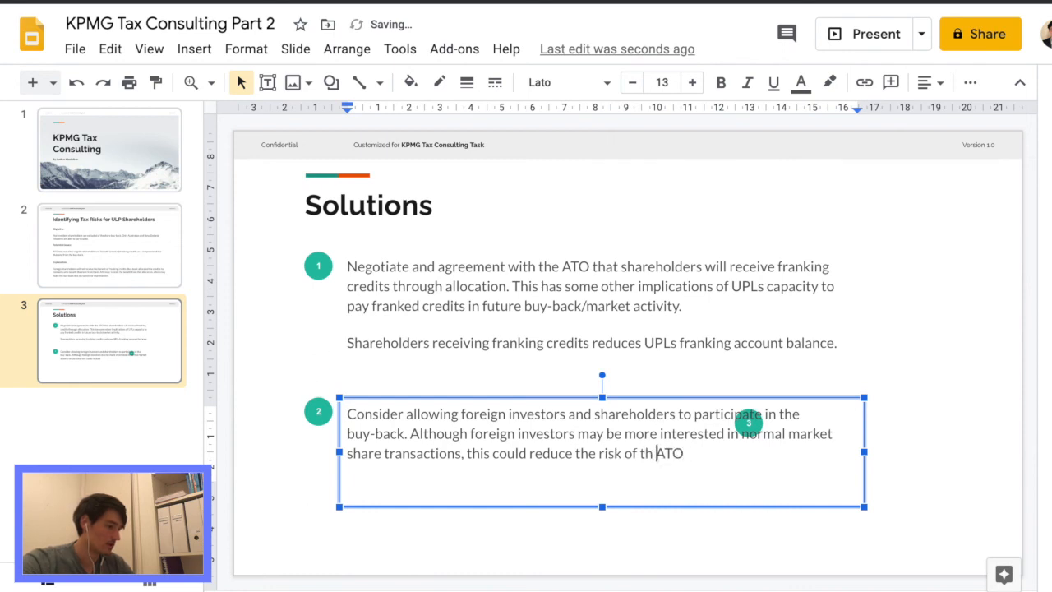
{"action": "type", "text": "e"}
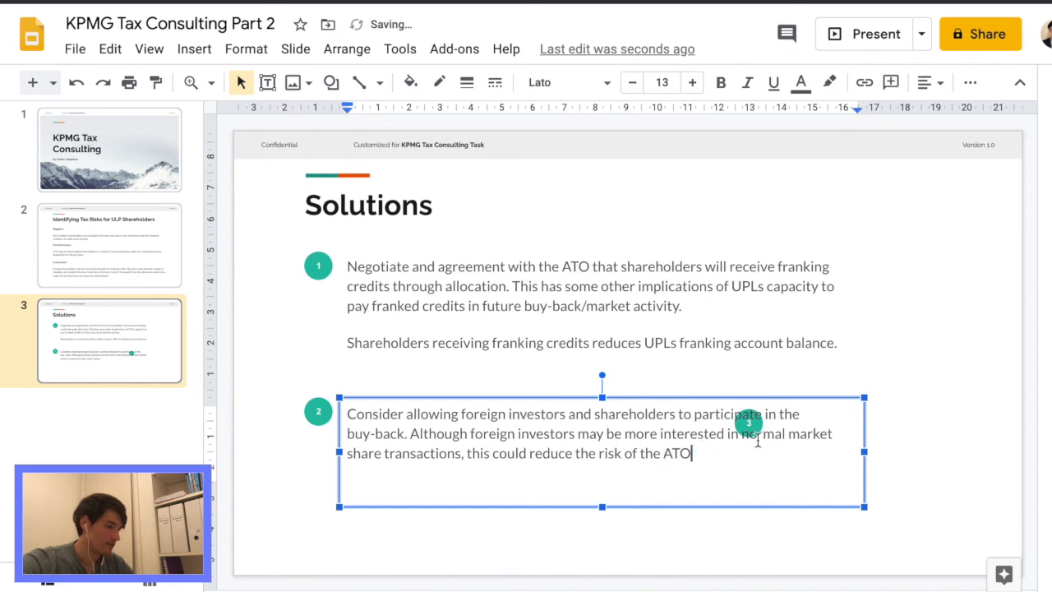
{"action": "type", "text": "denying"}
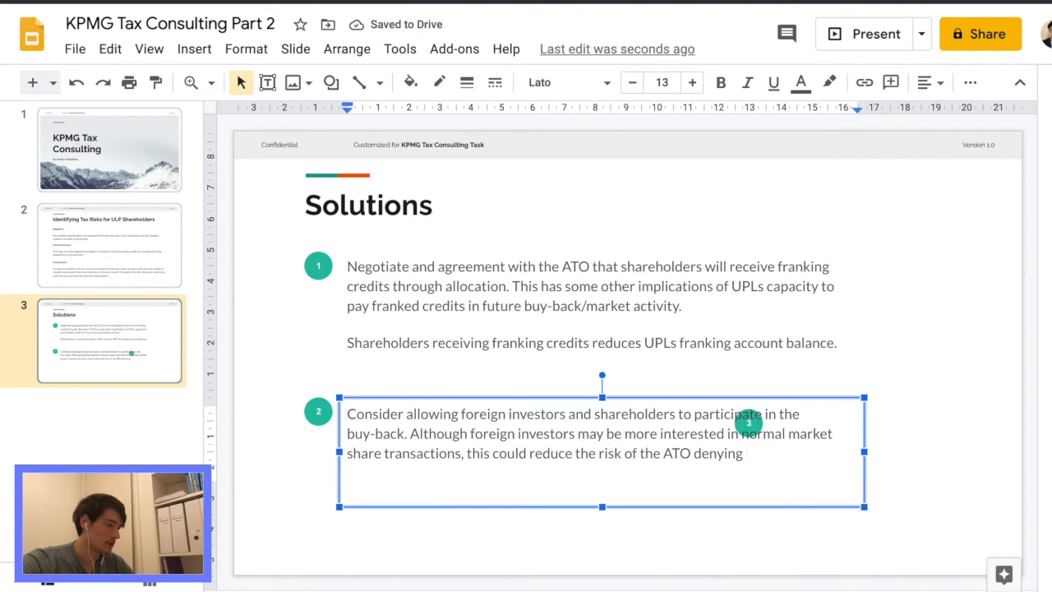
{"action": "type", "text": "possible"}
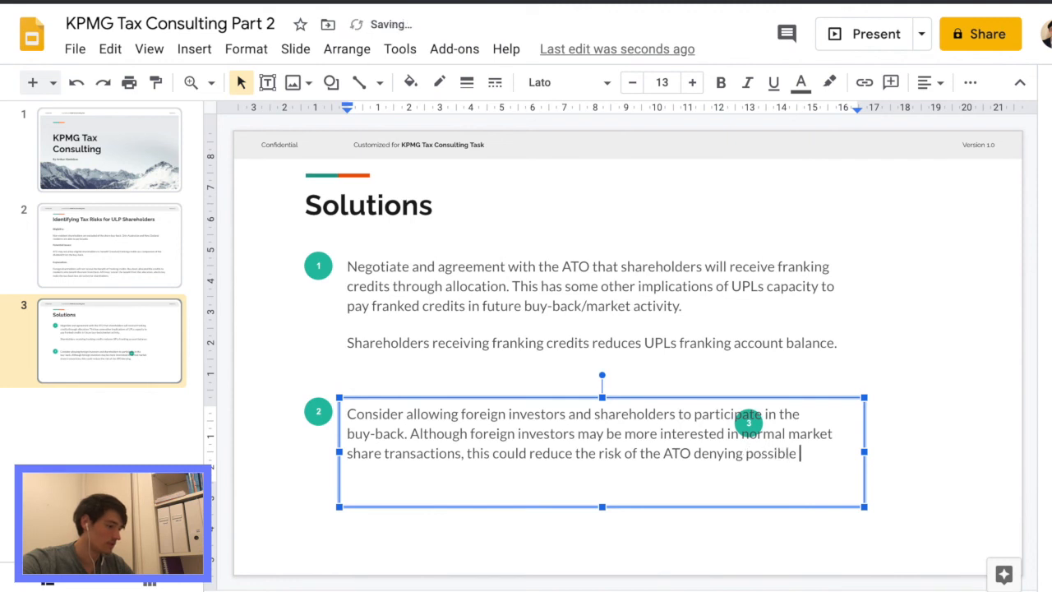
{"action": "type", "text": "franking cred"}
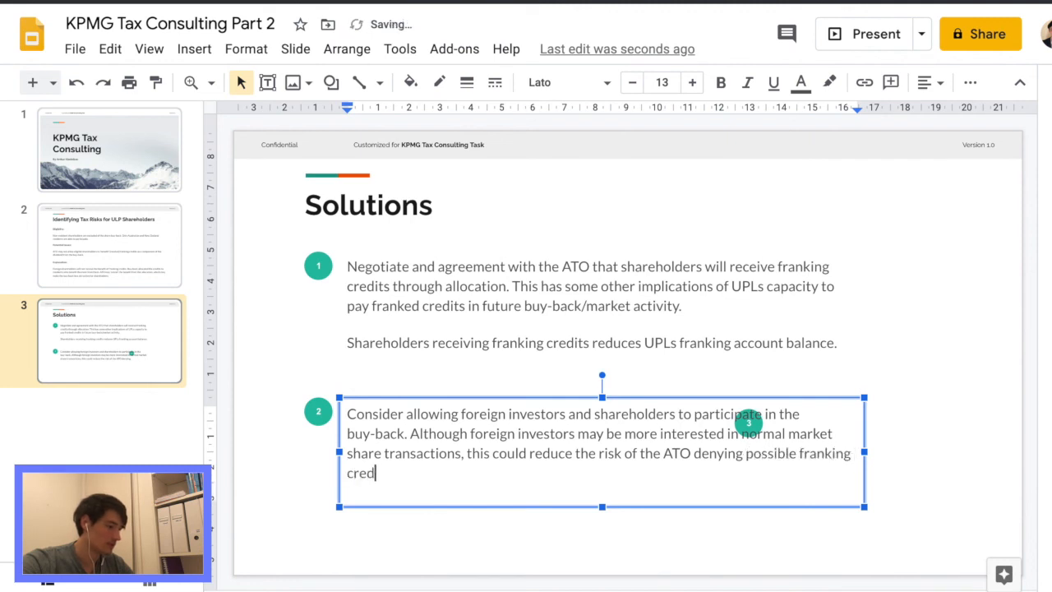
{"action": "type", "text": "its to"}
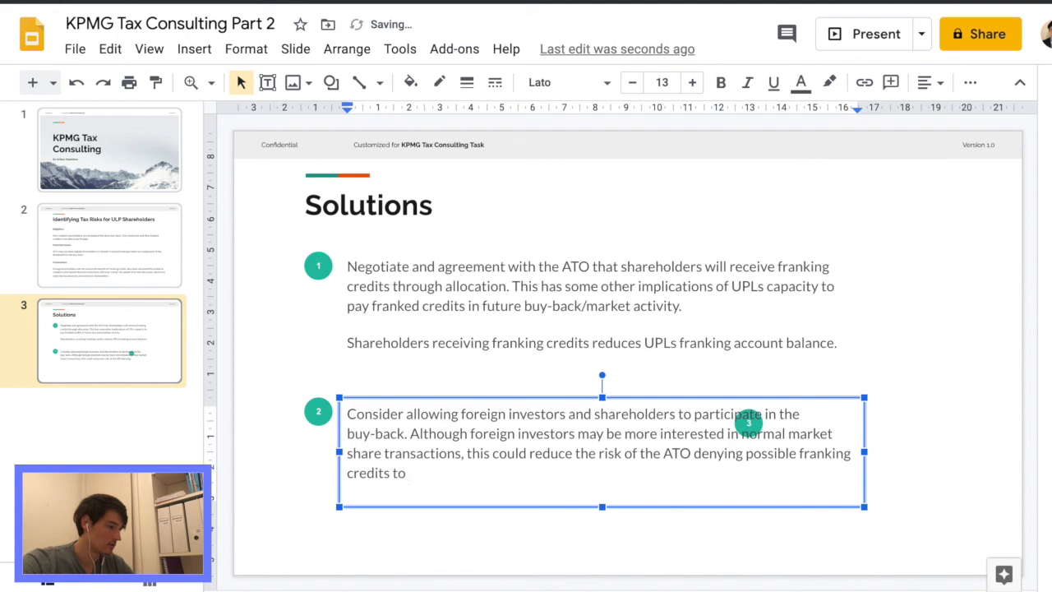
{"action": "type", "text": "re"}
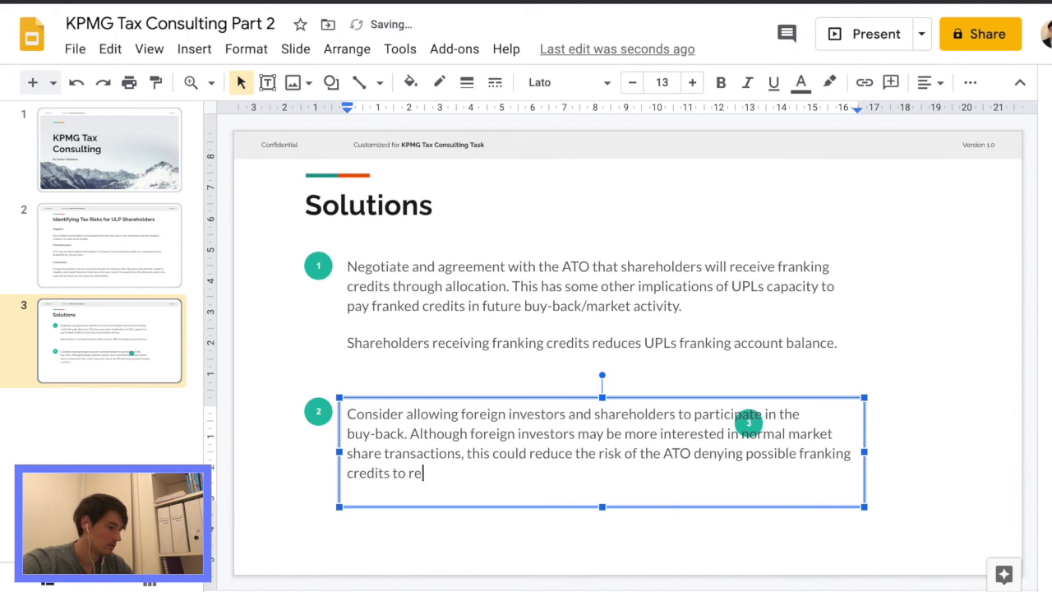
{"action": "type", "text": "sident share"}
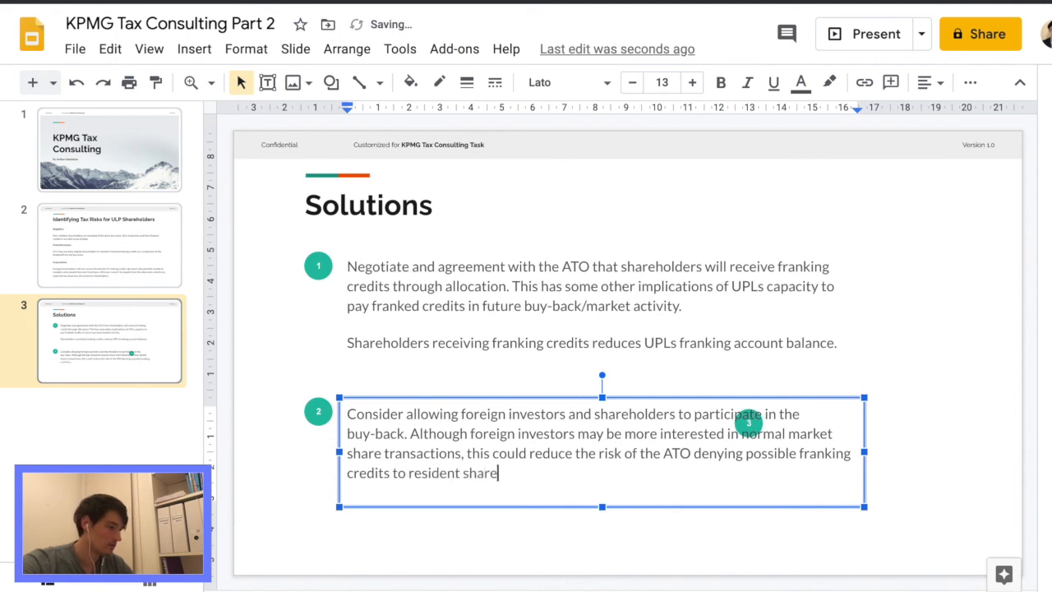
{"action": "type", "text": "holders."}
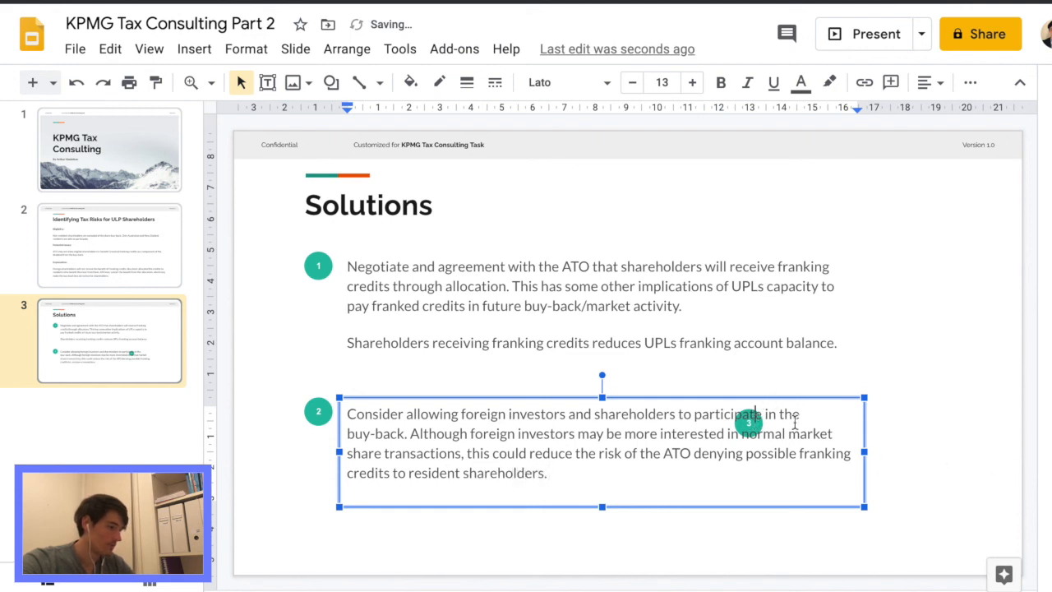
{"action": "left_click_drag", "start_coordinate": [863, 452], "coordinate": [729, 452]}
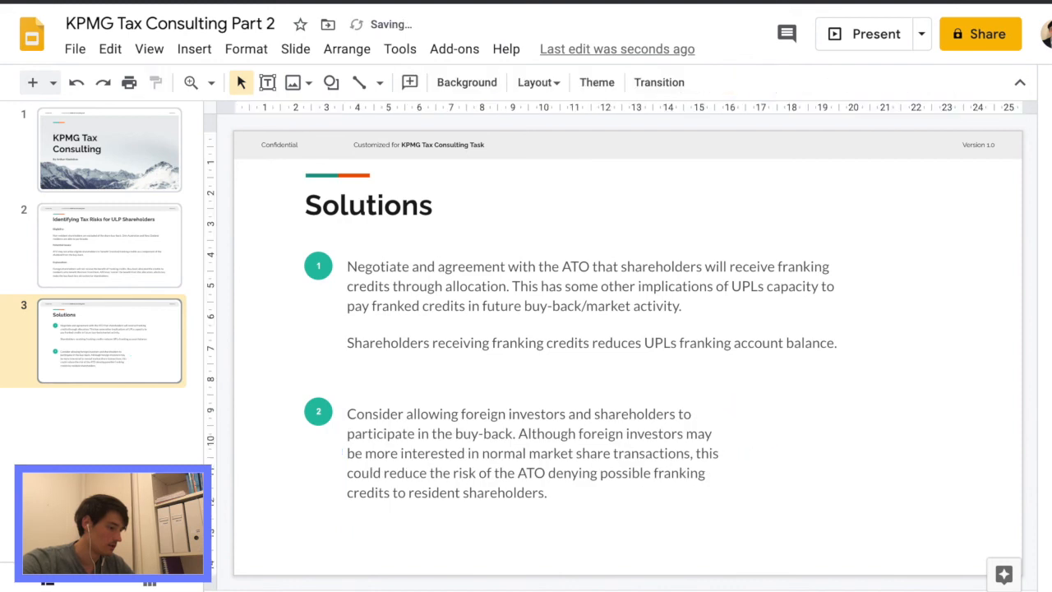
{"action": "left_click", "coordinate": [533, 453]}
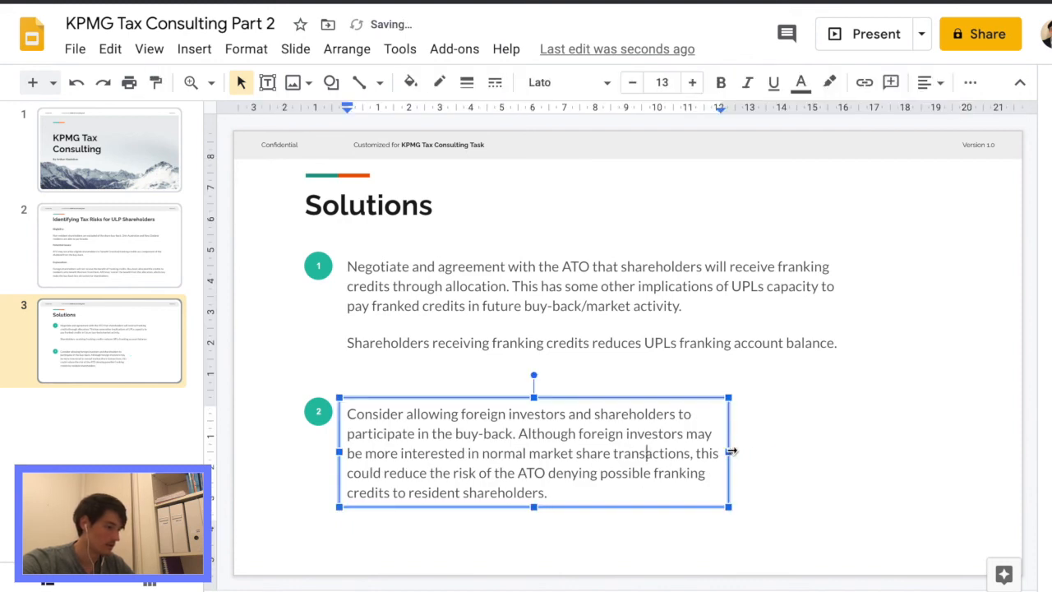
{"action": "left_click_drag", "start_coordinate": [728, 452], "coordinate": [863, 448]}
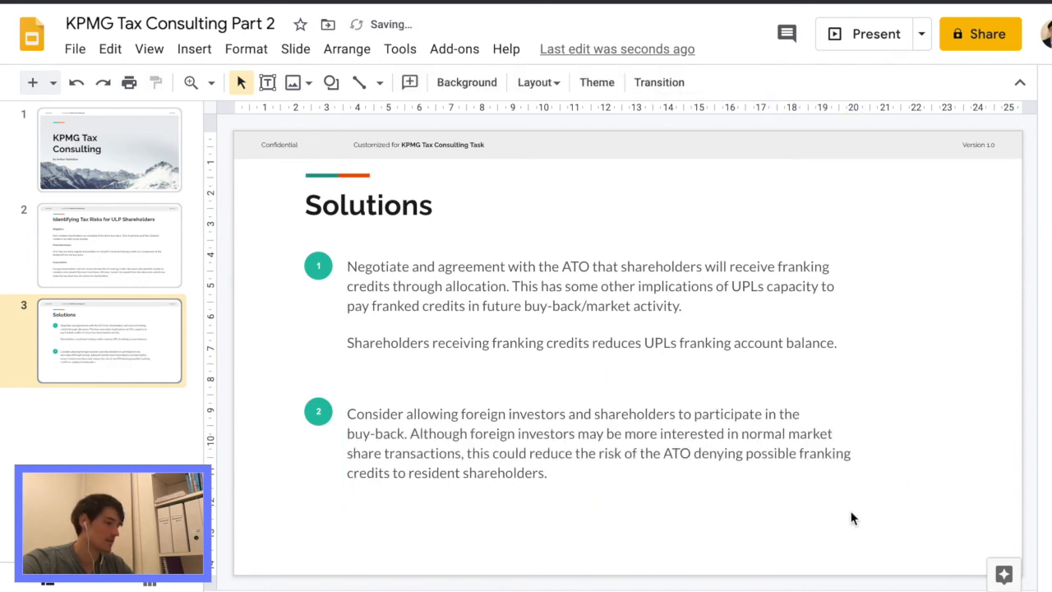
{"action": "mouse_move", "coordinate": [904, 282]}
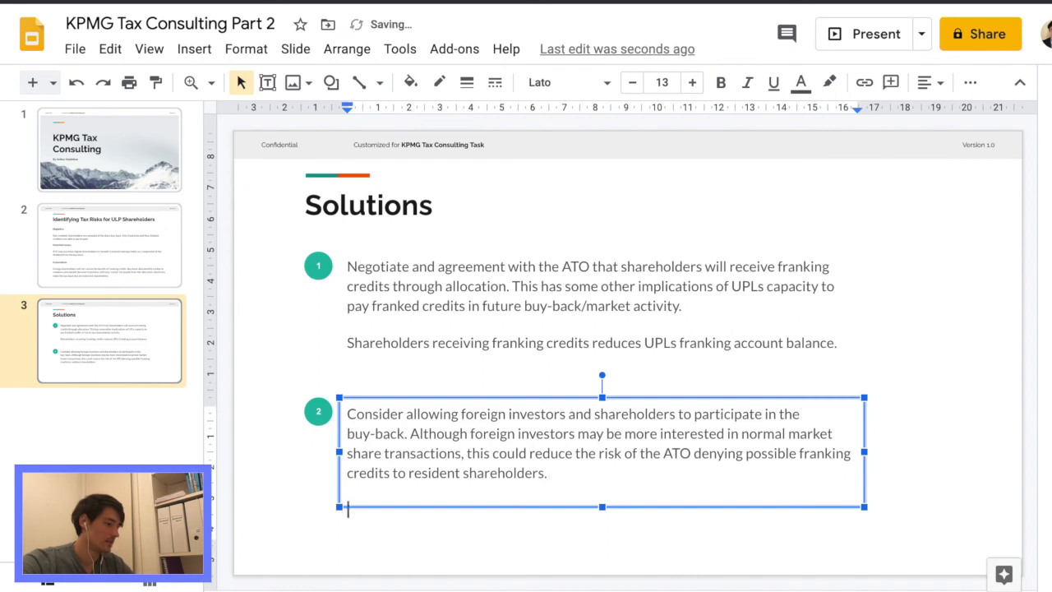
Type '(There may be other foreign security laws that UPL must consider' and fix the spelling
{"action": "left_click_drag", "start_coordinate": [600, 507], "coordinate": [599, 542]}
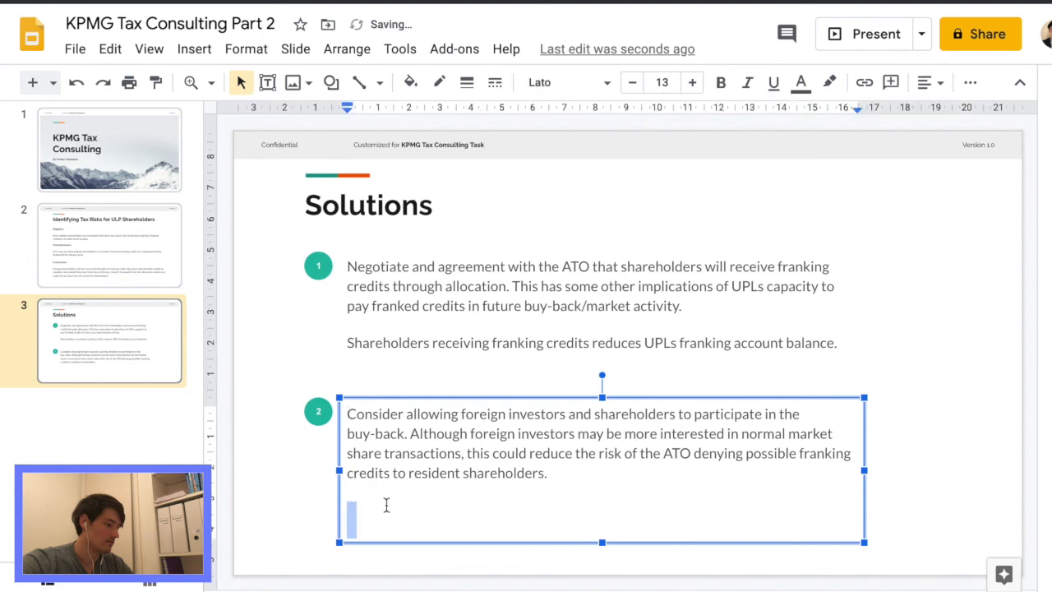
{"action": "type", "text": "("}
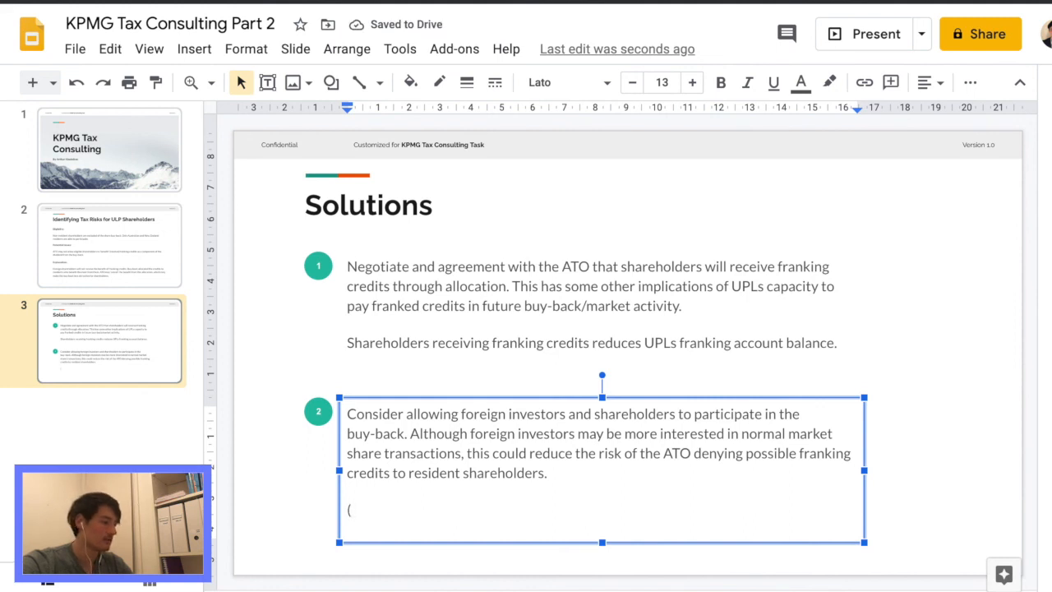
{"action": "type", "text": "There ma"}
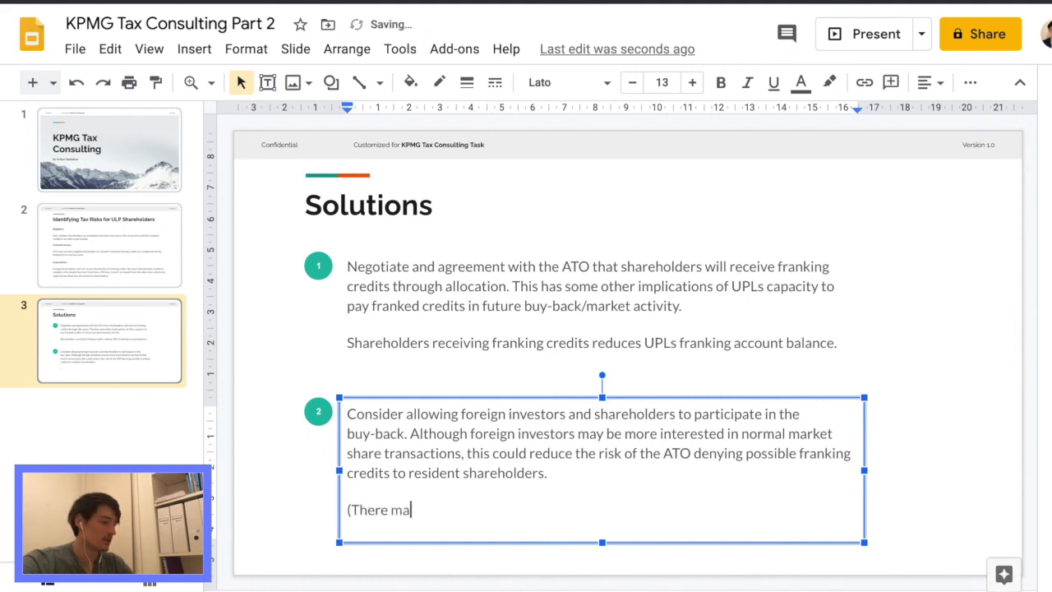
{"action": "type", "text": "y be other"}
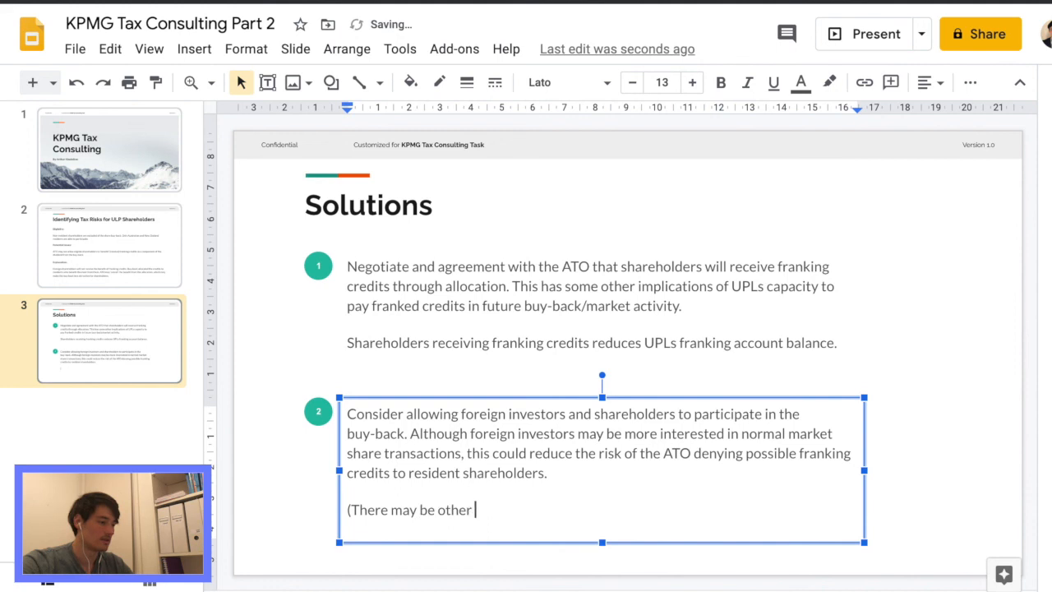
{"action": "type", "text": "foreign"}
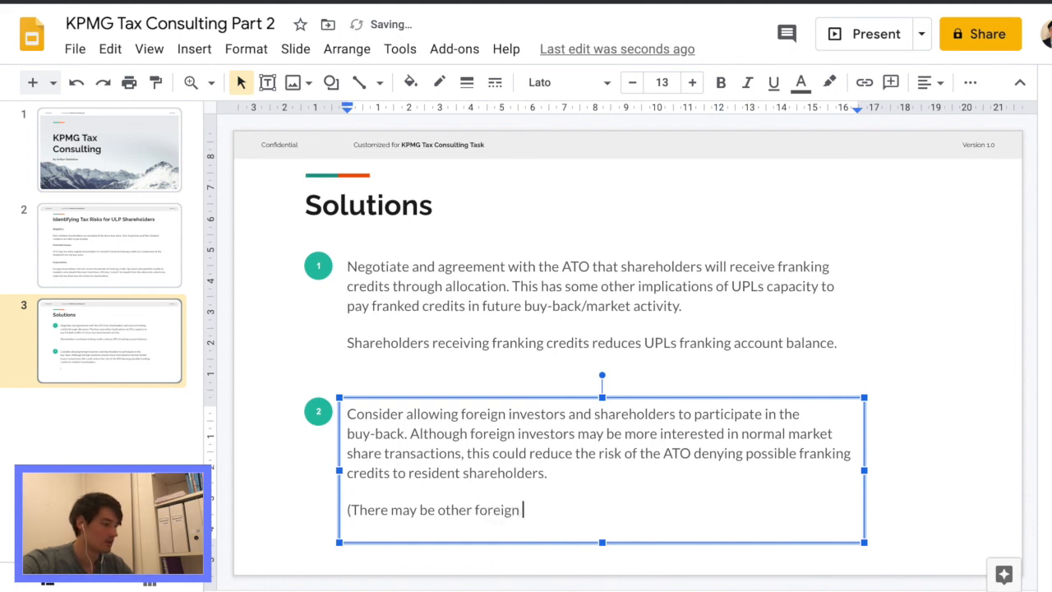
{"action": "type", "text": "security"}
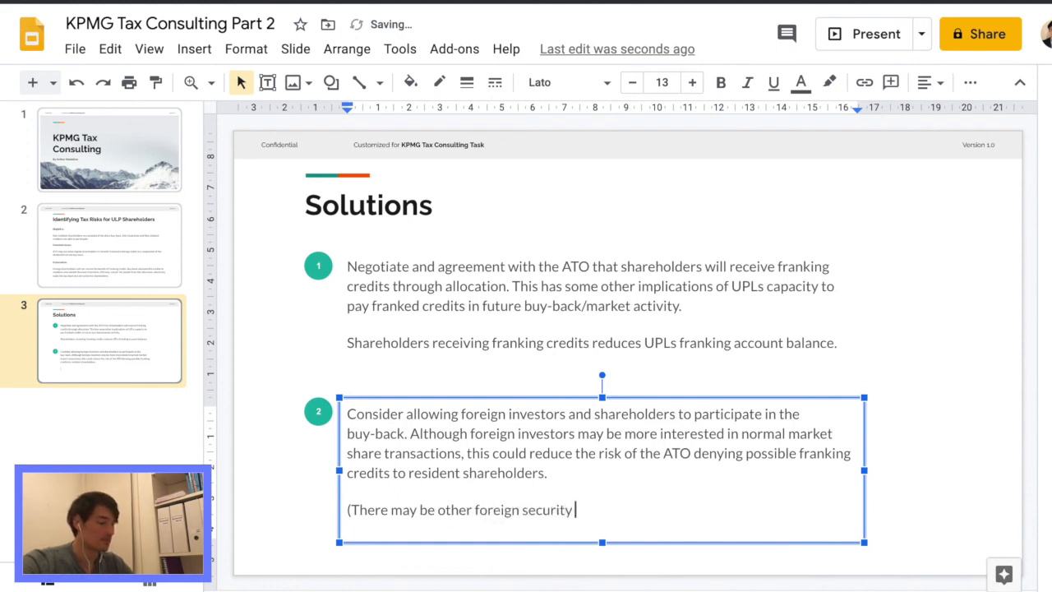
{"action": "type", "text": "law"}
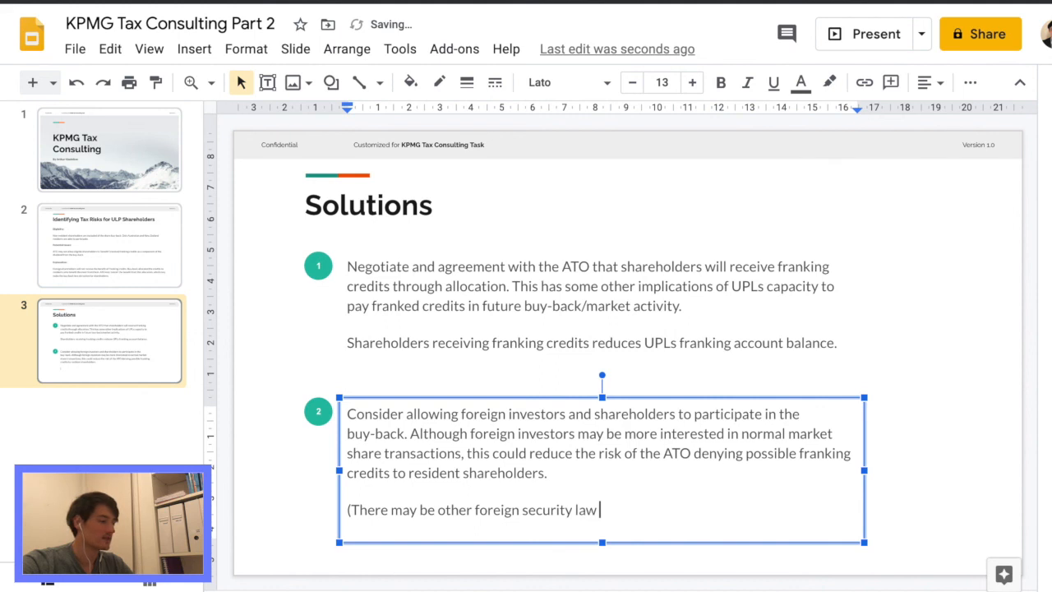
{"action": "type", "text": "s that U"}
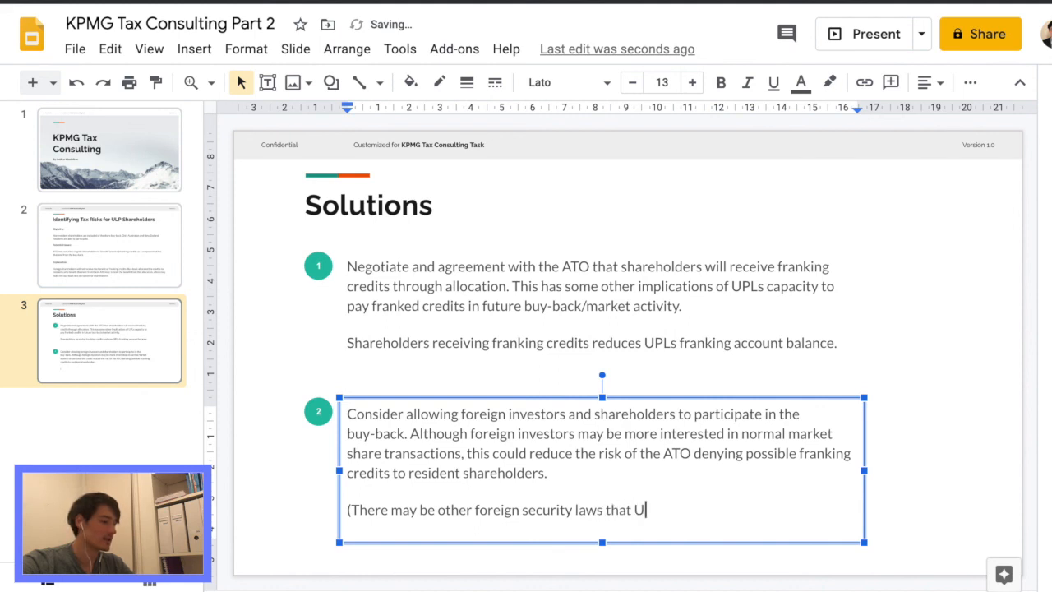
{"action": "type", "text": "PL"}
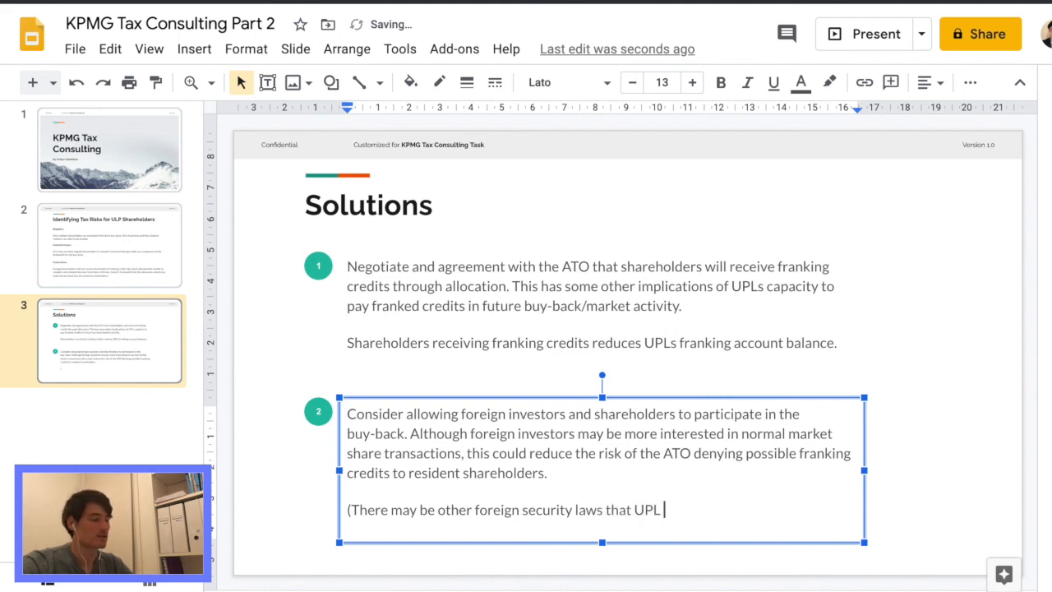
{"action": "type", "text": "must conisder"}
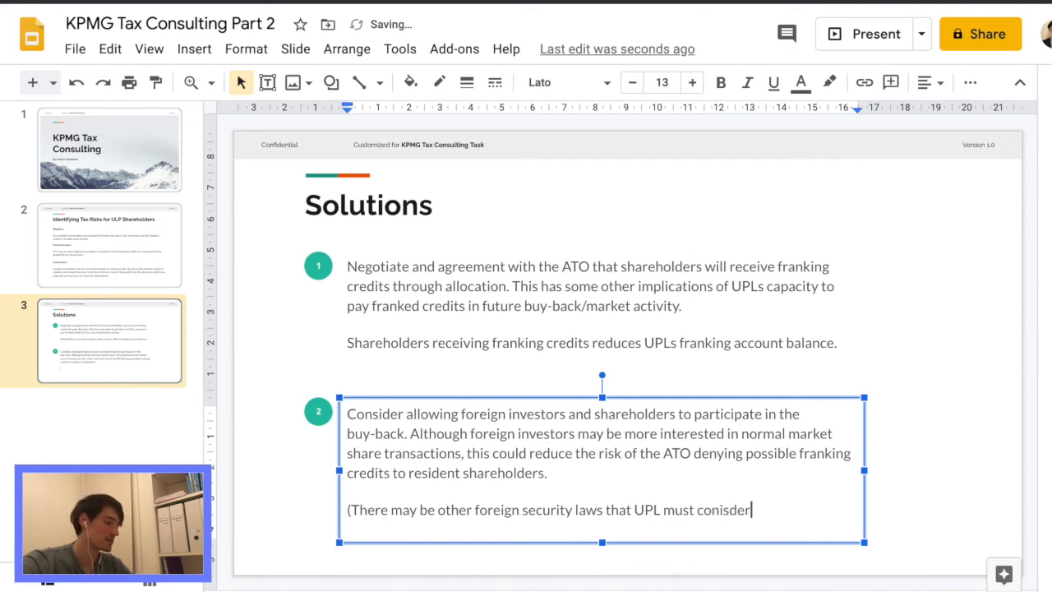
{"action": "left_click", "coordinate": [984, 336]}
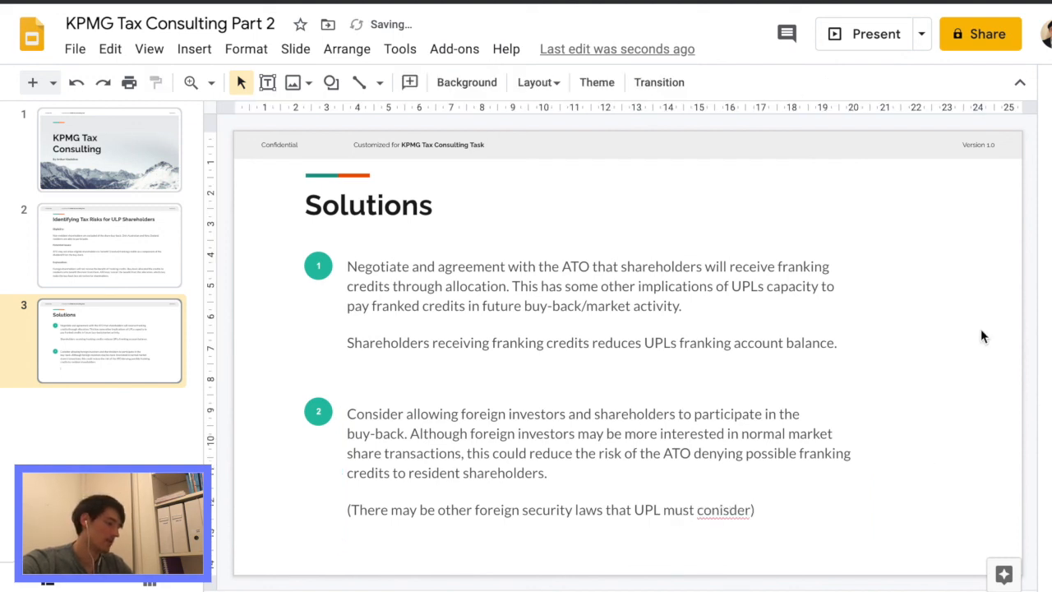
{"action": "left_click", "coordinate": [723, 510]}
{"action": "type", "text": "s"}
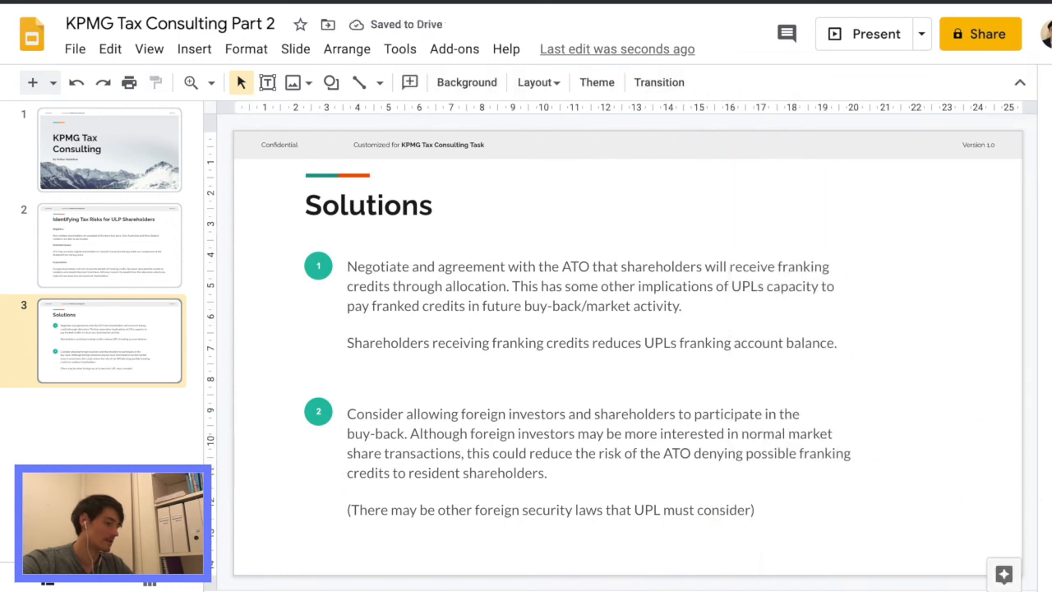
Select slide 1, the KPMG Tax Consulting title slide, in the filmstrip
{"action": "left_click", "coordinate": [109, 149]}
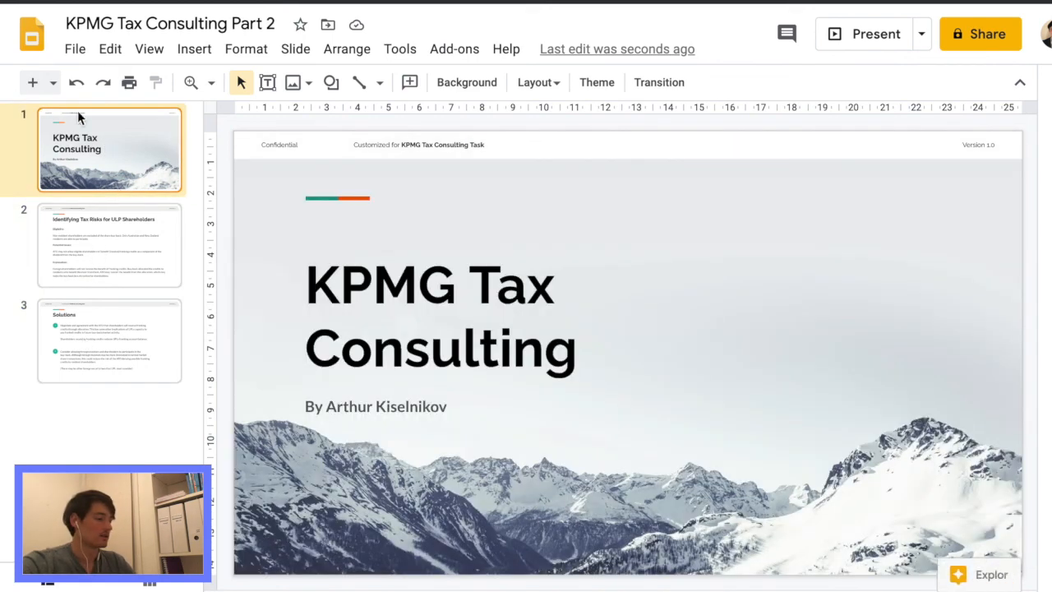
{"action": "mouse_move", "coordinate": [33, 82]}
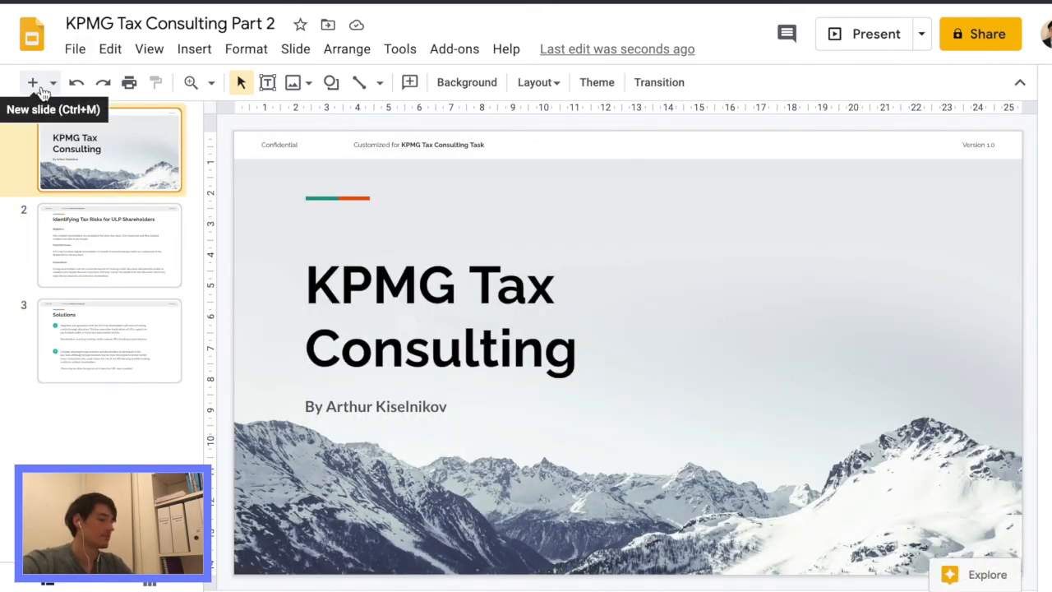